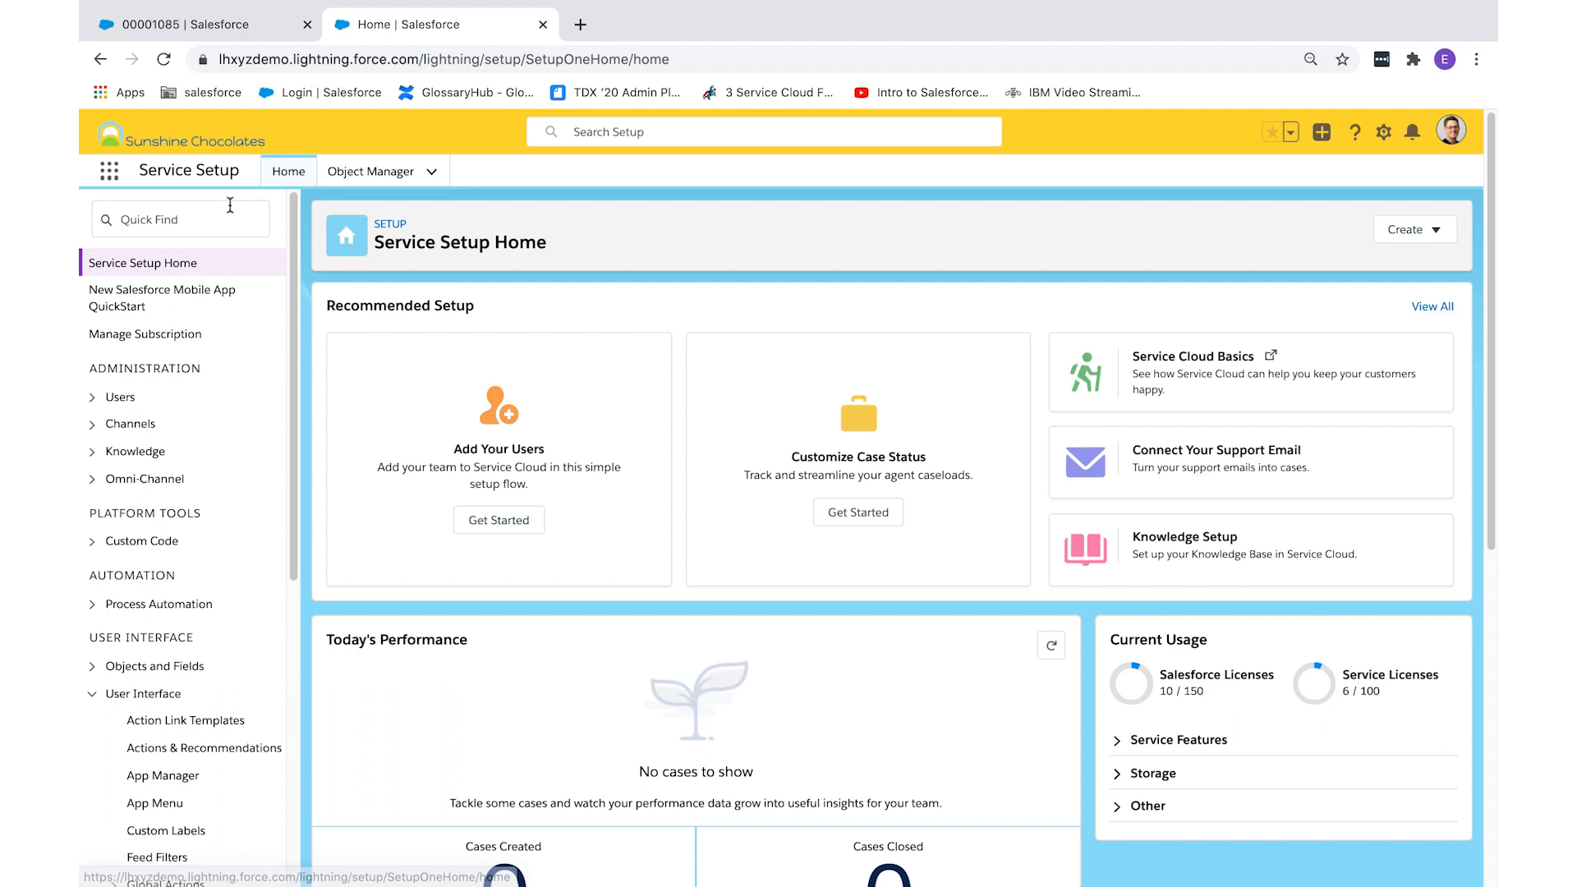
# Step: Find App Manager through Quick Find and open the Service Console app for editing
pyautogui.write('app')
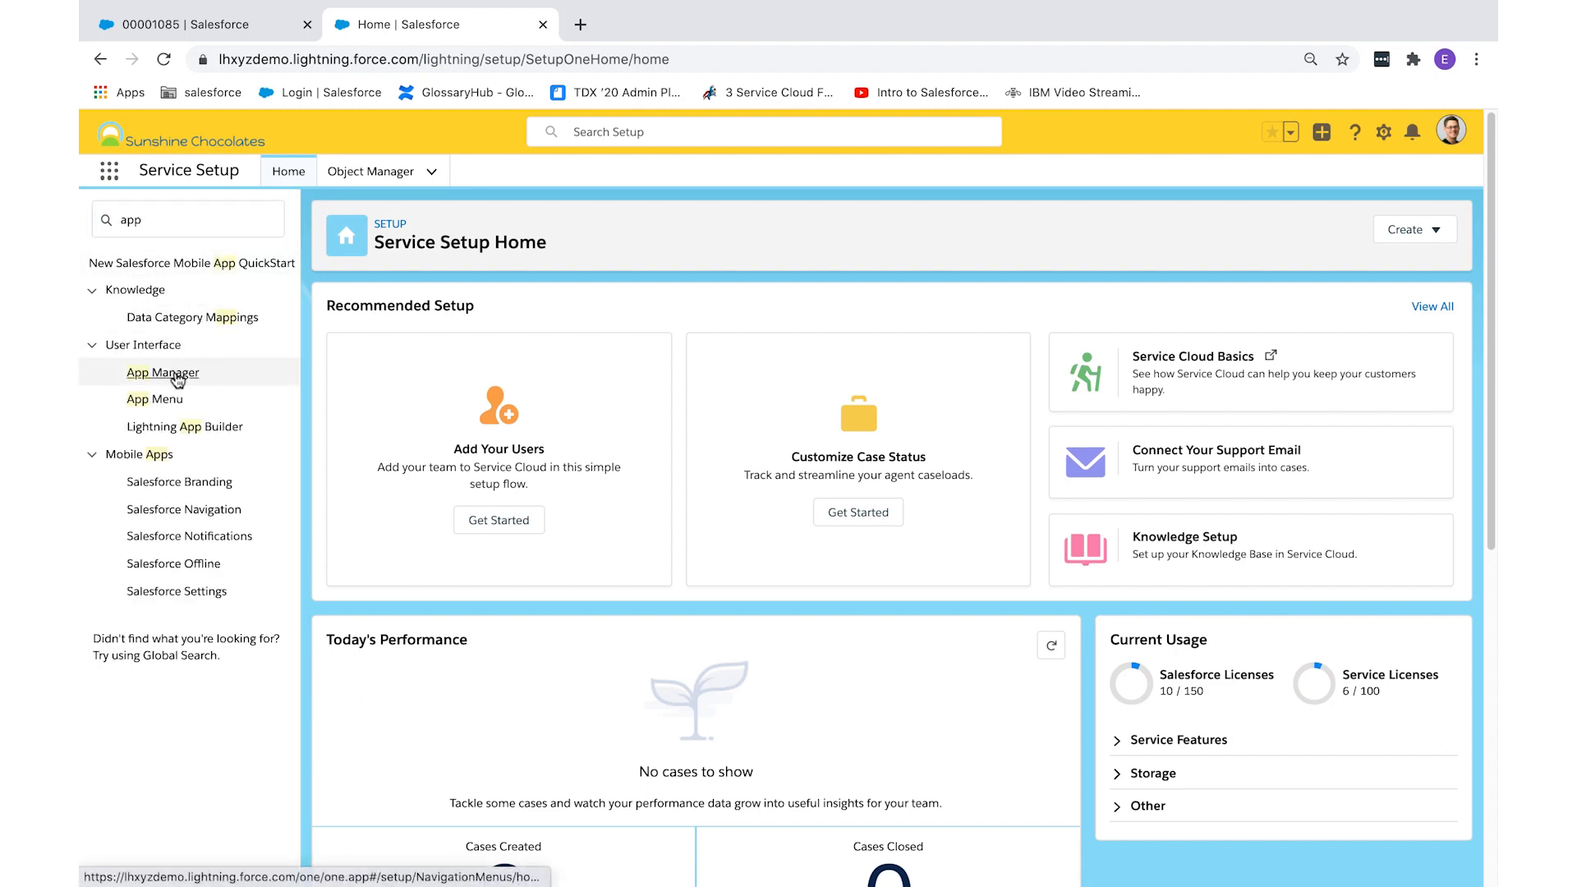
pyautogui.click(162, 372)
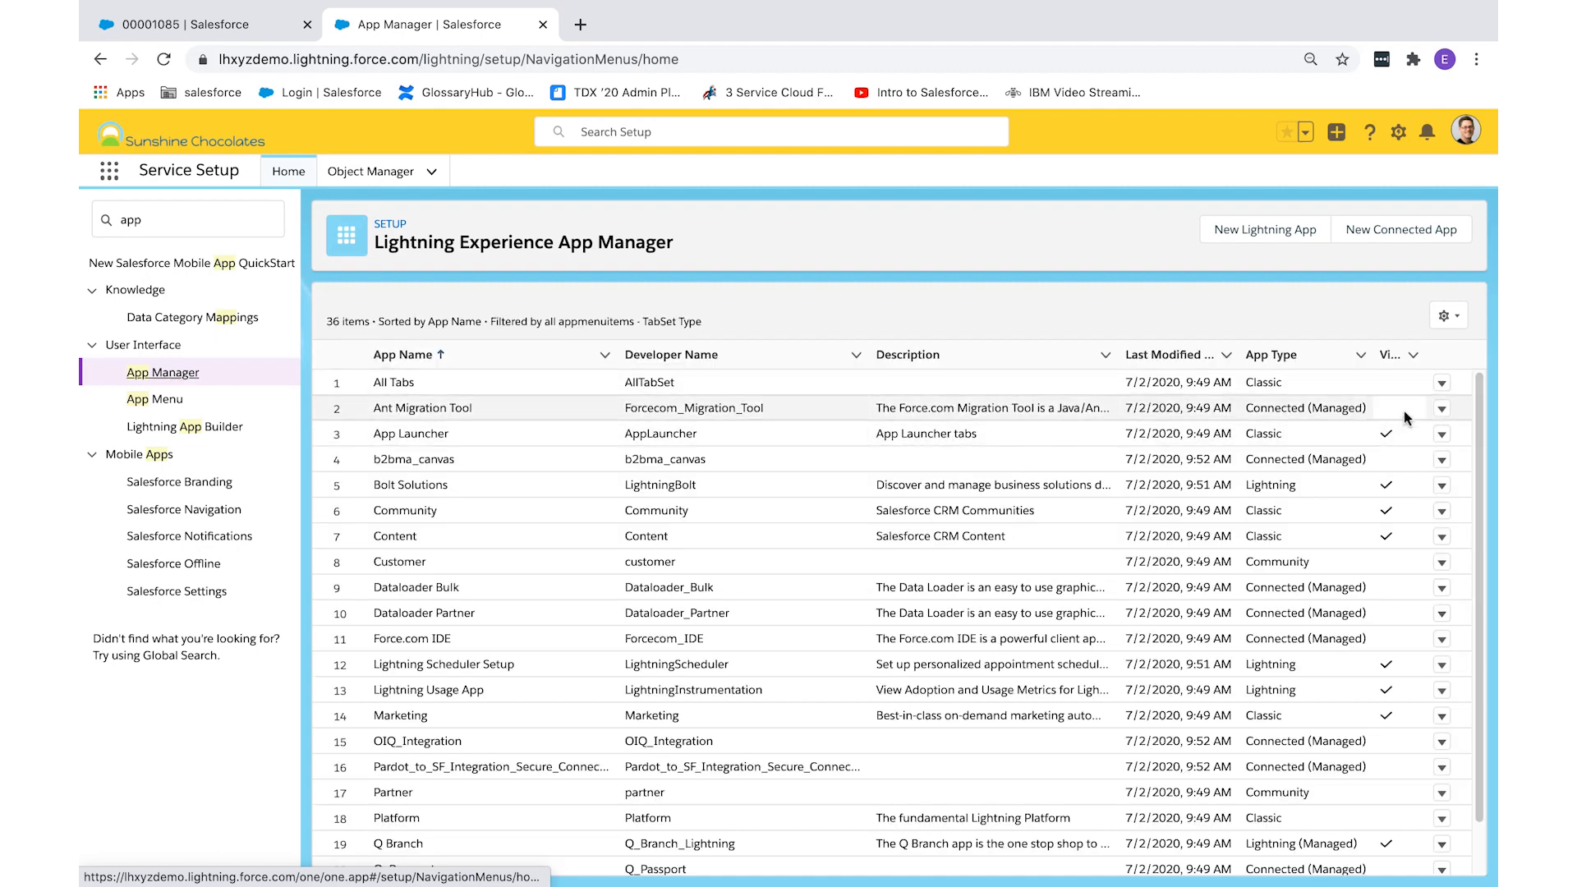
pyautogui.scroll(-3)
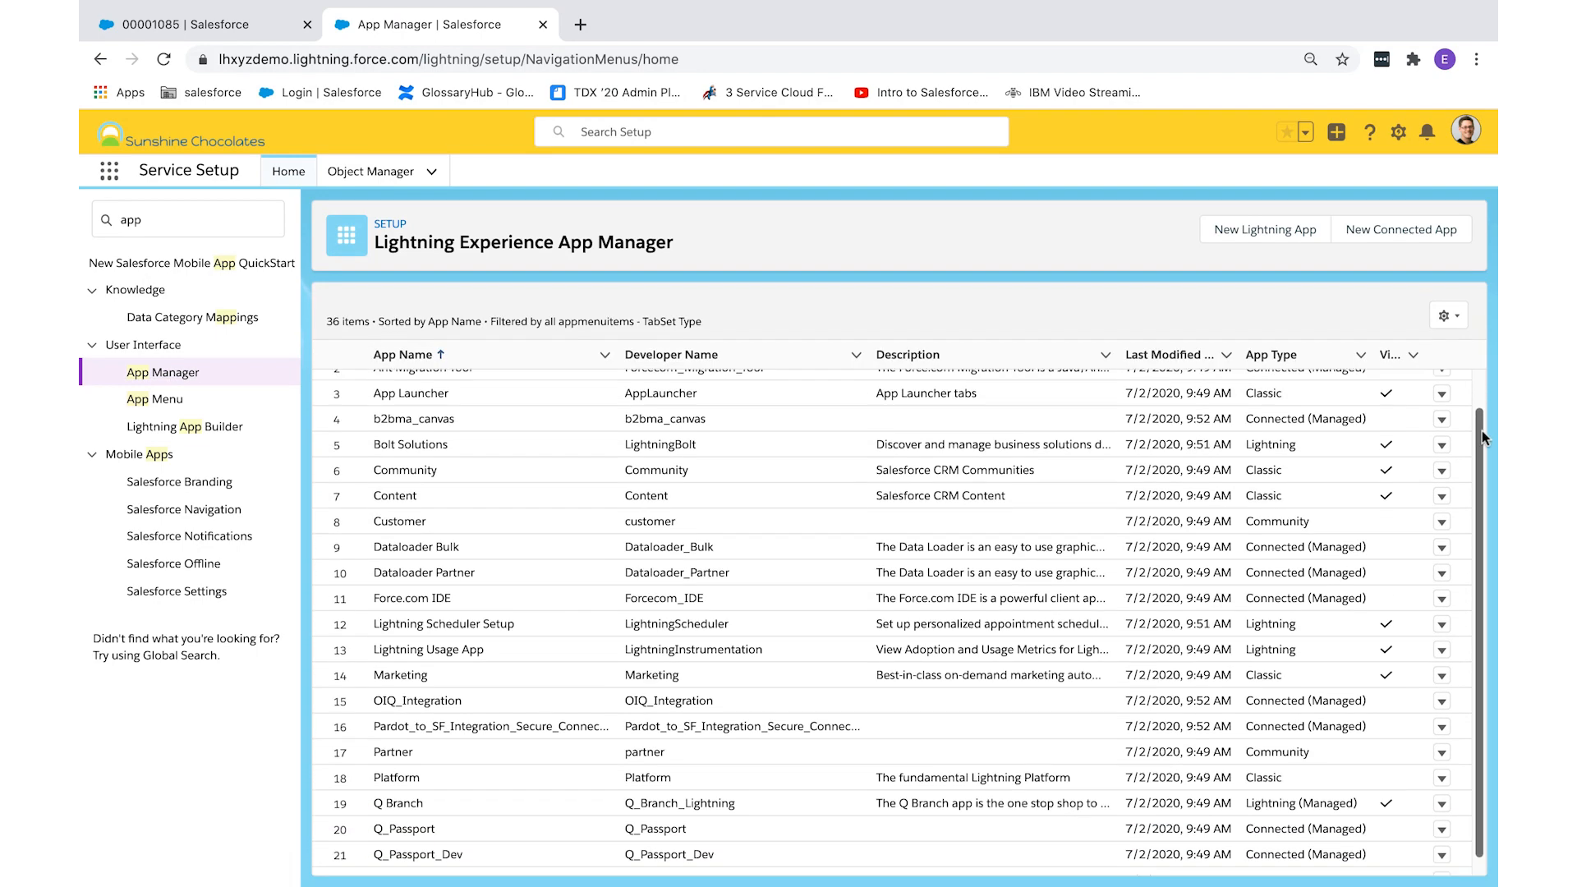
pyautogui.scroll(-3)
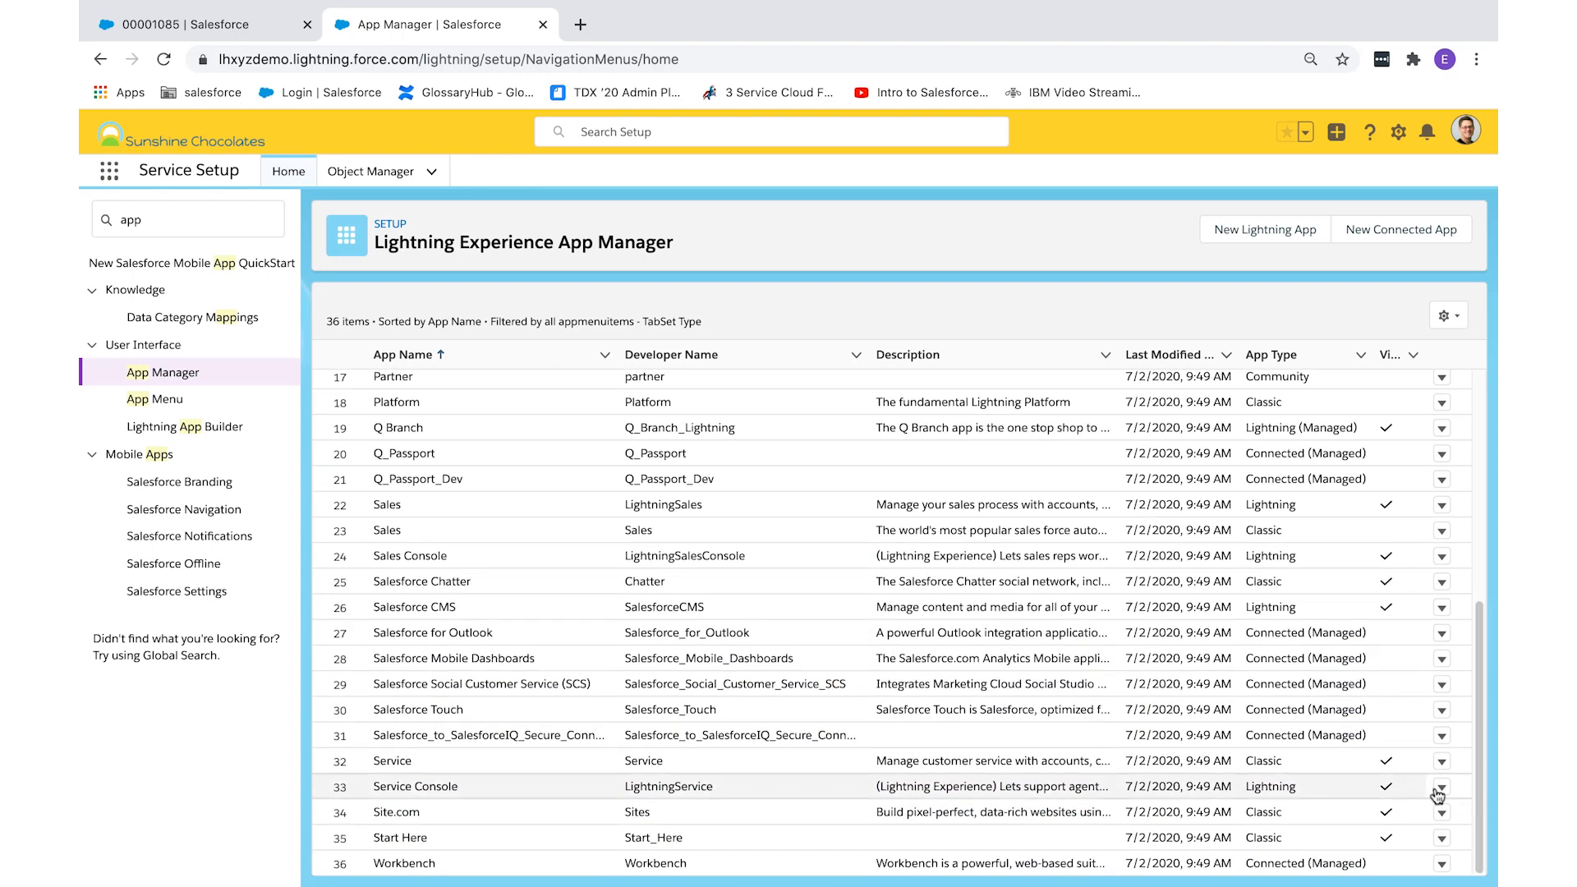
pyautogui.click(1439, 787)
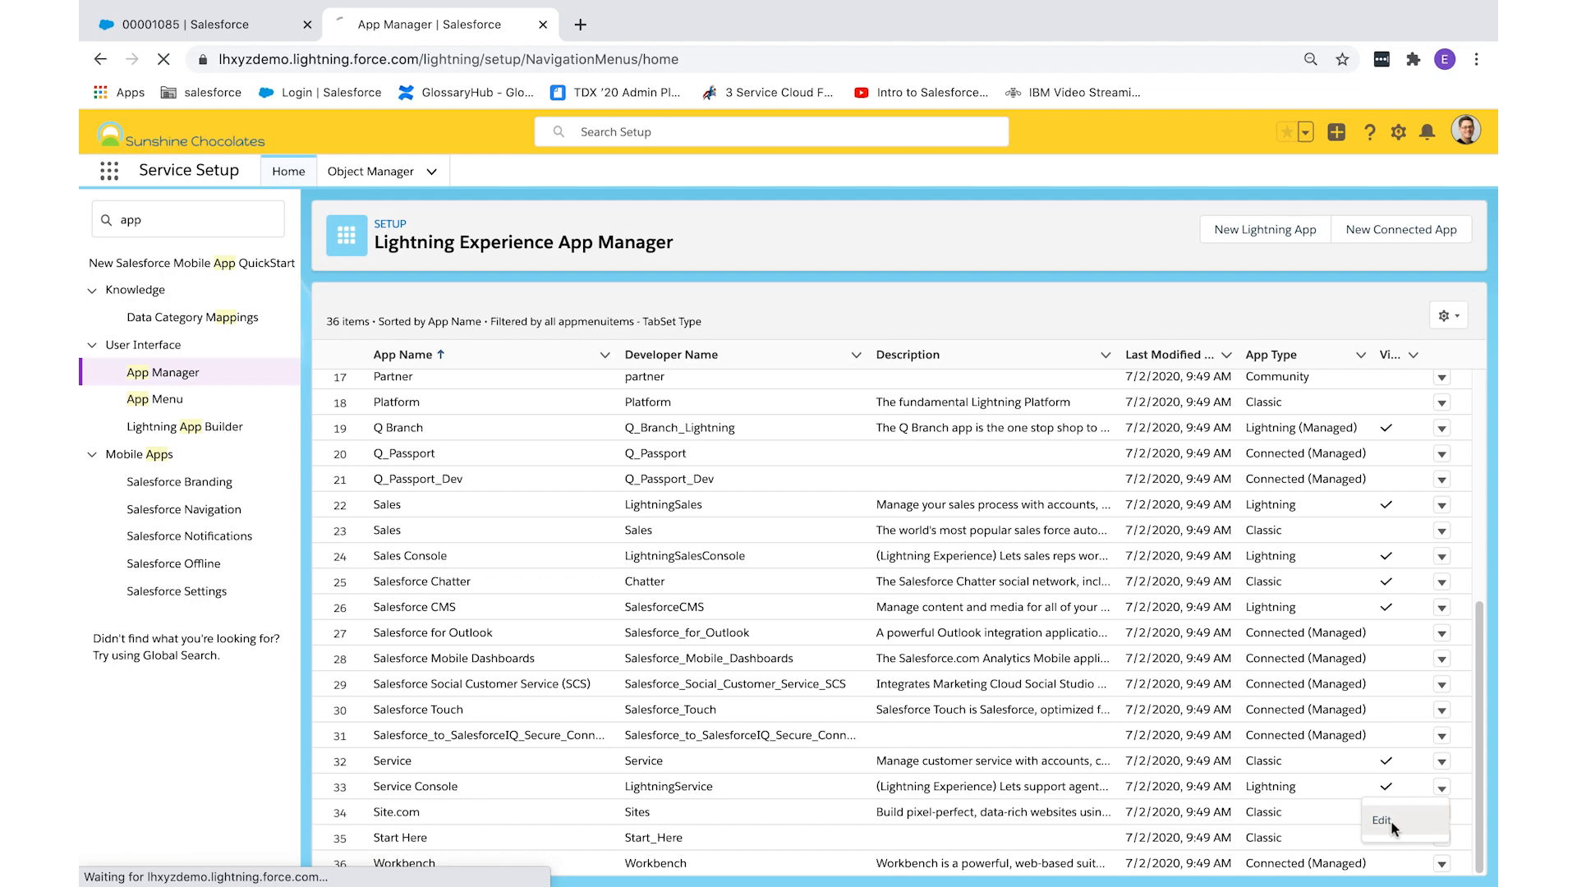
pyautogui.click(1380, 821)
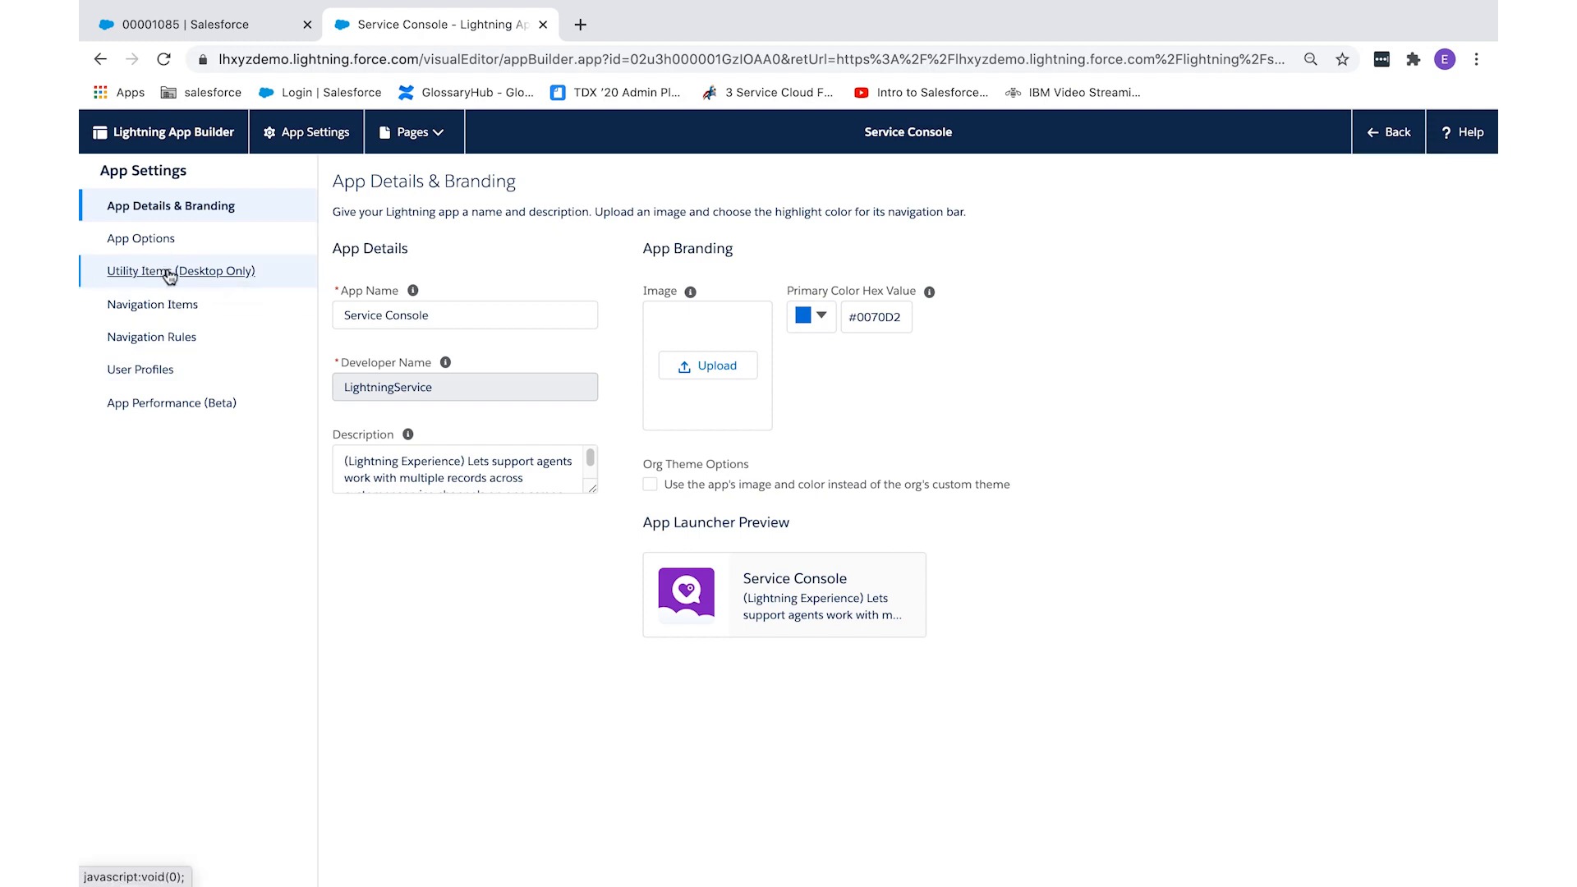
# Step: Review the Service Console's utility items (Macros, History, Notes) and choose Add Utility Item
pyautogui.click(180, 270)
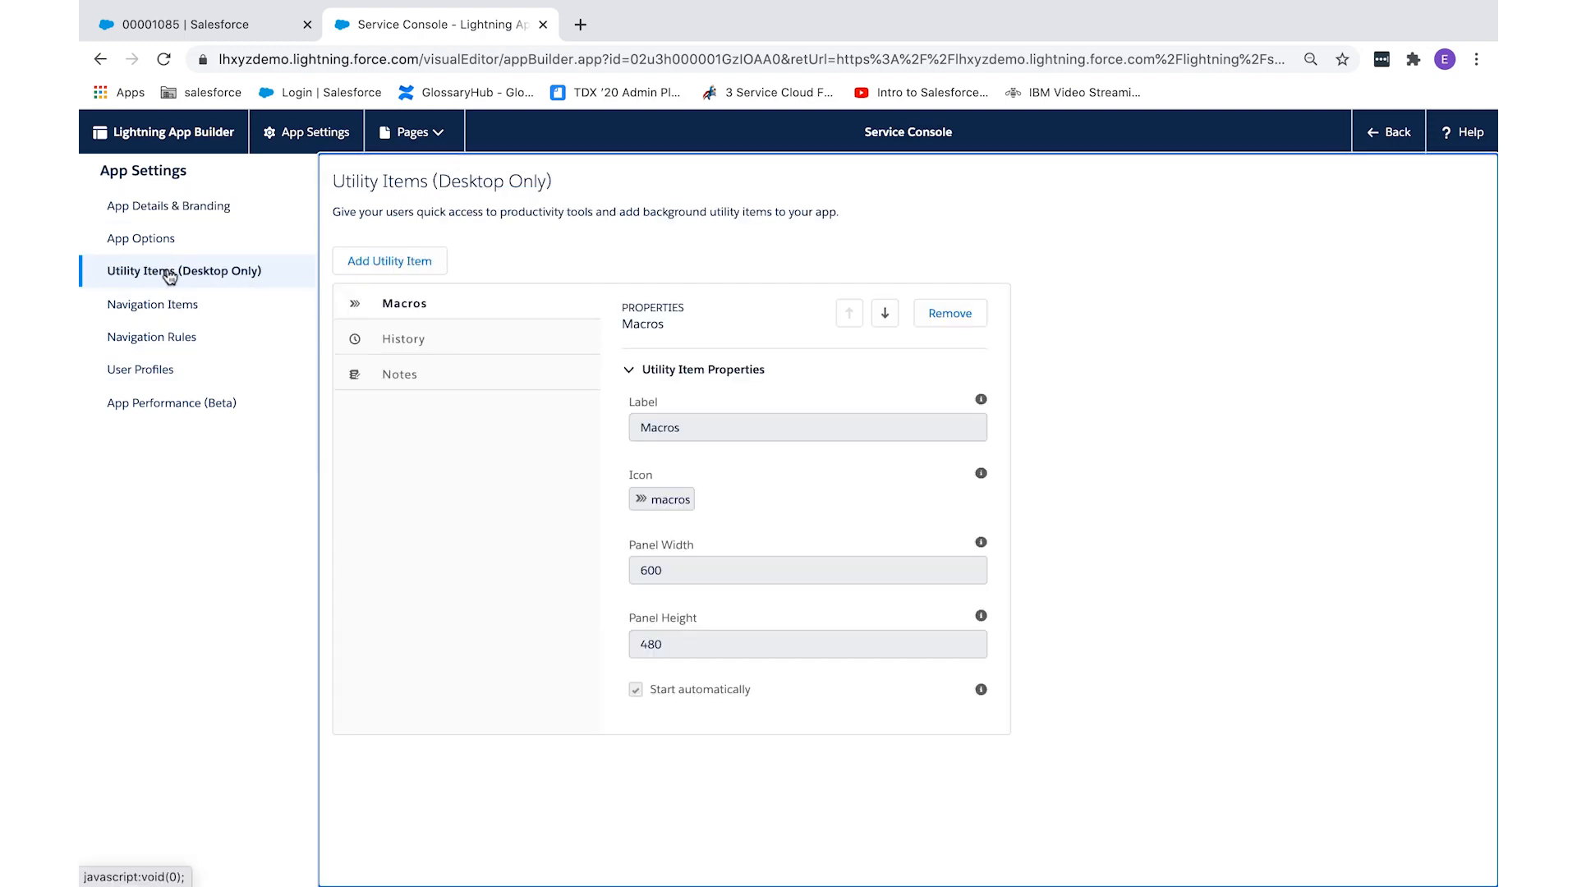
pyautogui.moveTo(402, 337)
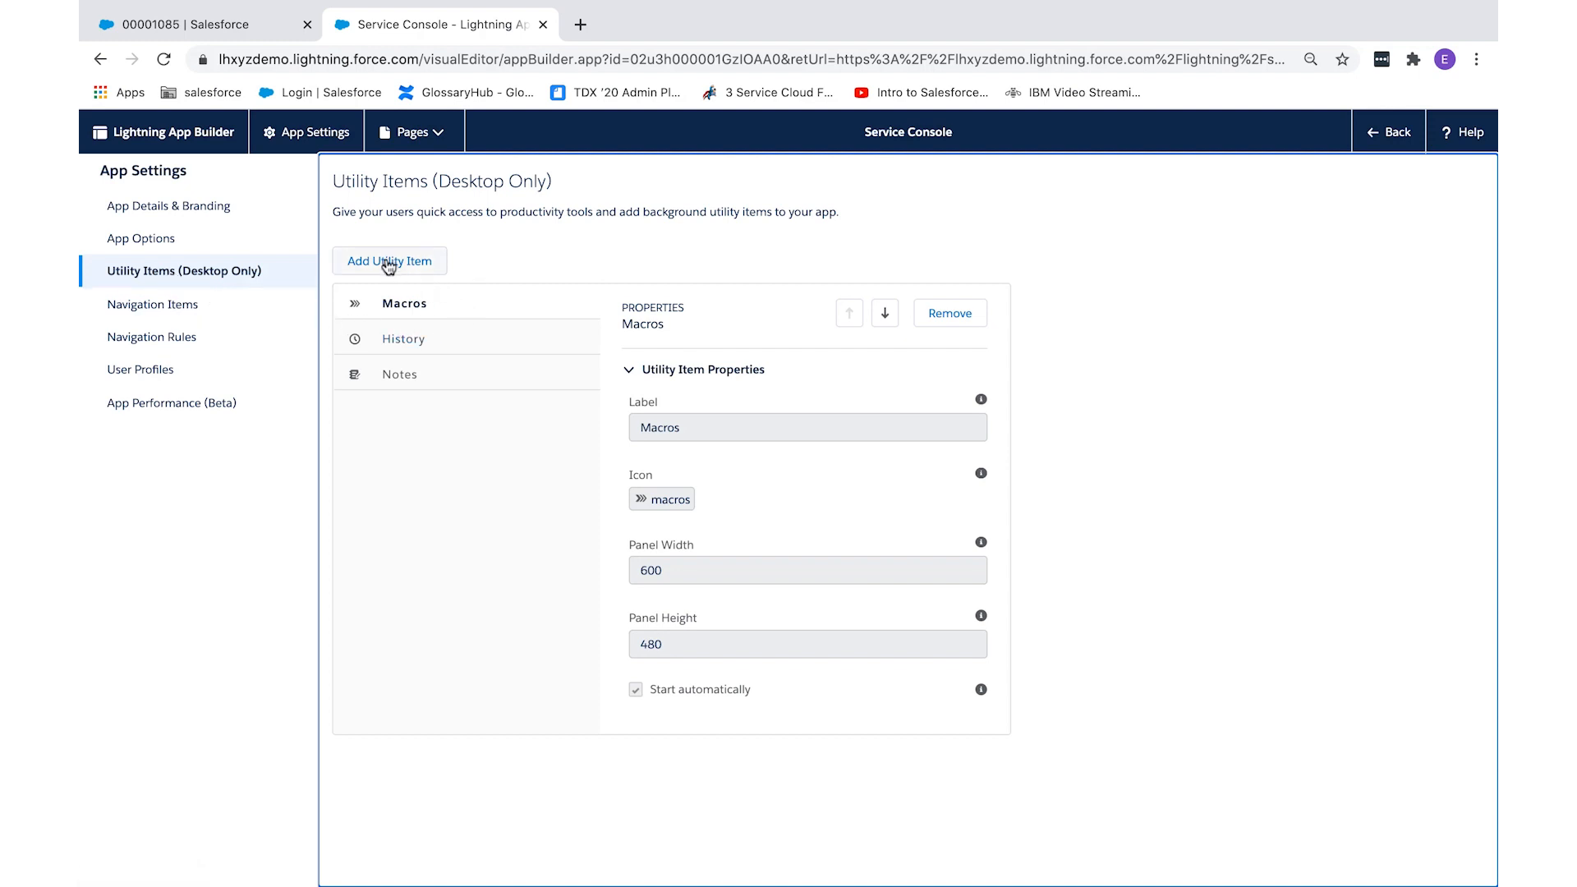
pyautogui.click(389, 260)
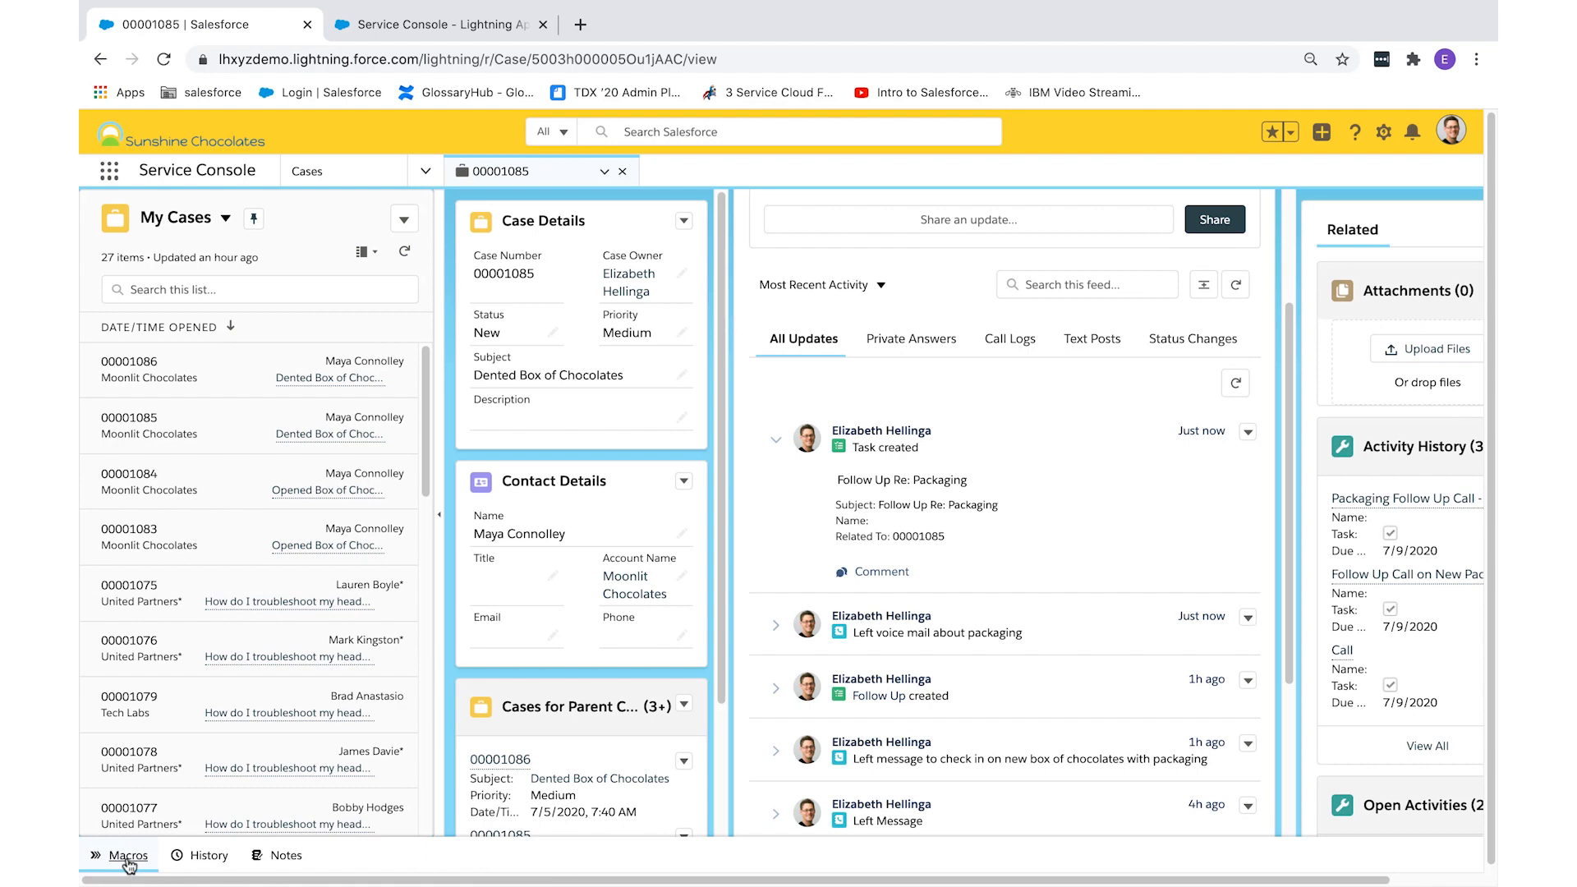
# Step: Start a new macro from the Macros utility panel
pyautogui.click(129, 855)
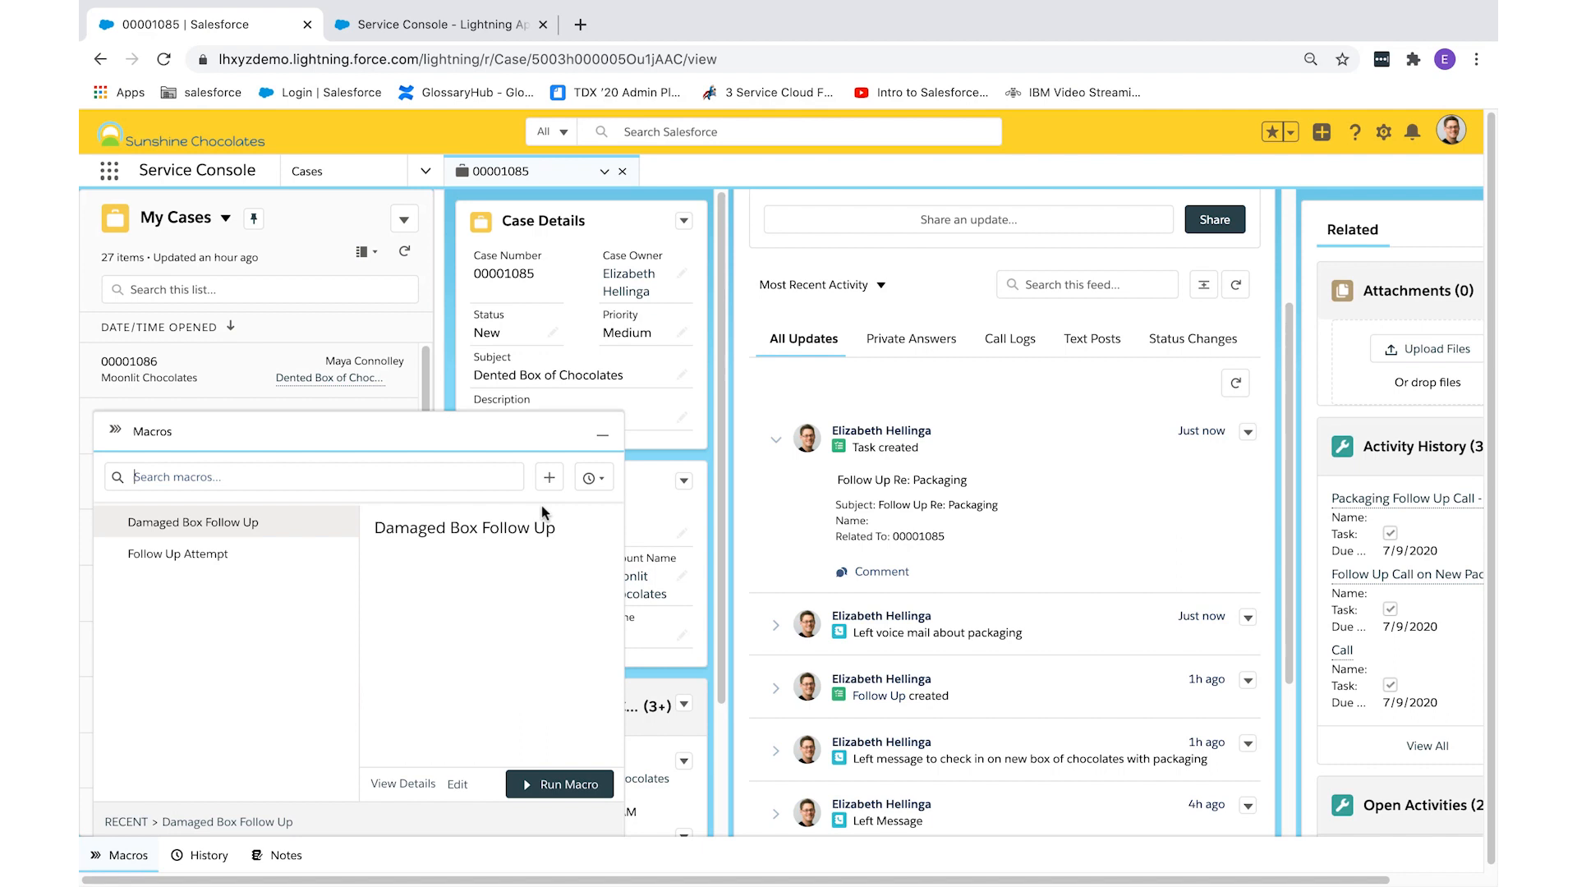
pyautogui.click(559, 784)
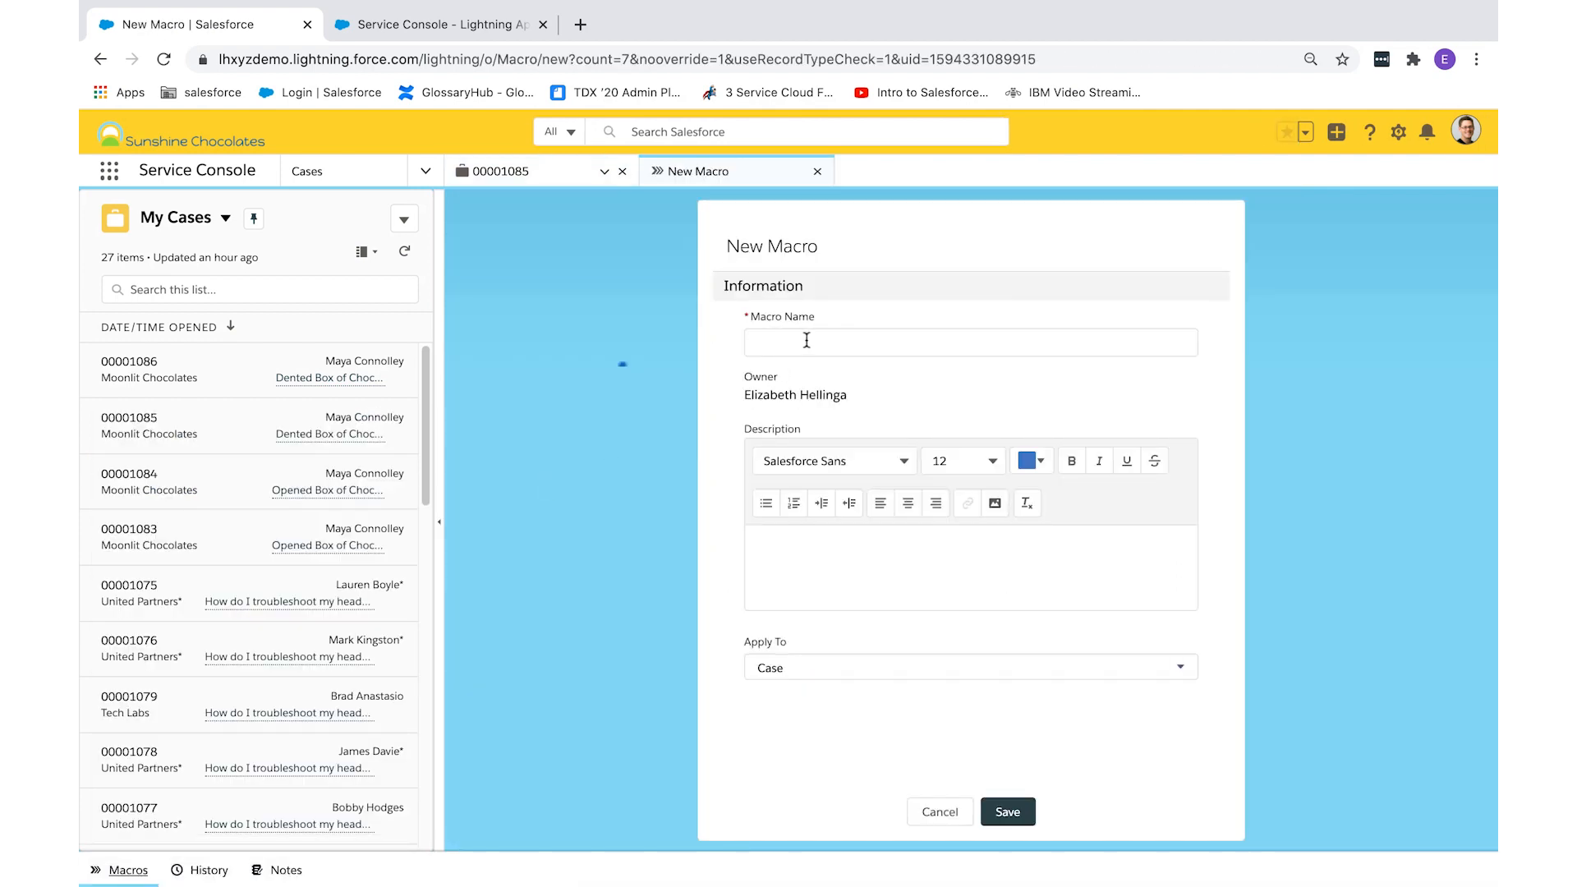
# Step: Save macro 'Packaging Follow Up' for Cases, described as packaging follow up for damaged packages
pyautogui.click(968, 341)
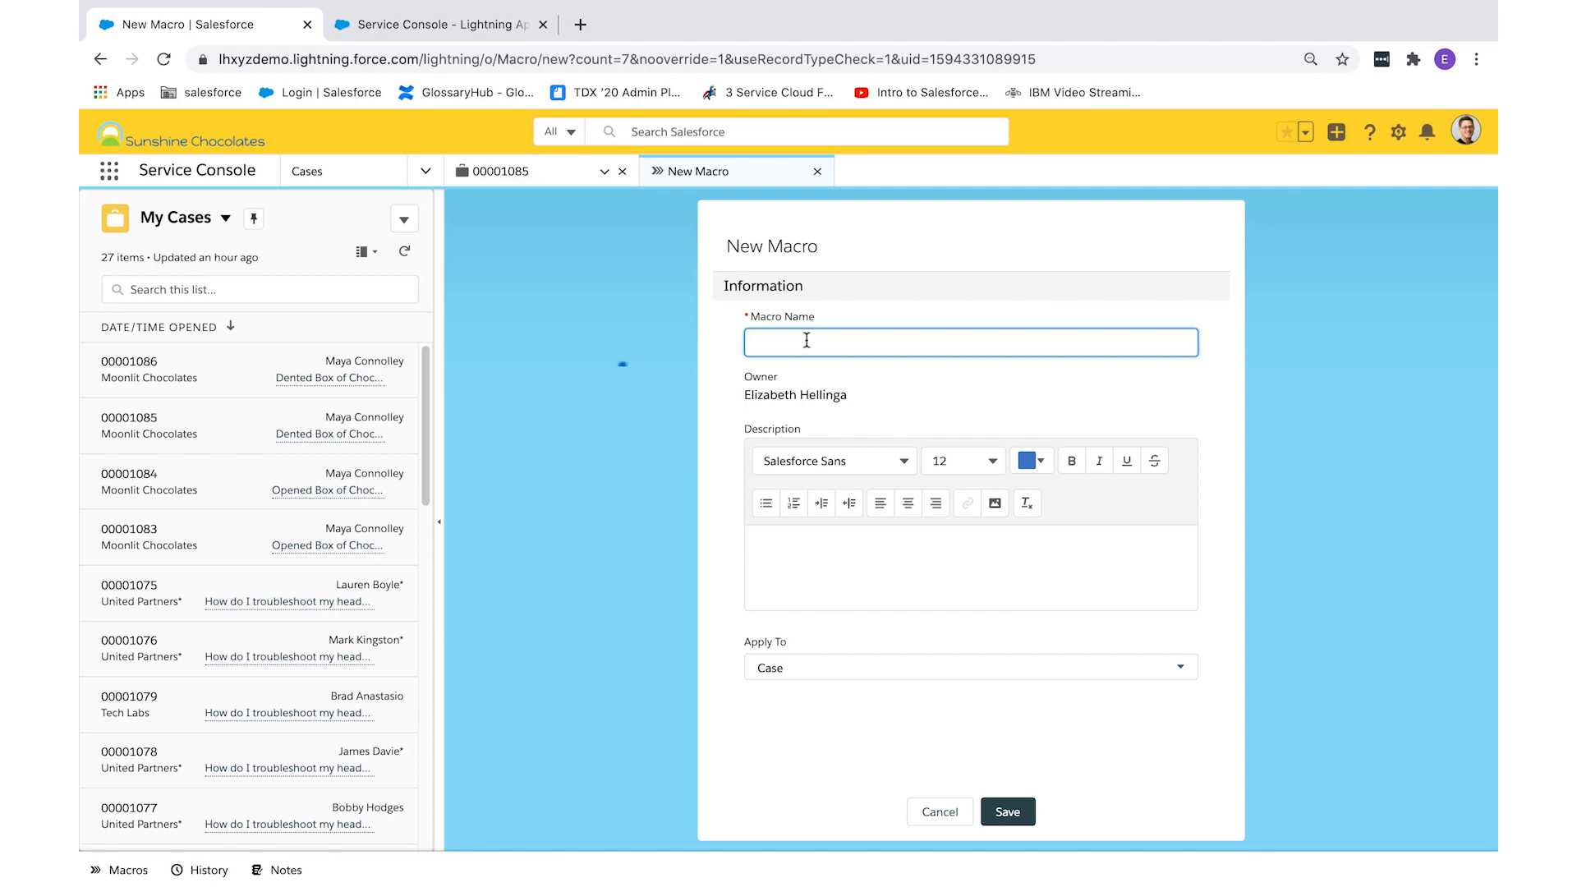
pyautogui.write('Packaging Follow Up')
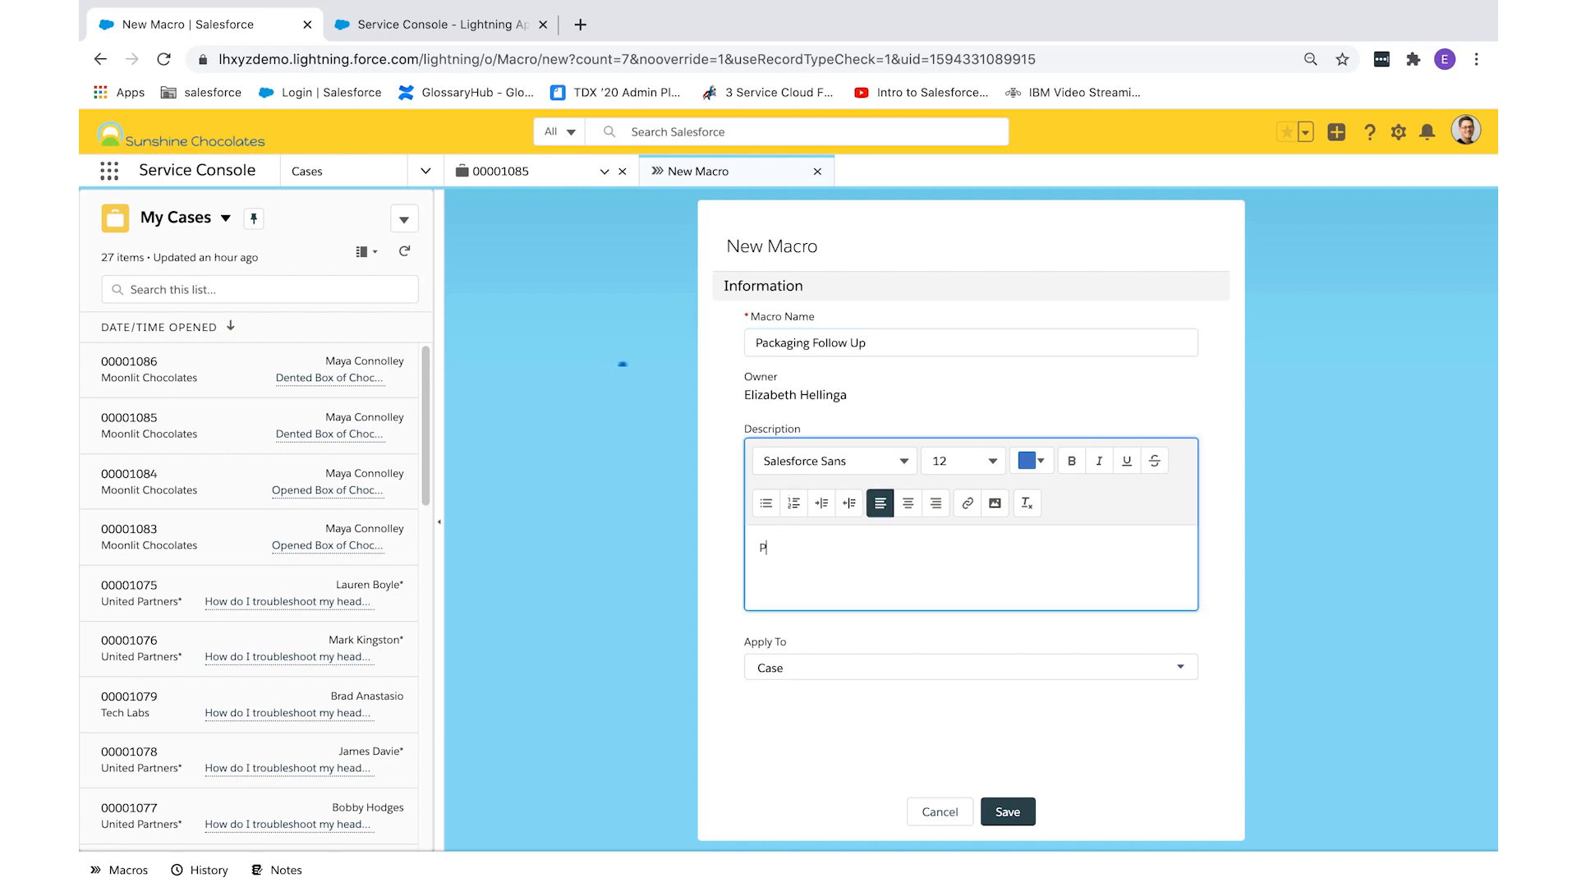
pyautogui.write('ackagin')
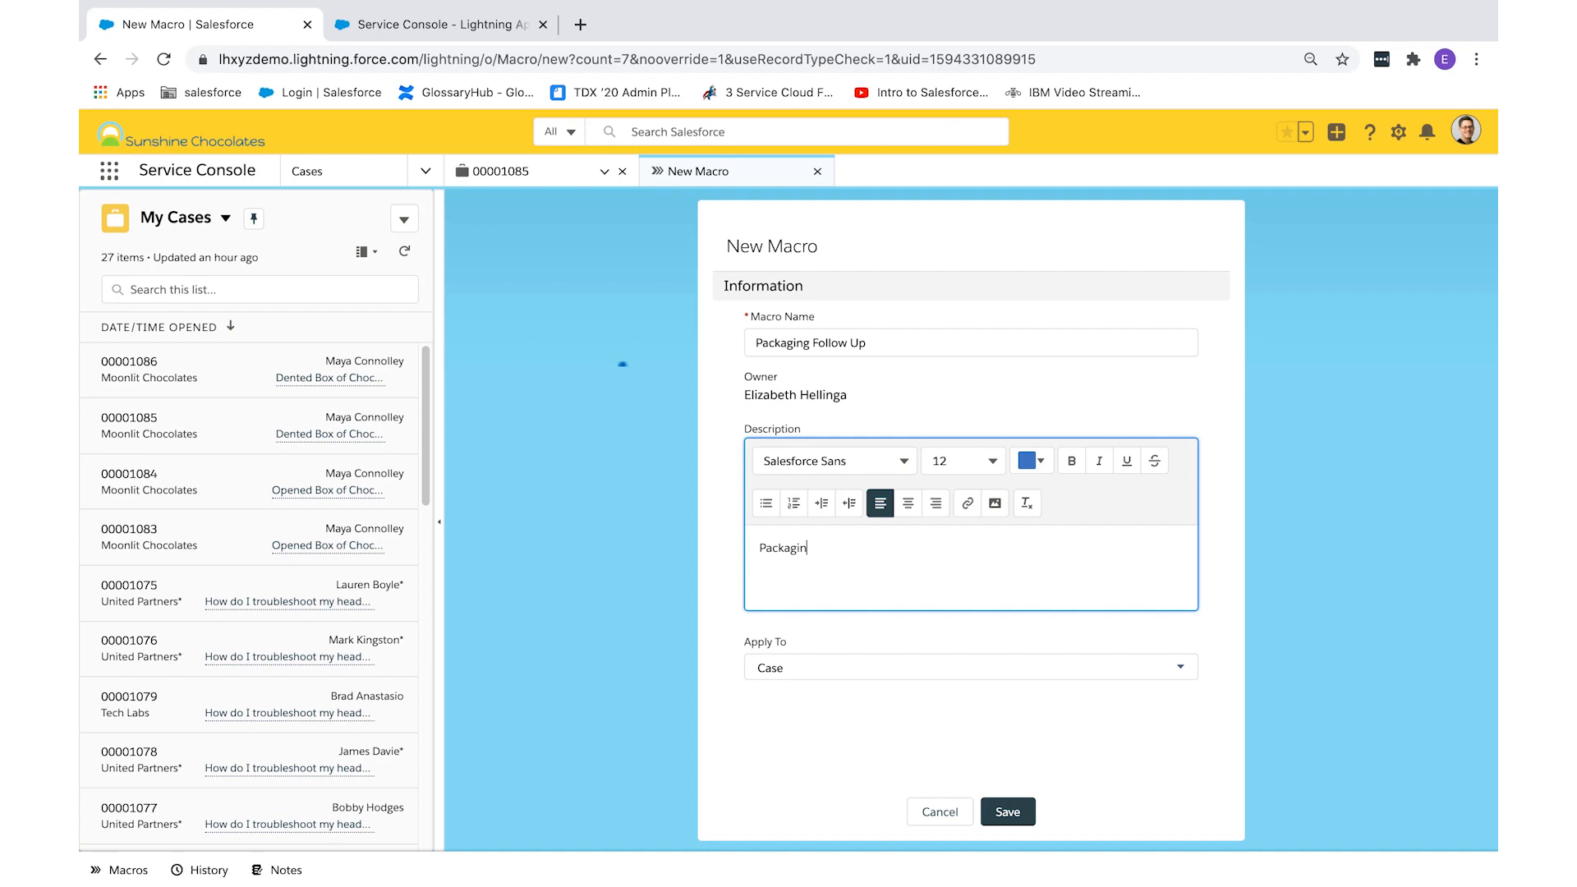
pyautogui.write('g foll')
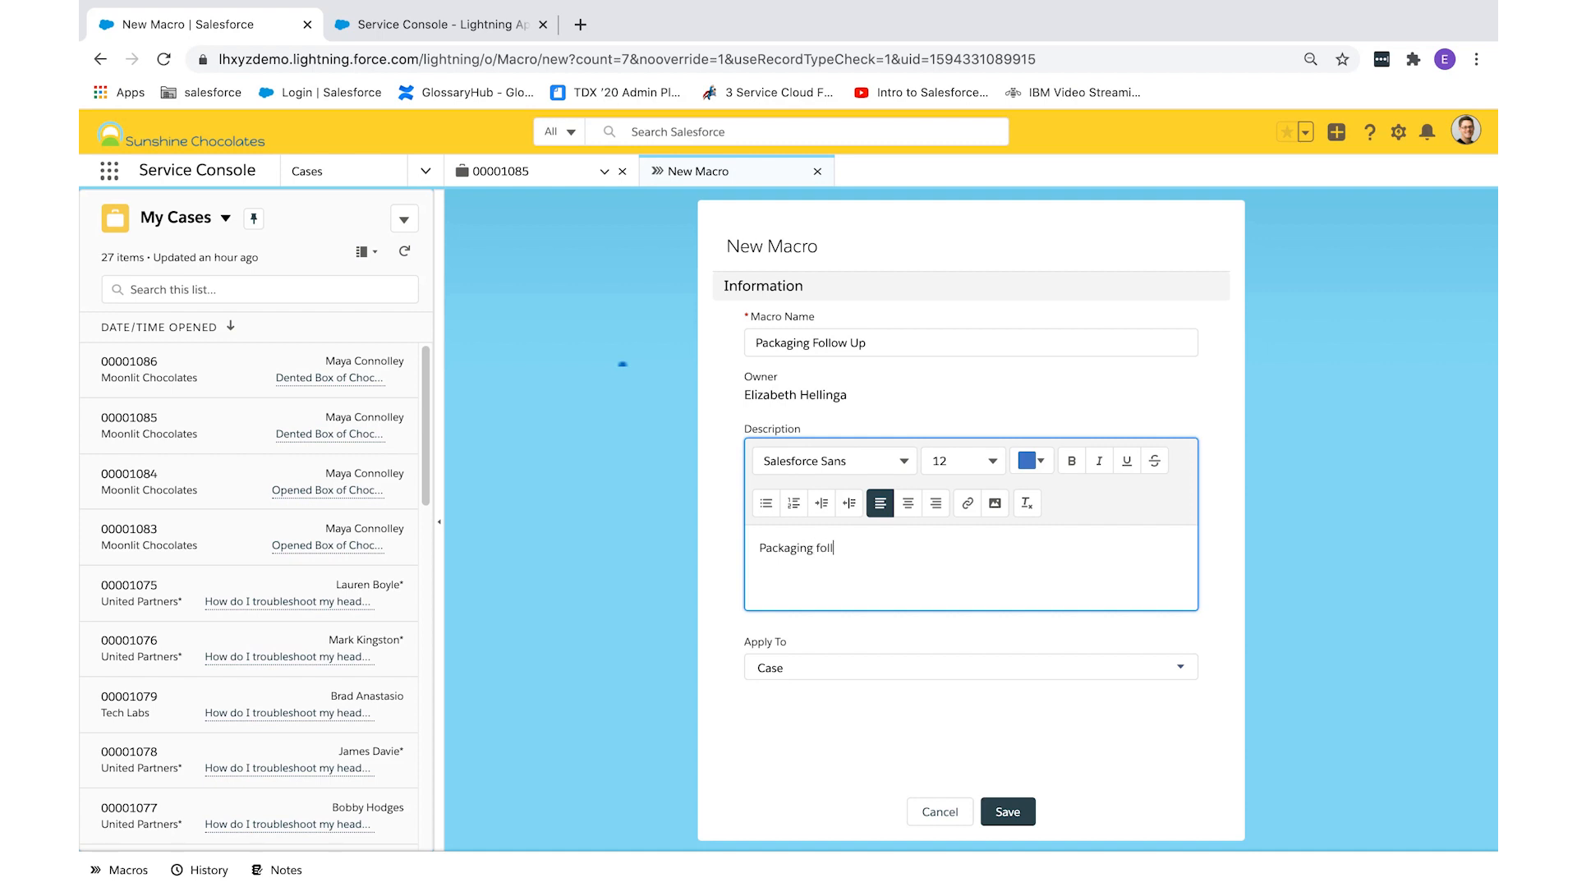
pyautogui.write('ow up for d')
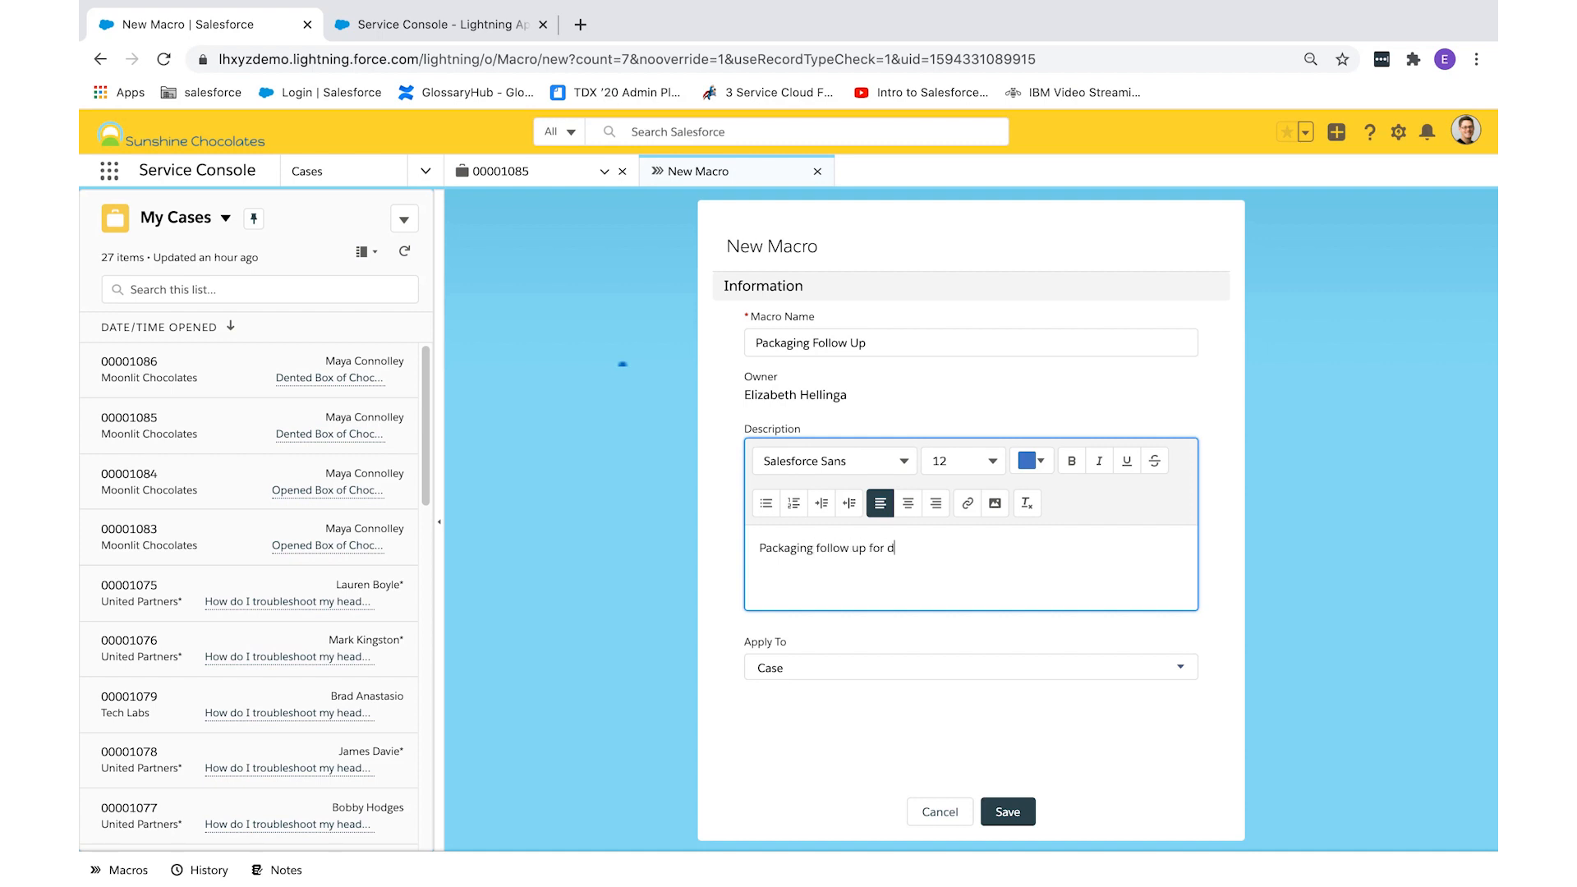
pyautogui.write('amaged p')
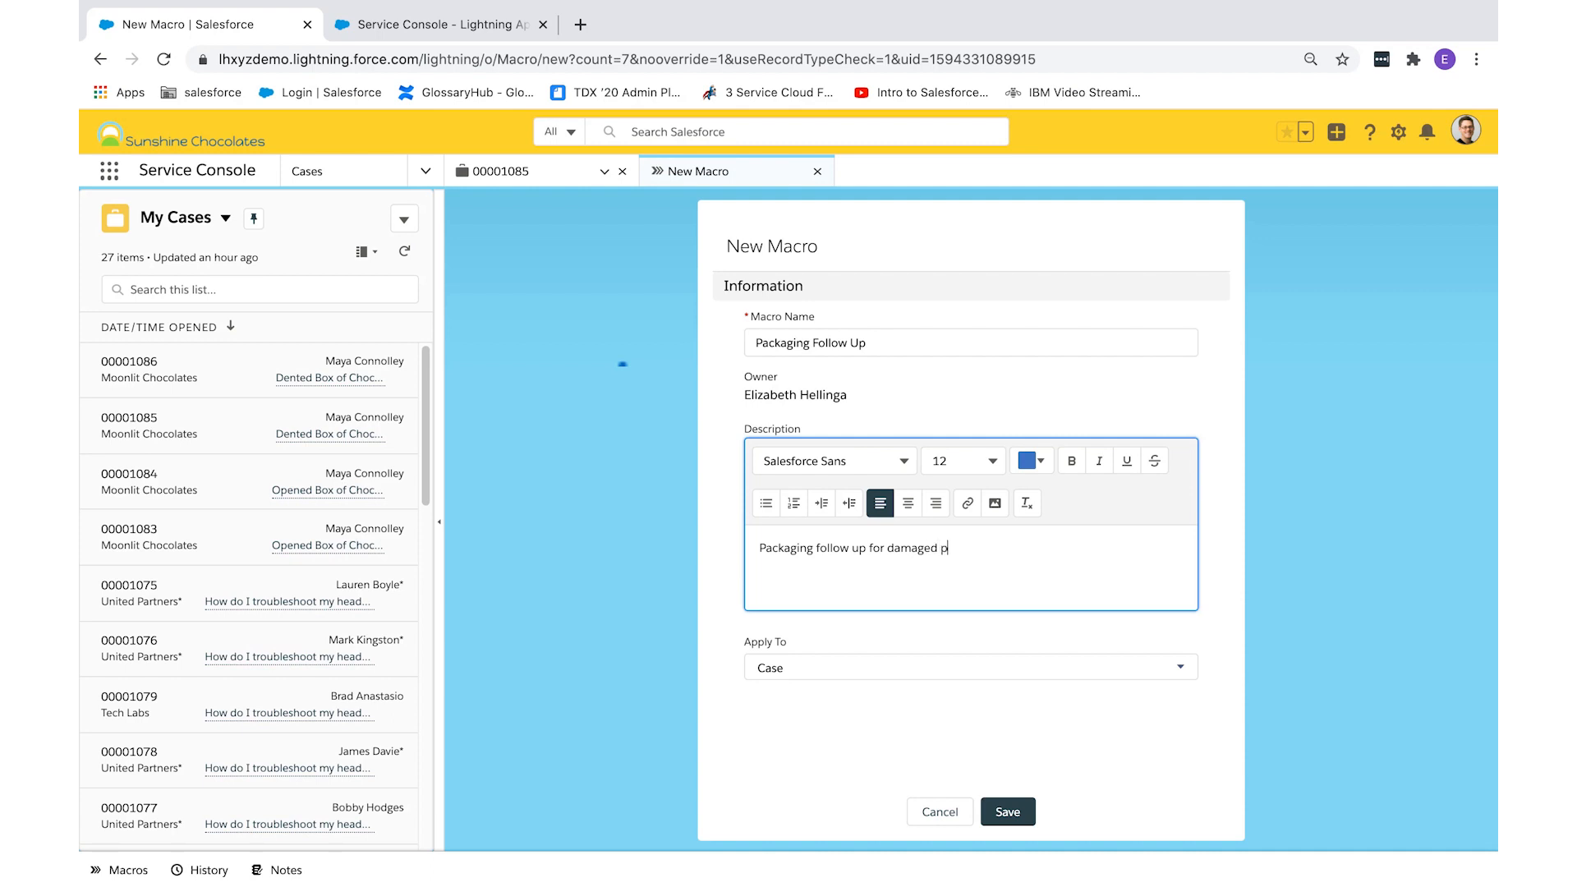
pyautogui.write('ackages')
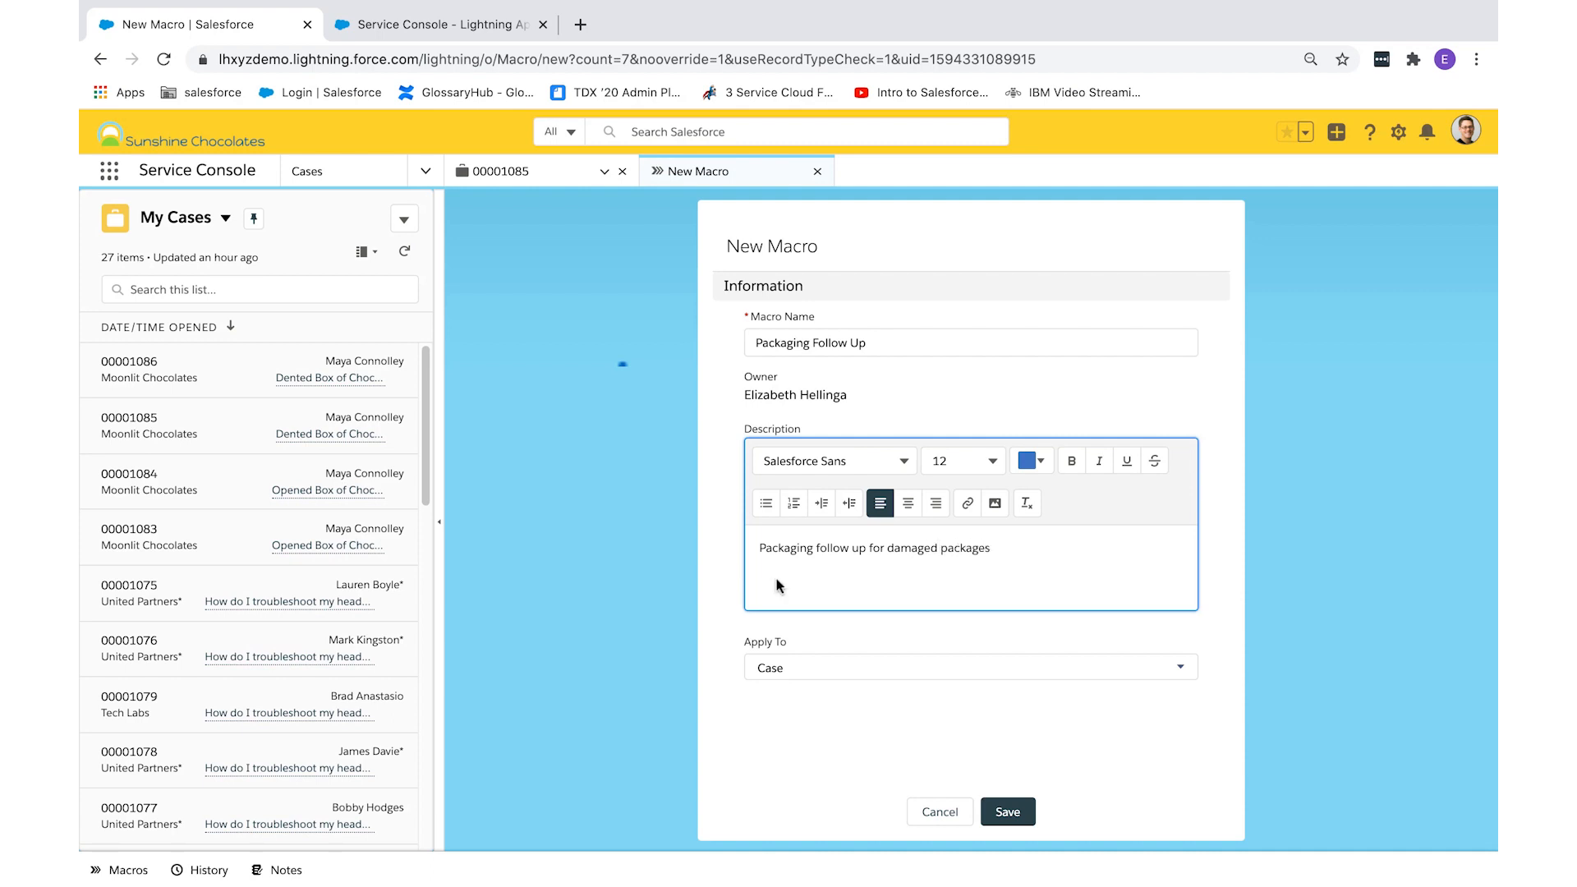
pyautogui.click(967, 667)
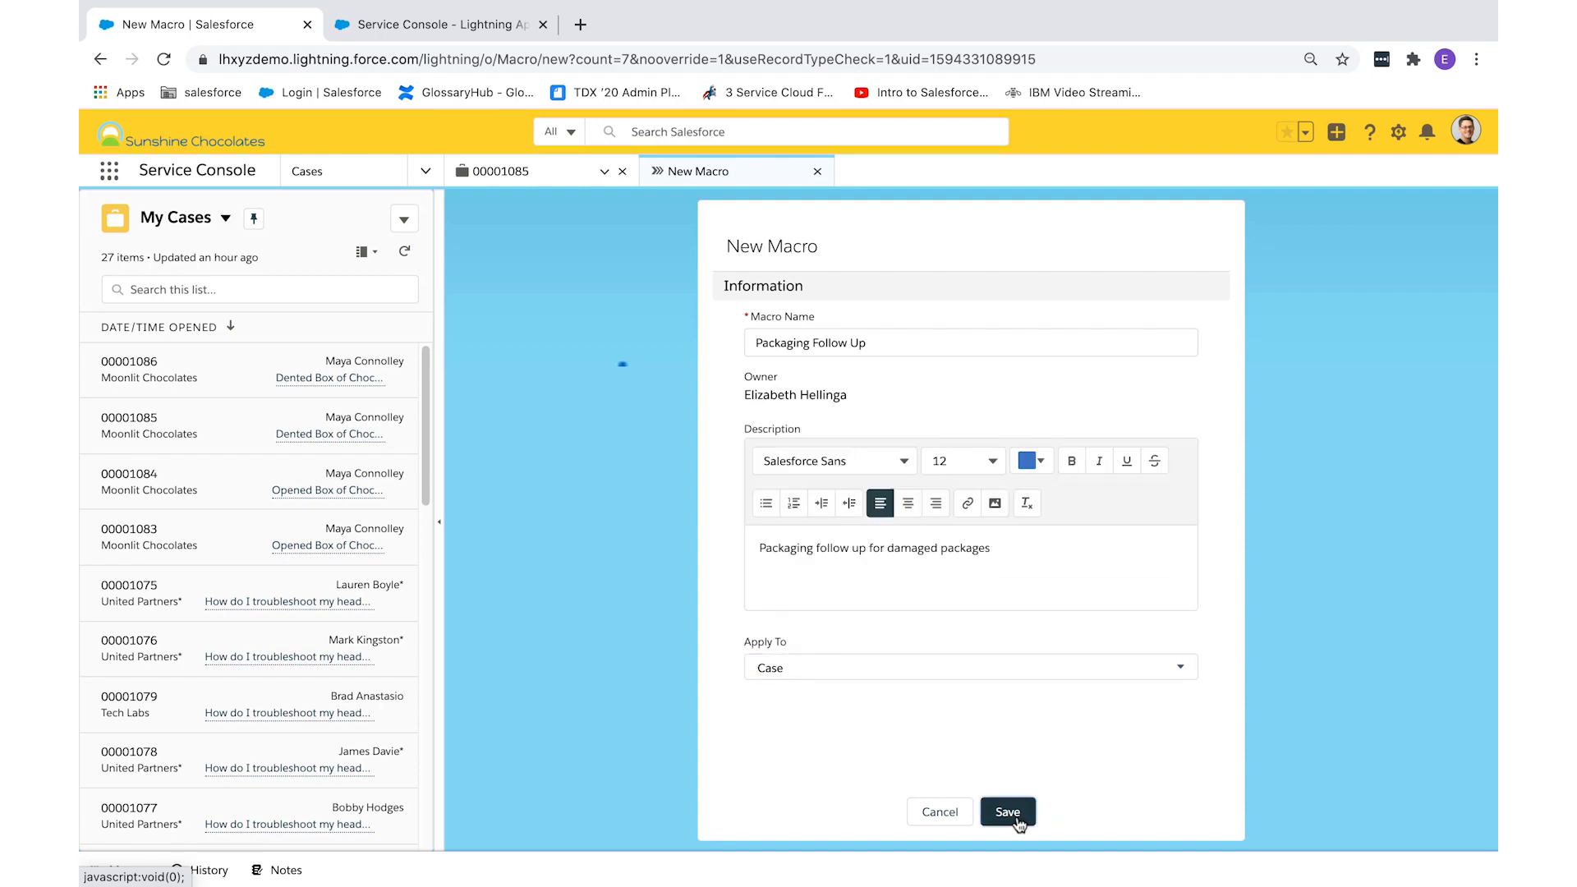
pyautogui.click(1006, 812)
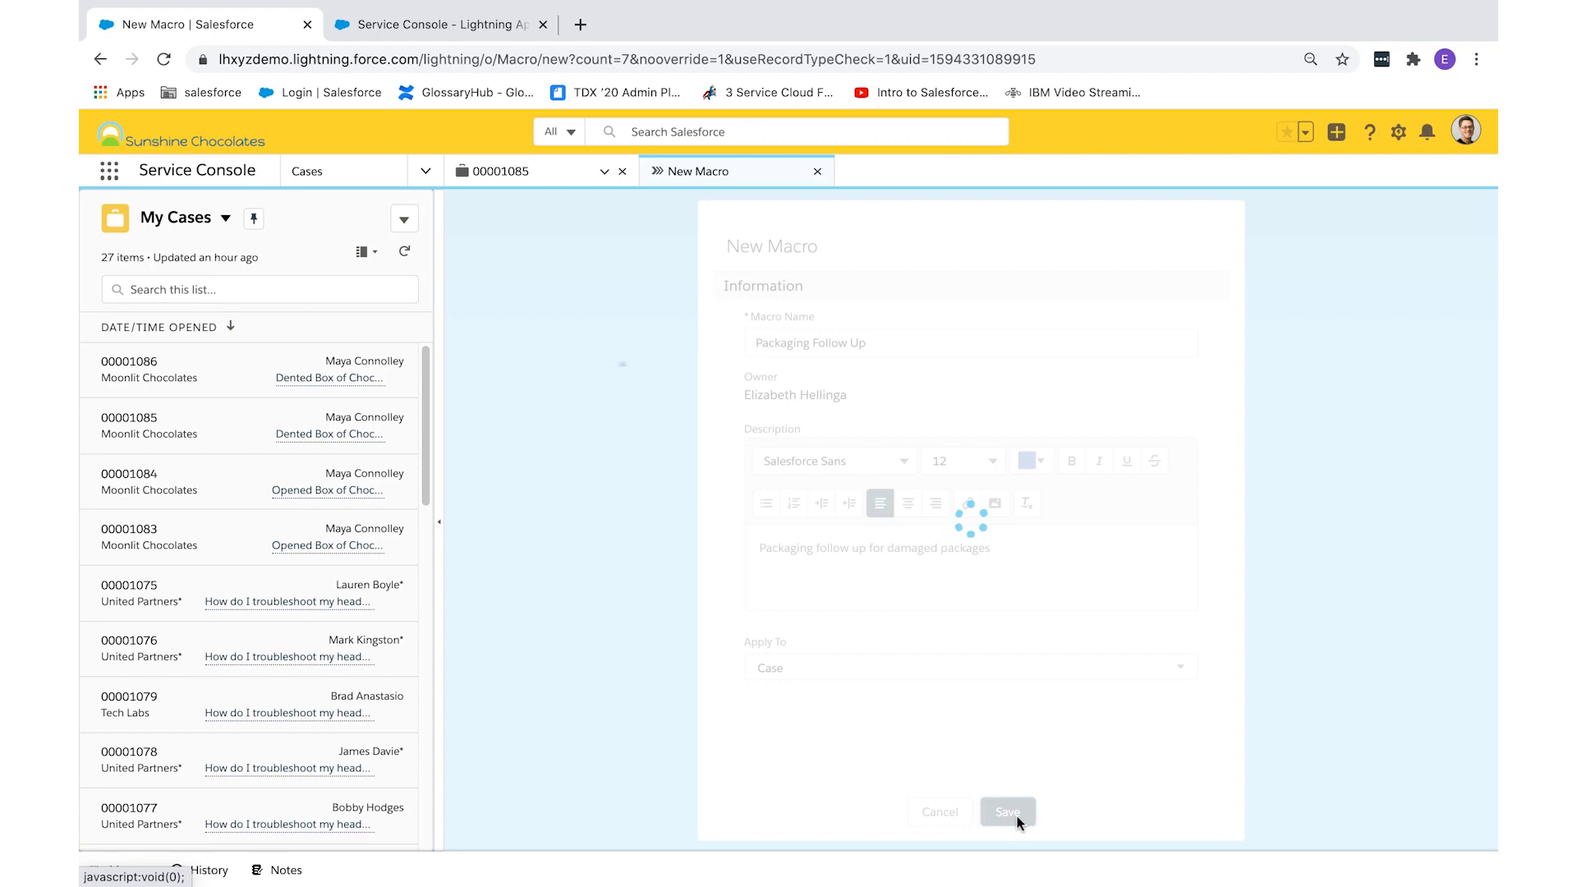
pyautogui.click(1006, 811)
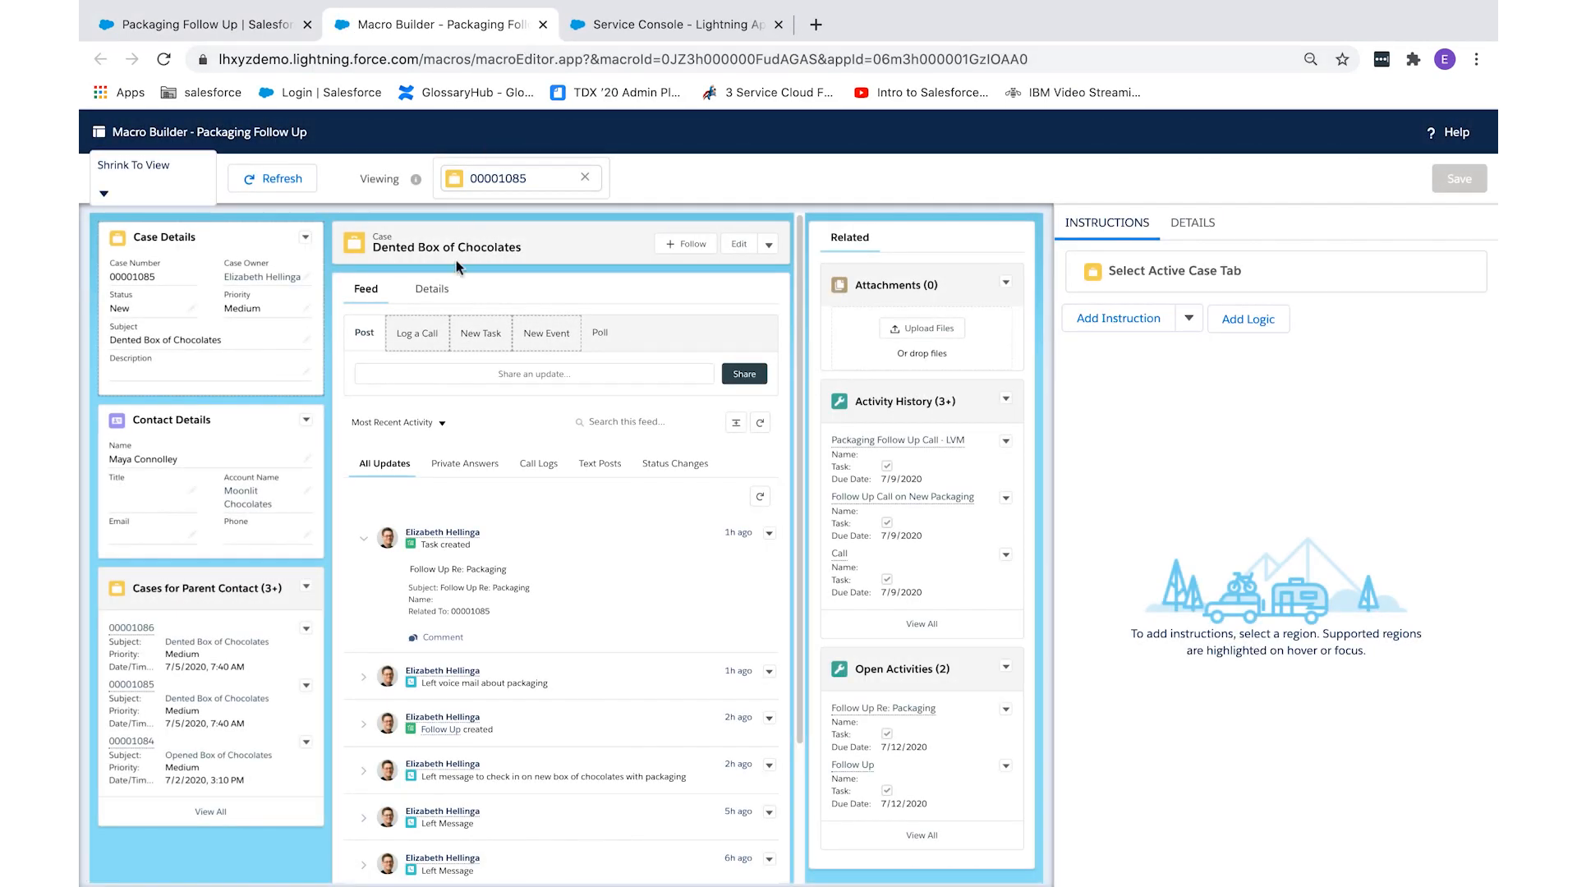
# Step: Add Log a Call steps: subject 'Packaging Follow Up Call - LVM', comment 'left voicemail', then submit
pyautogui.click(416, 333)
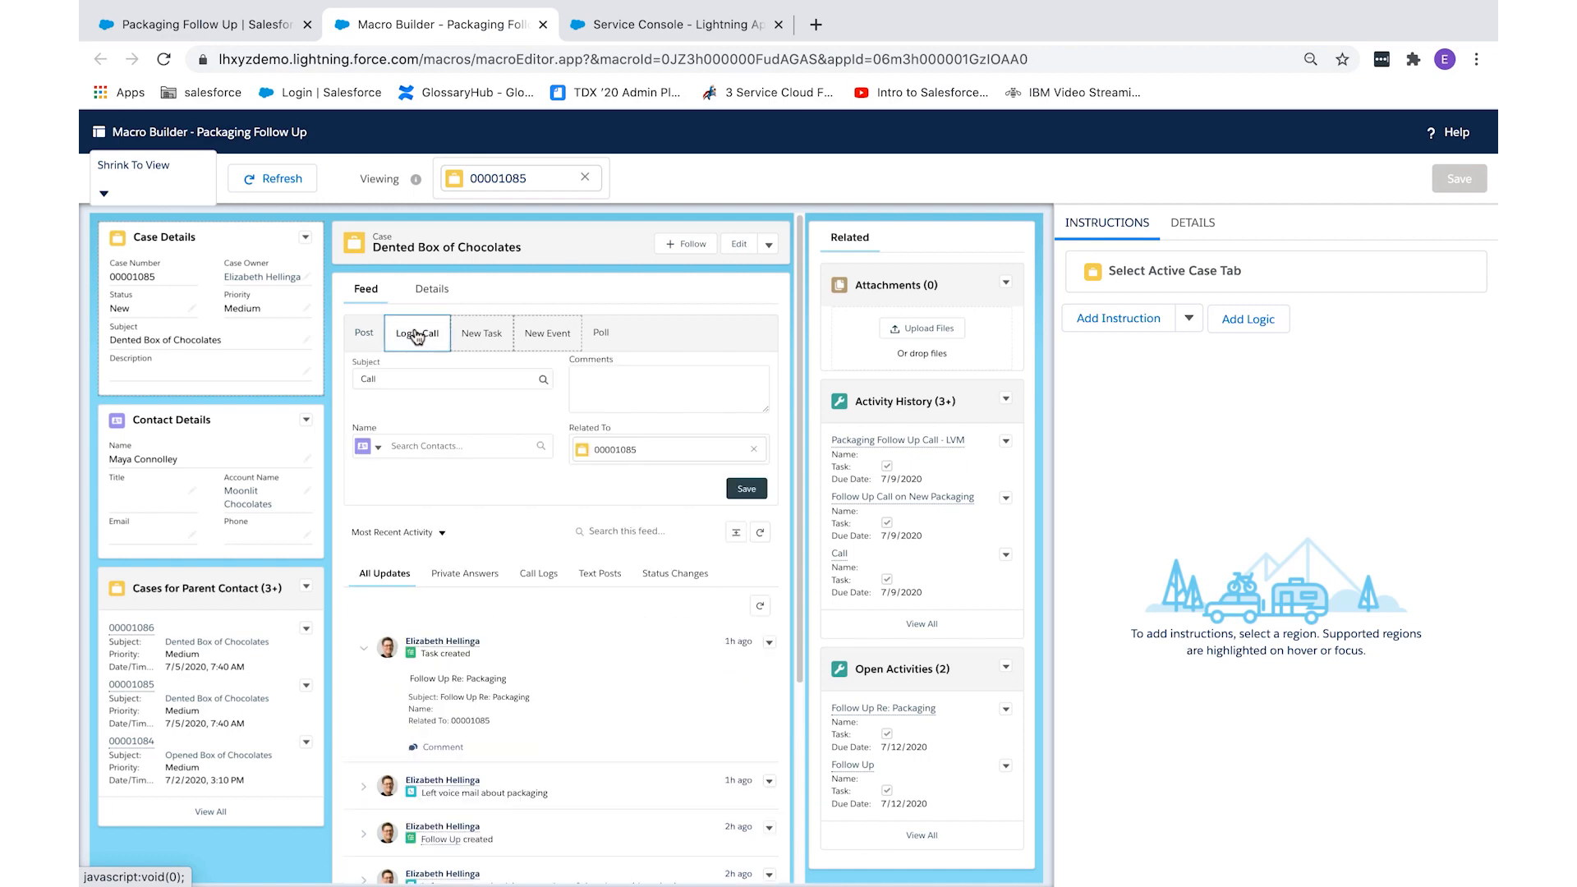
pyautogui.click(417, 332)
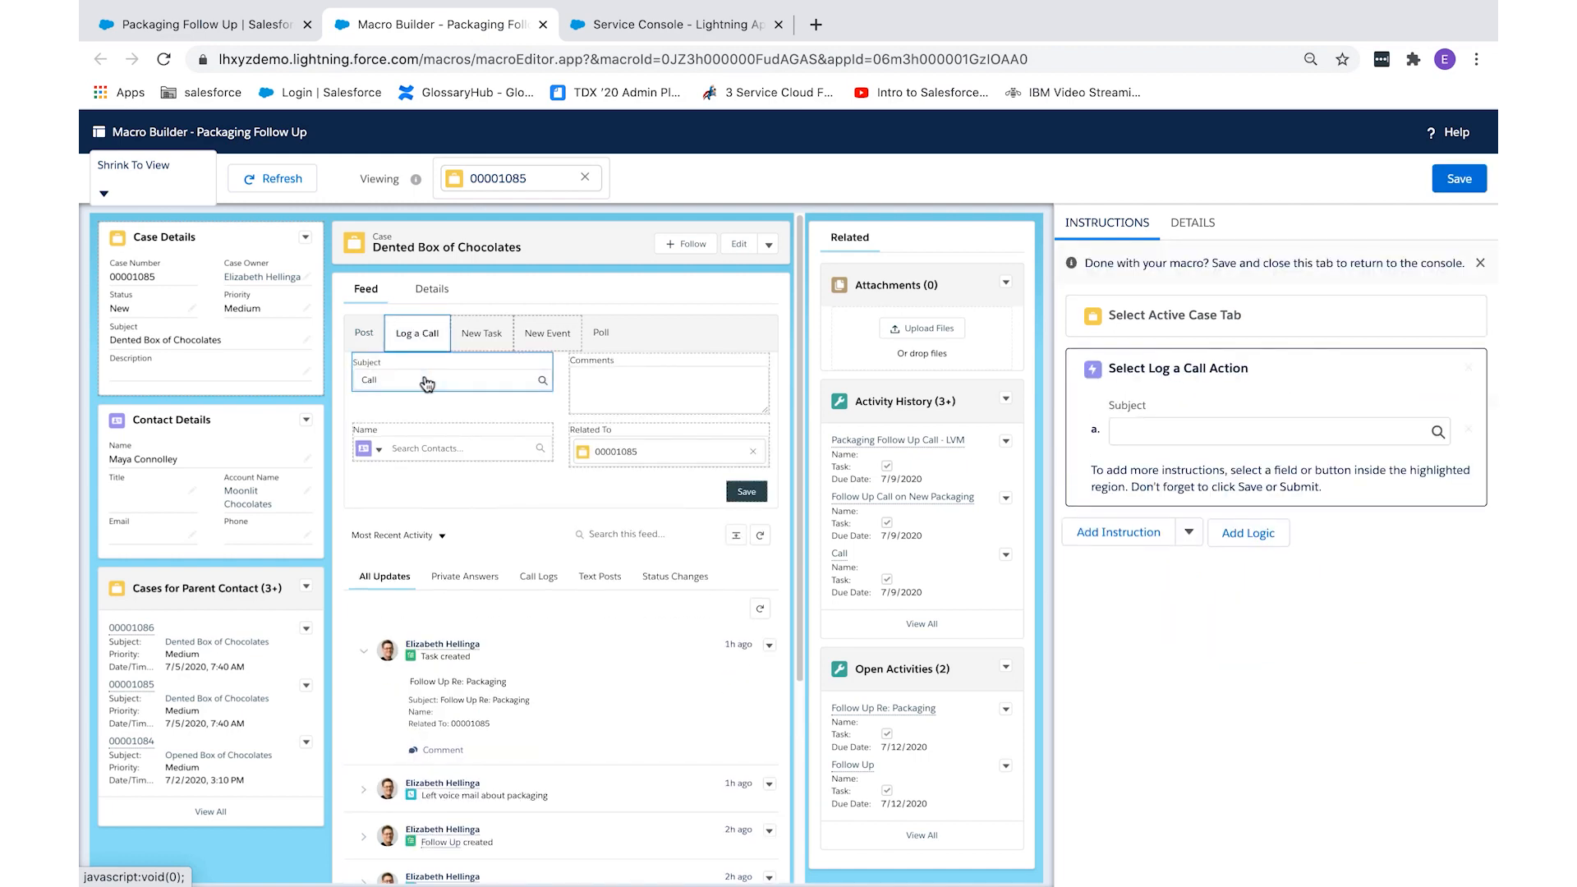
pyautogui.write('P')
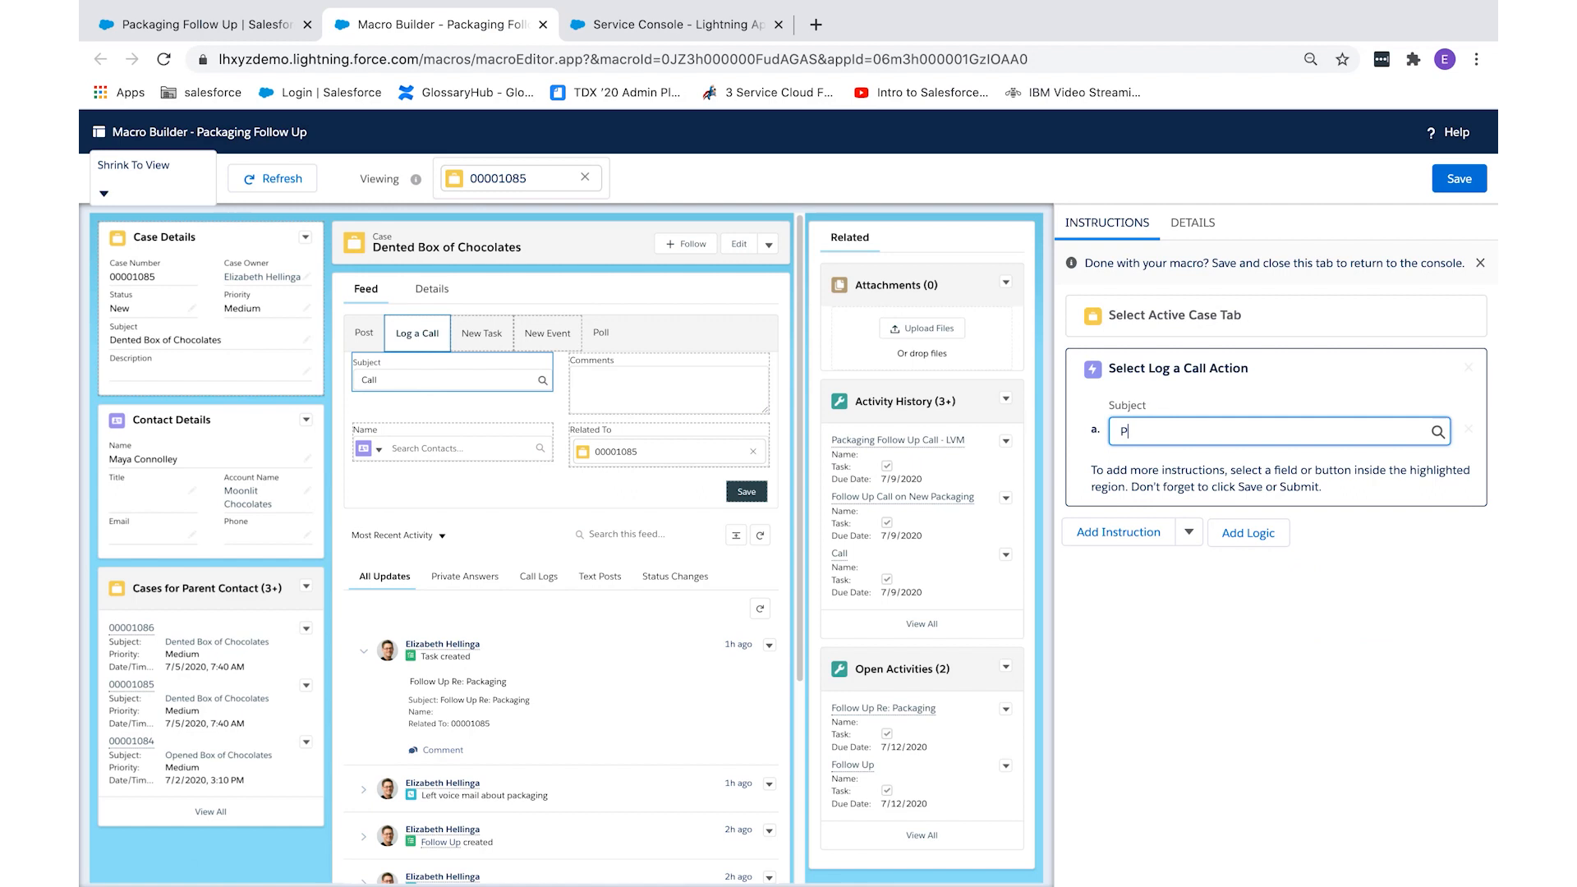
pyautogui.write('ackaging Follow')
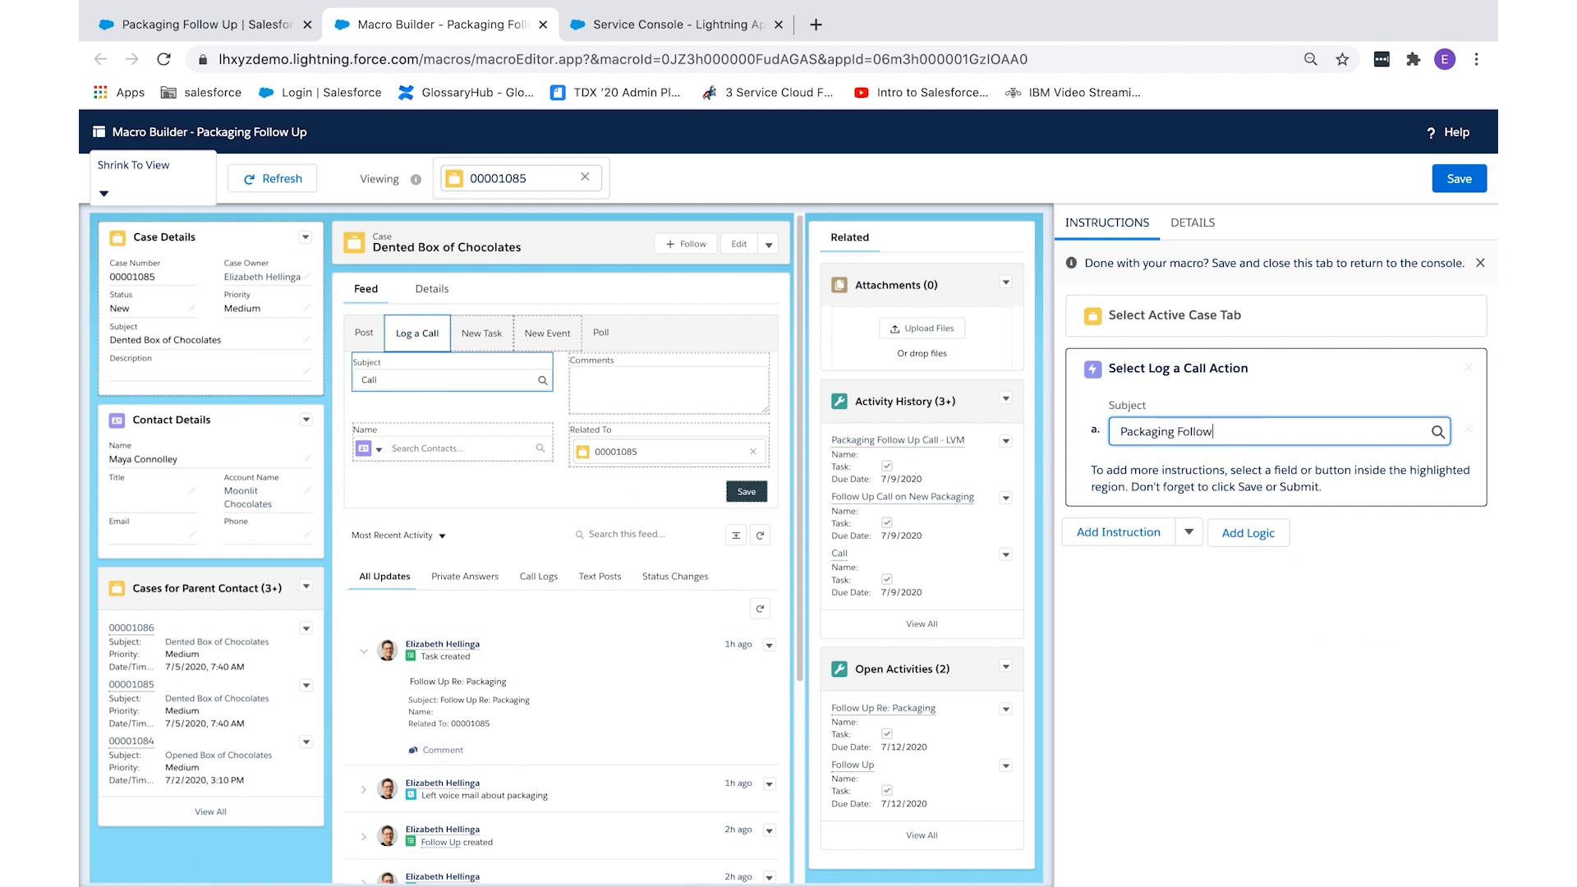
pyautogui.write('Up Call - LV')
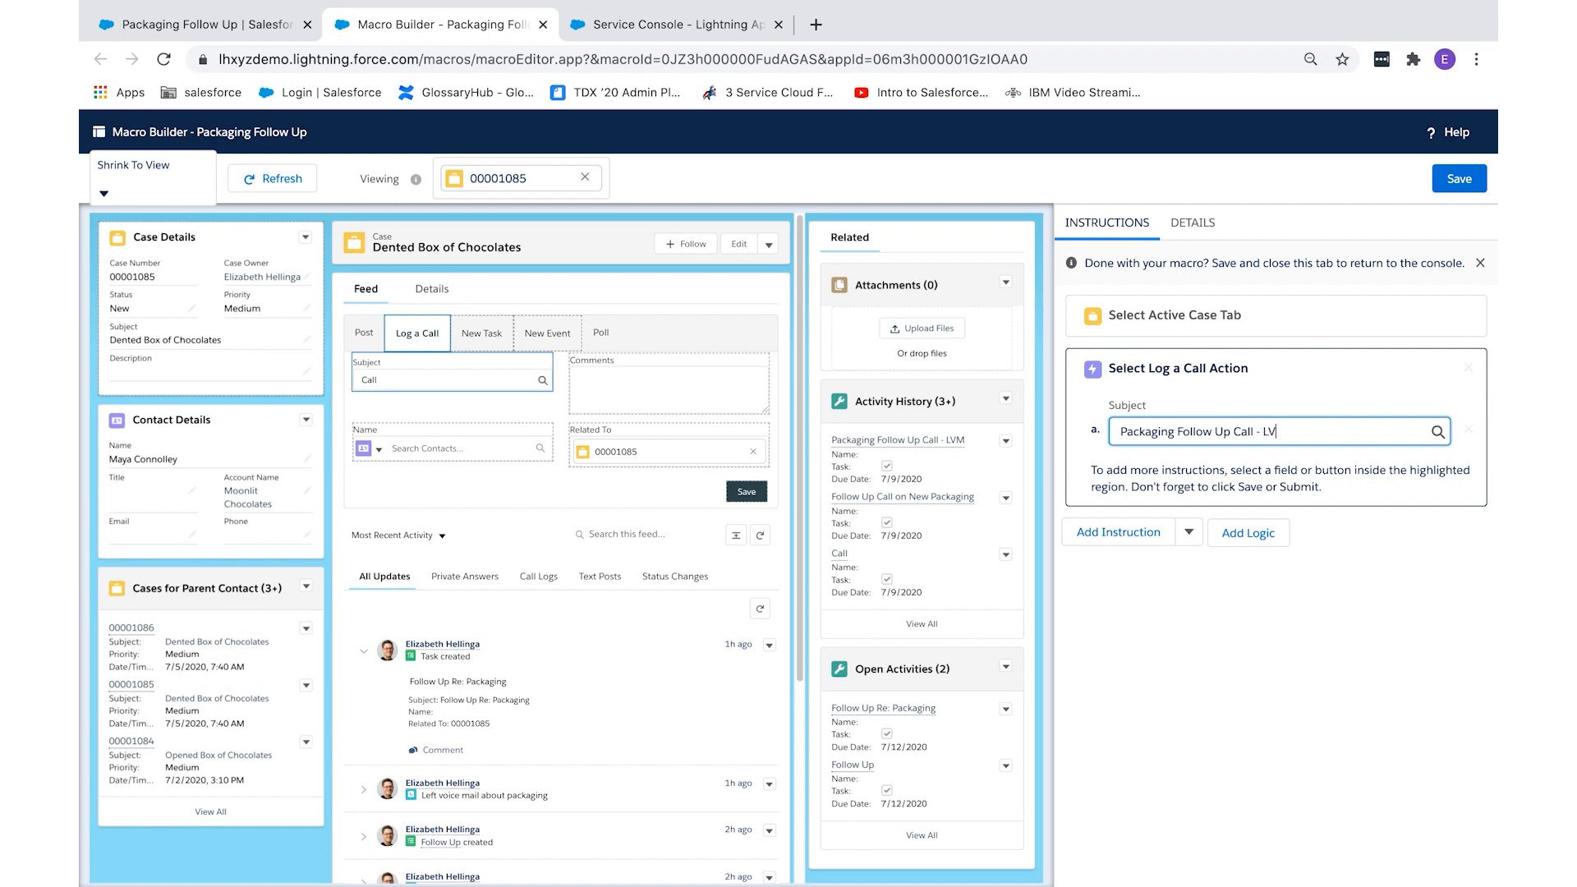
pyautogui.click(667, 382)
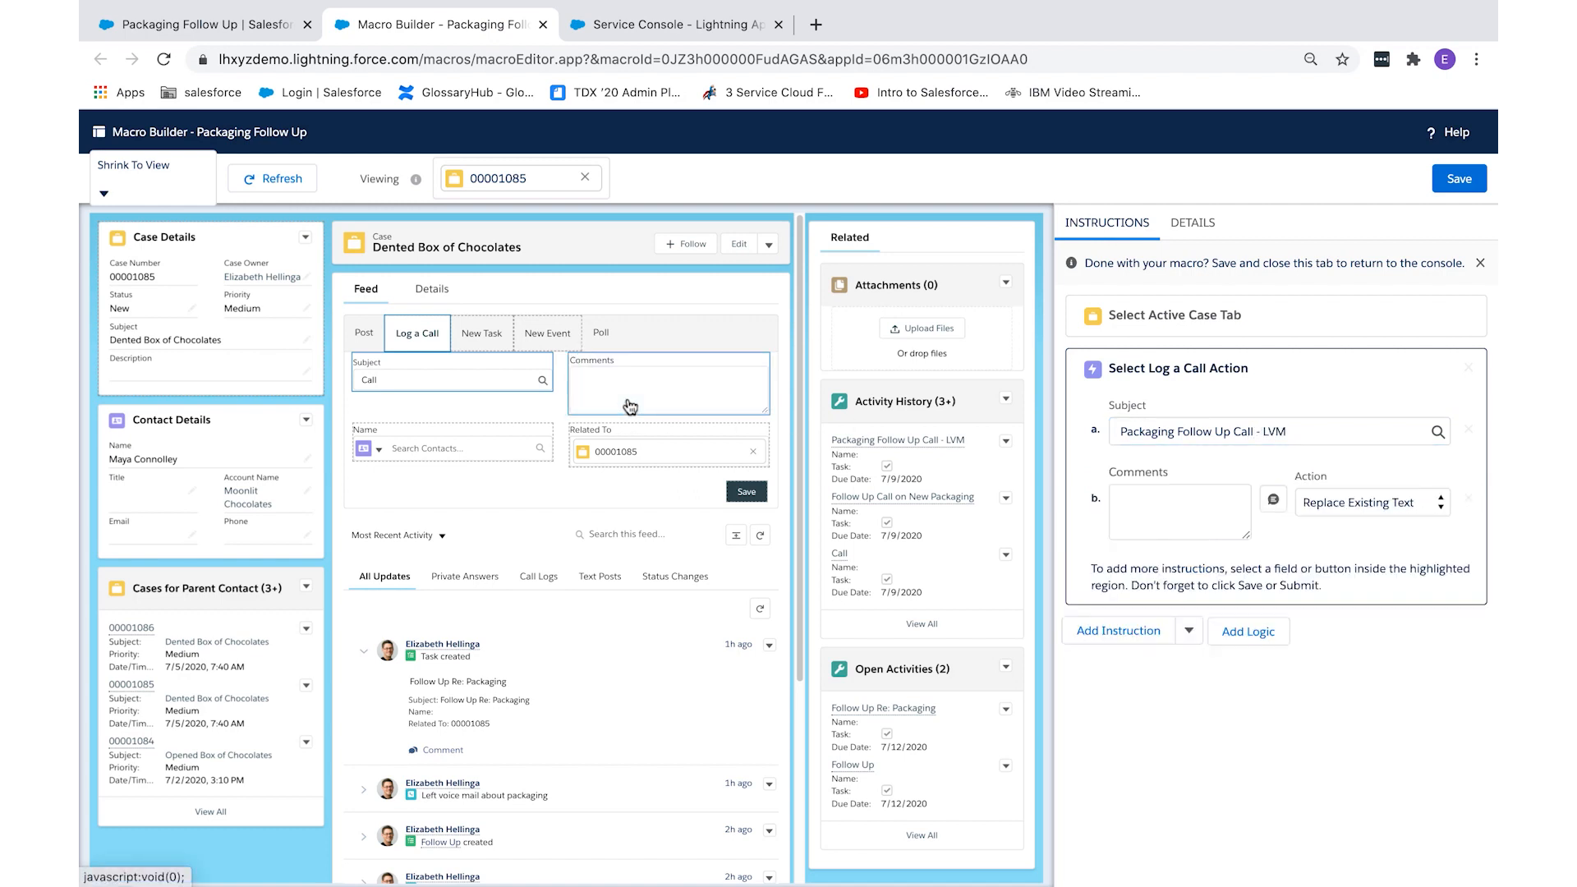
pyautogui.write('left voicemail')
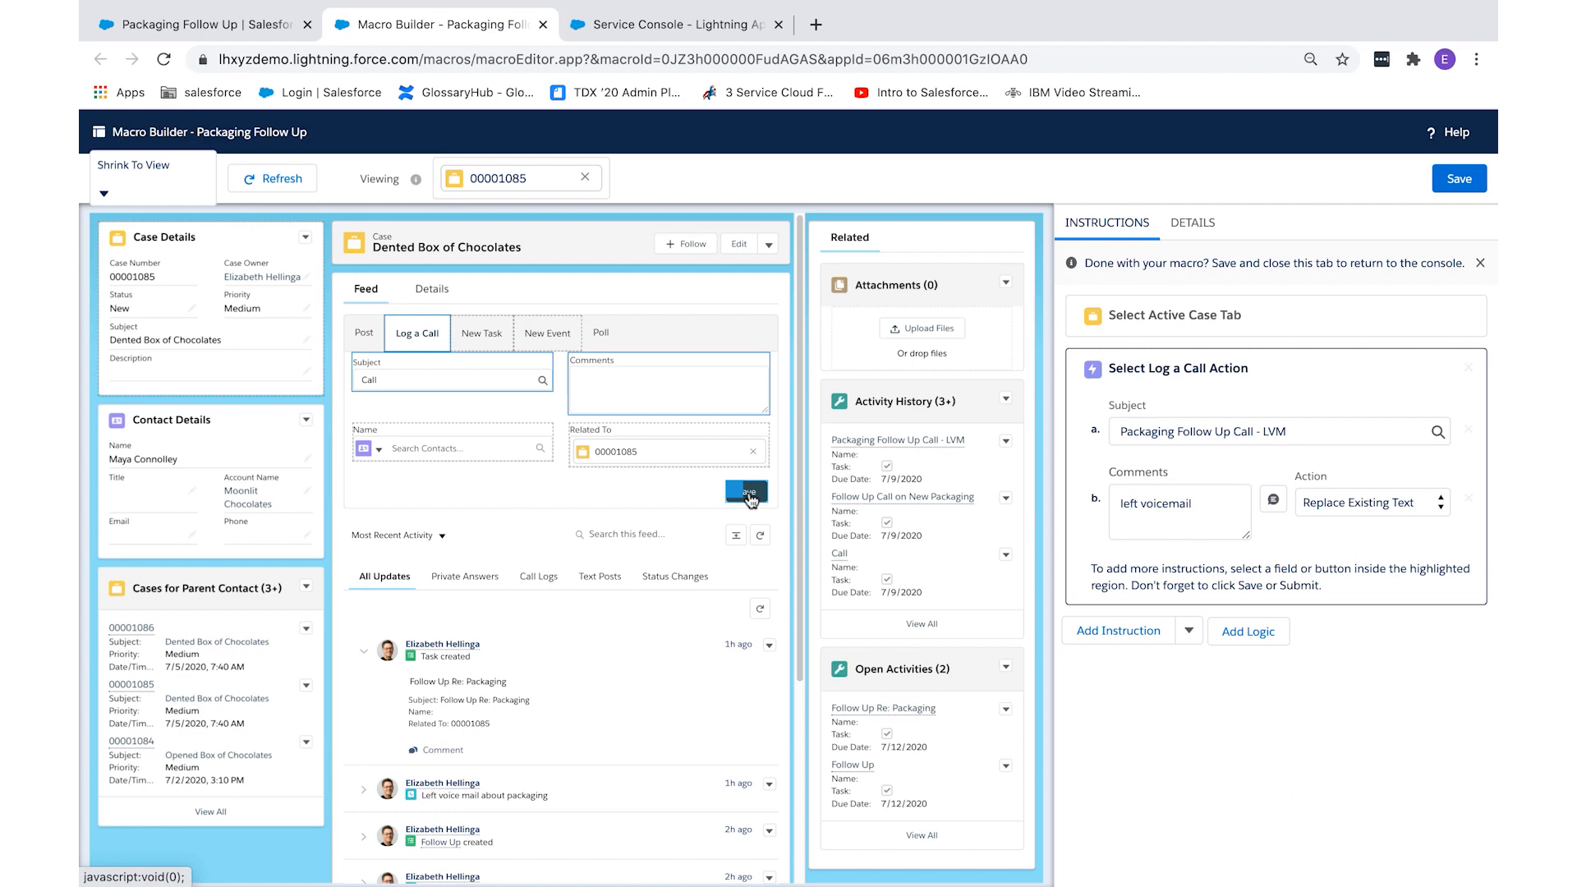
pyautogui.click(747, 492)
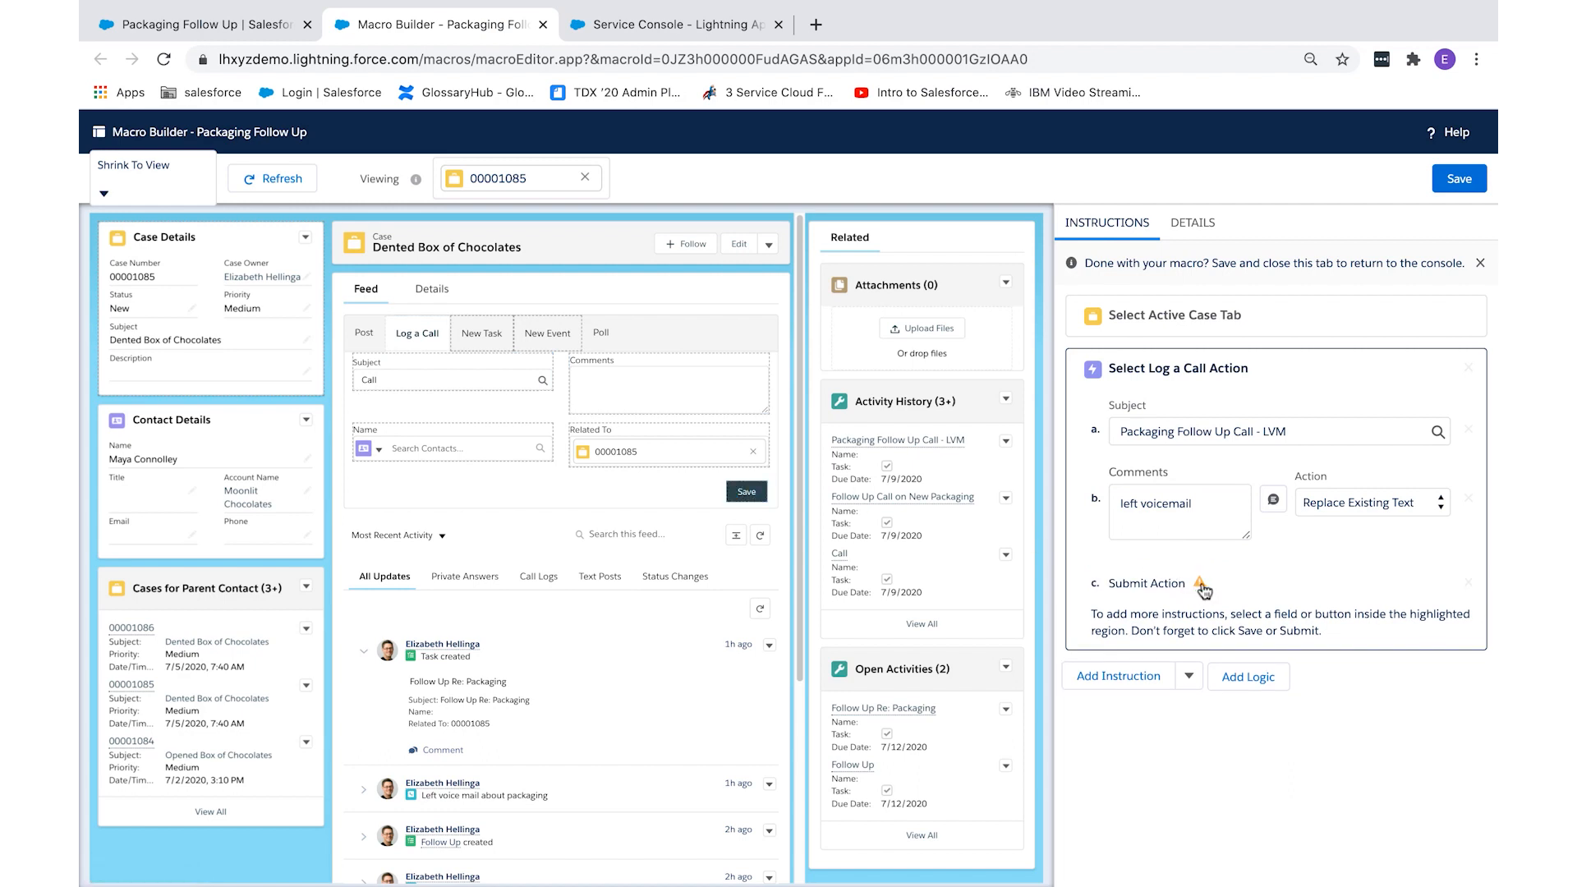
pyautogui.moveTo(1200, 586)
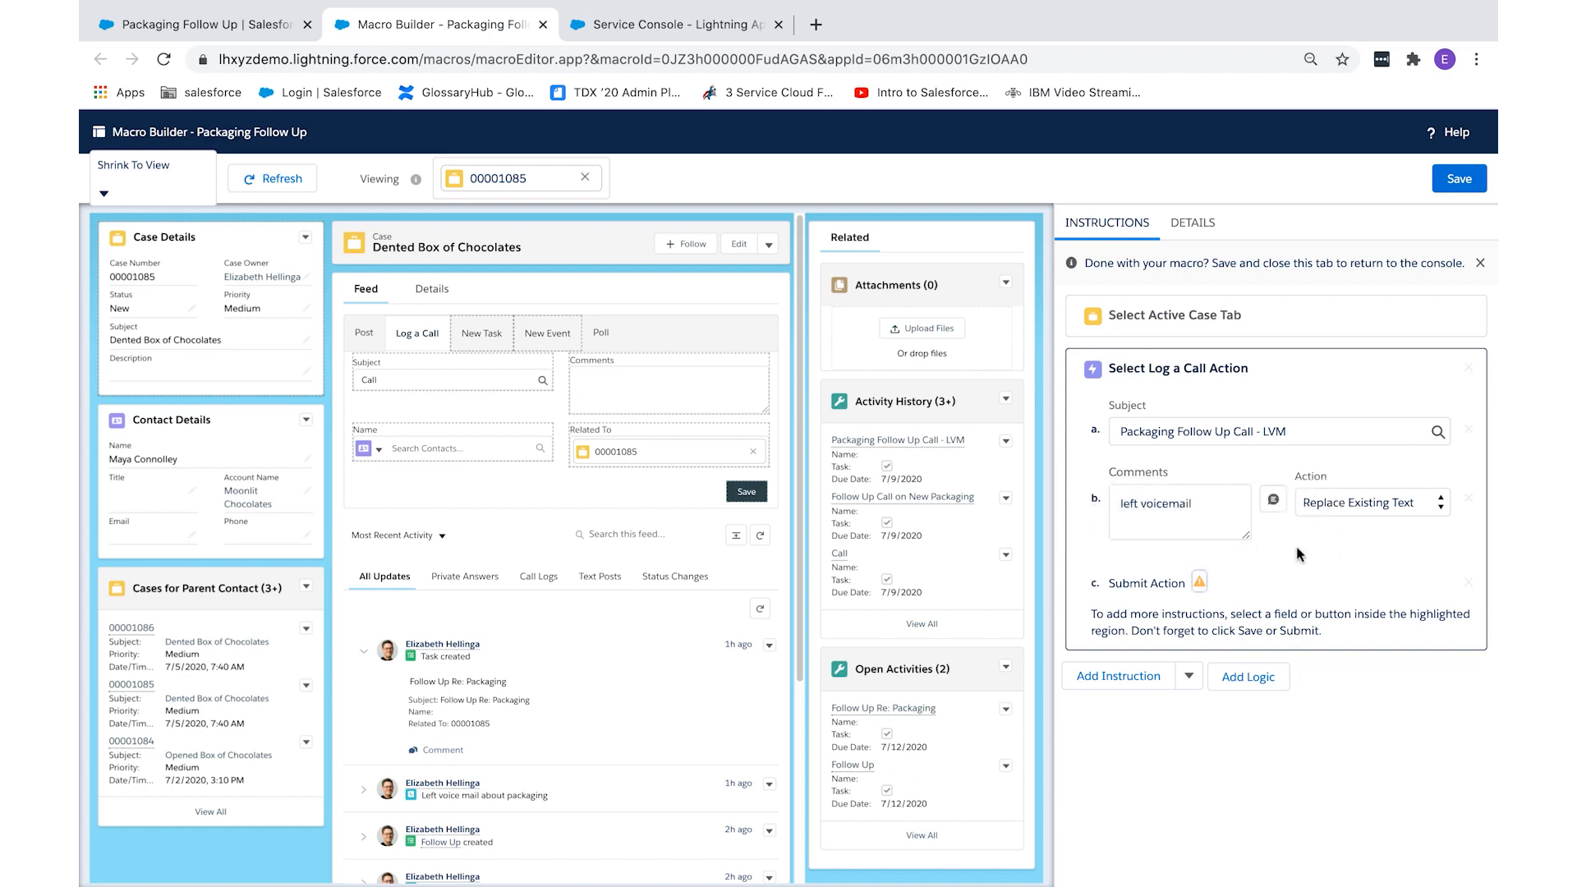
pyautogui.moveTo(496, 500)
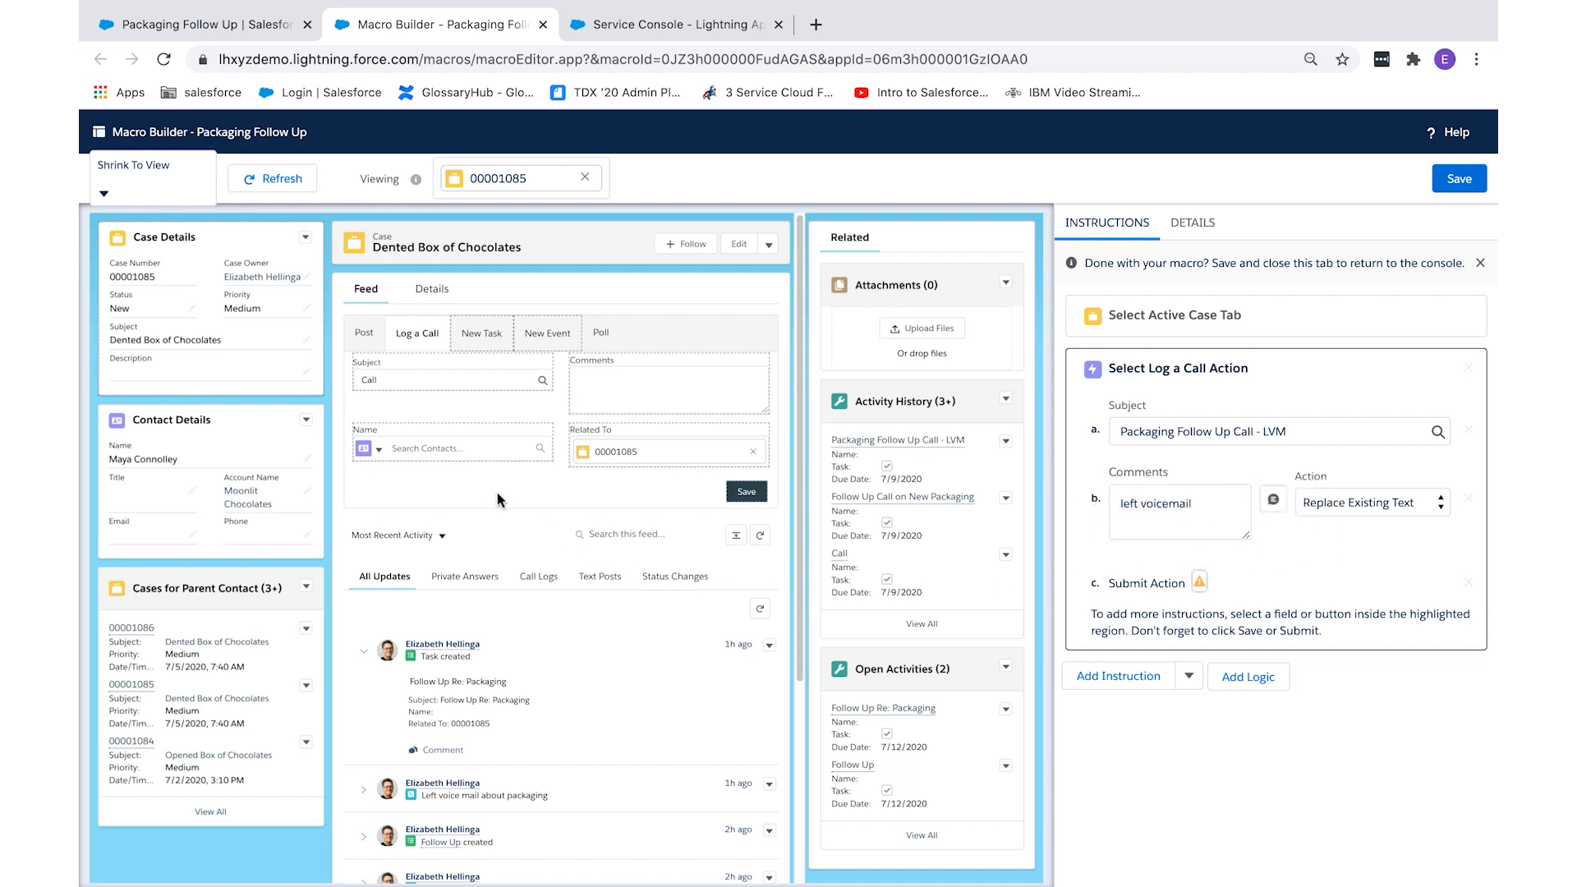
# Step: Add a New Task step with subject 'Packaging Follow Up Call #2'
pyautogui.click(482, 333)
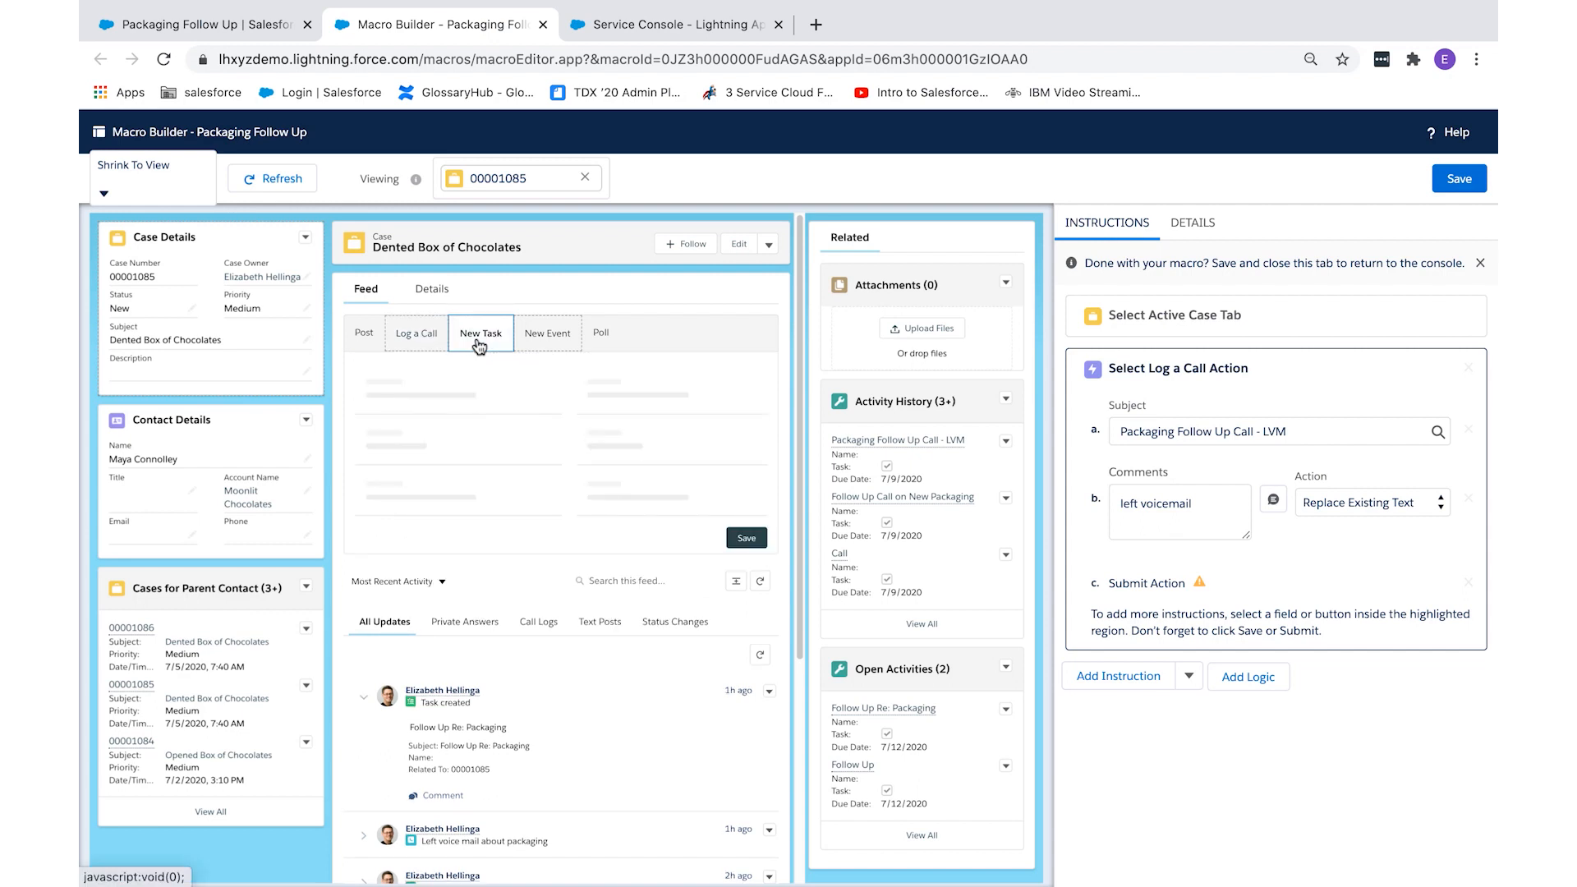
pyautogui.click(480, 332)
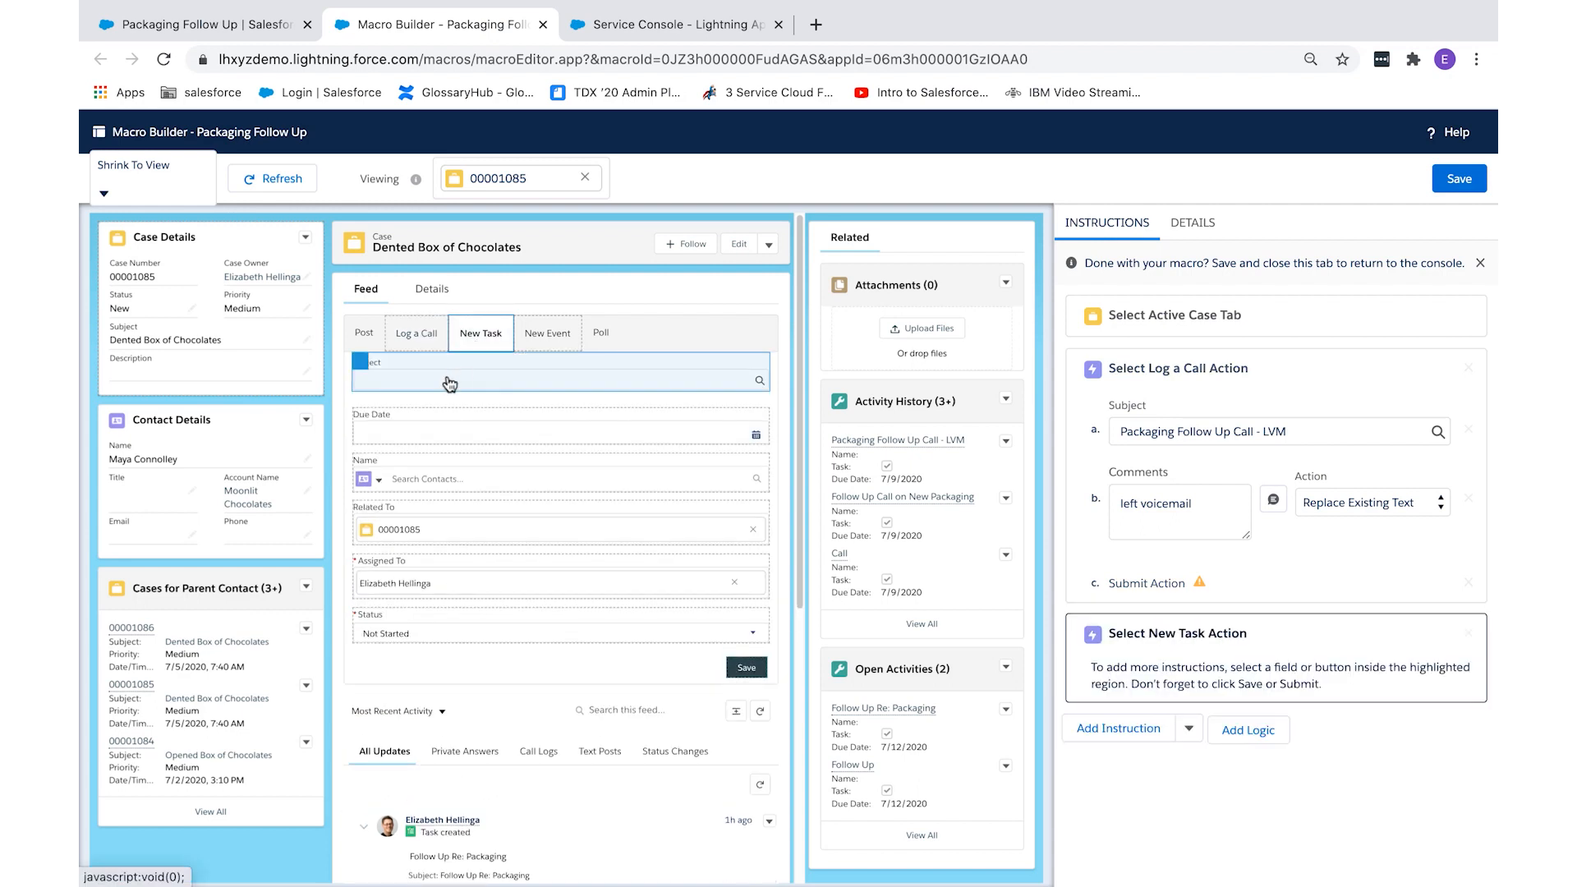
pyautogui.click(558, 372)
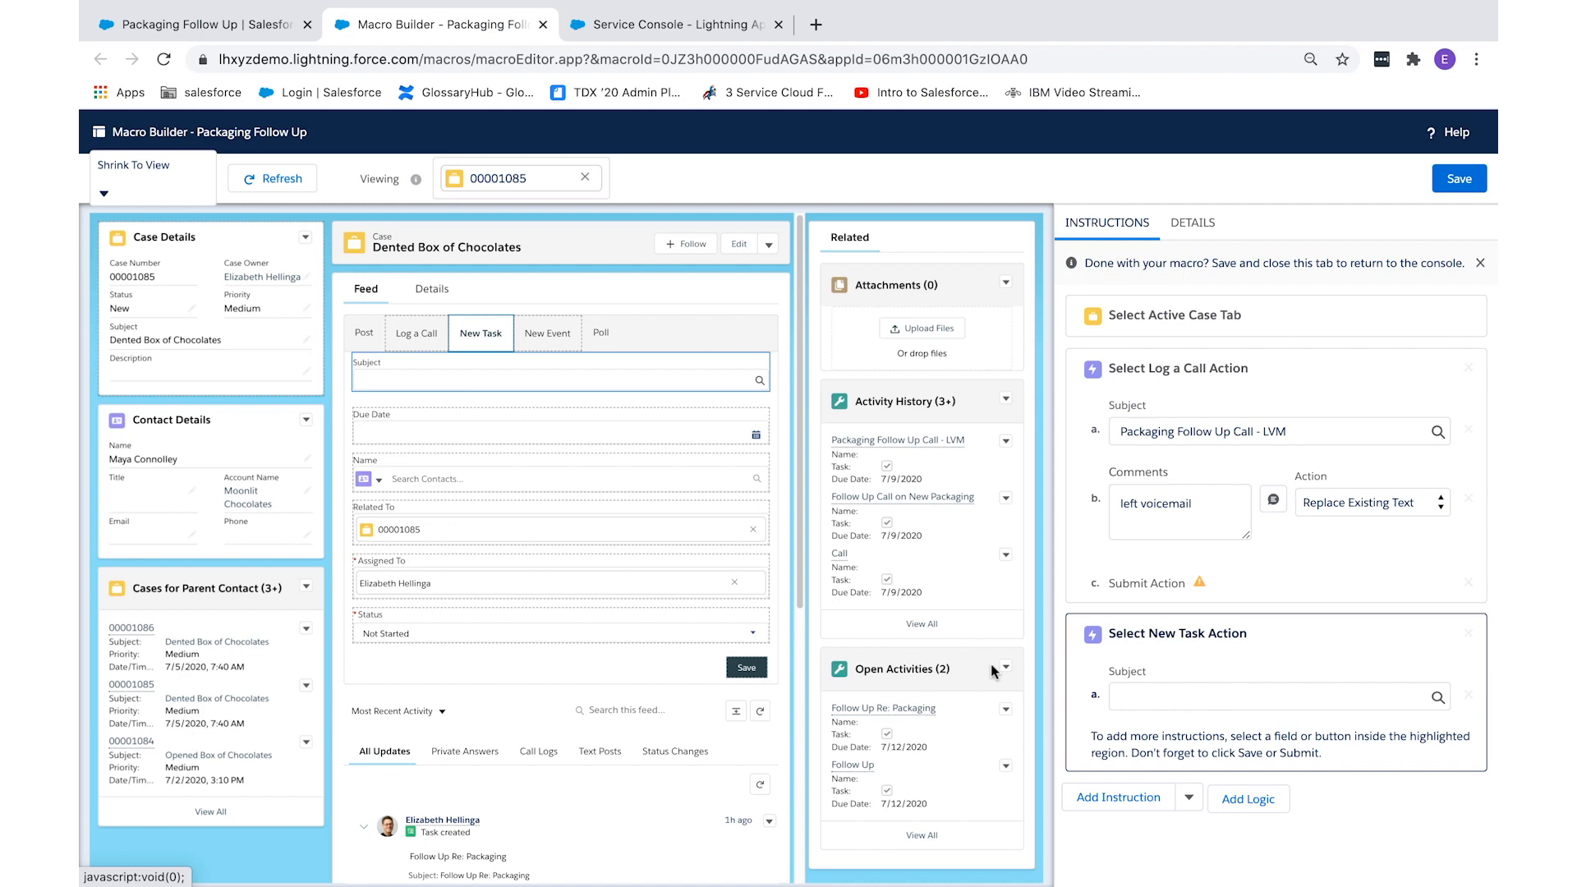
pyautogui.click(1277, 695)
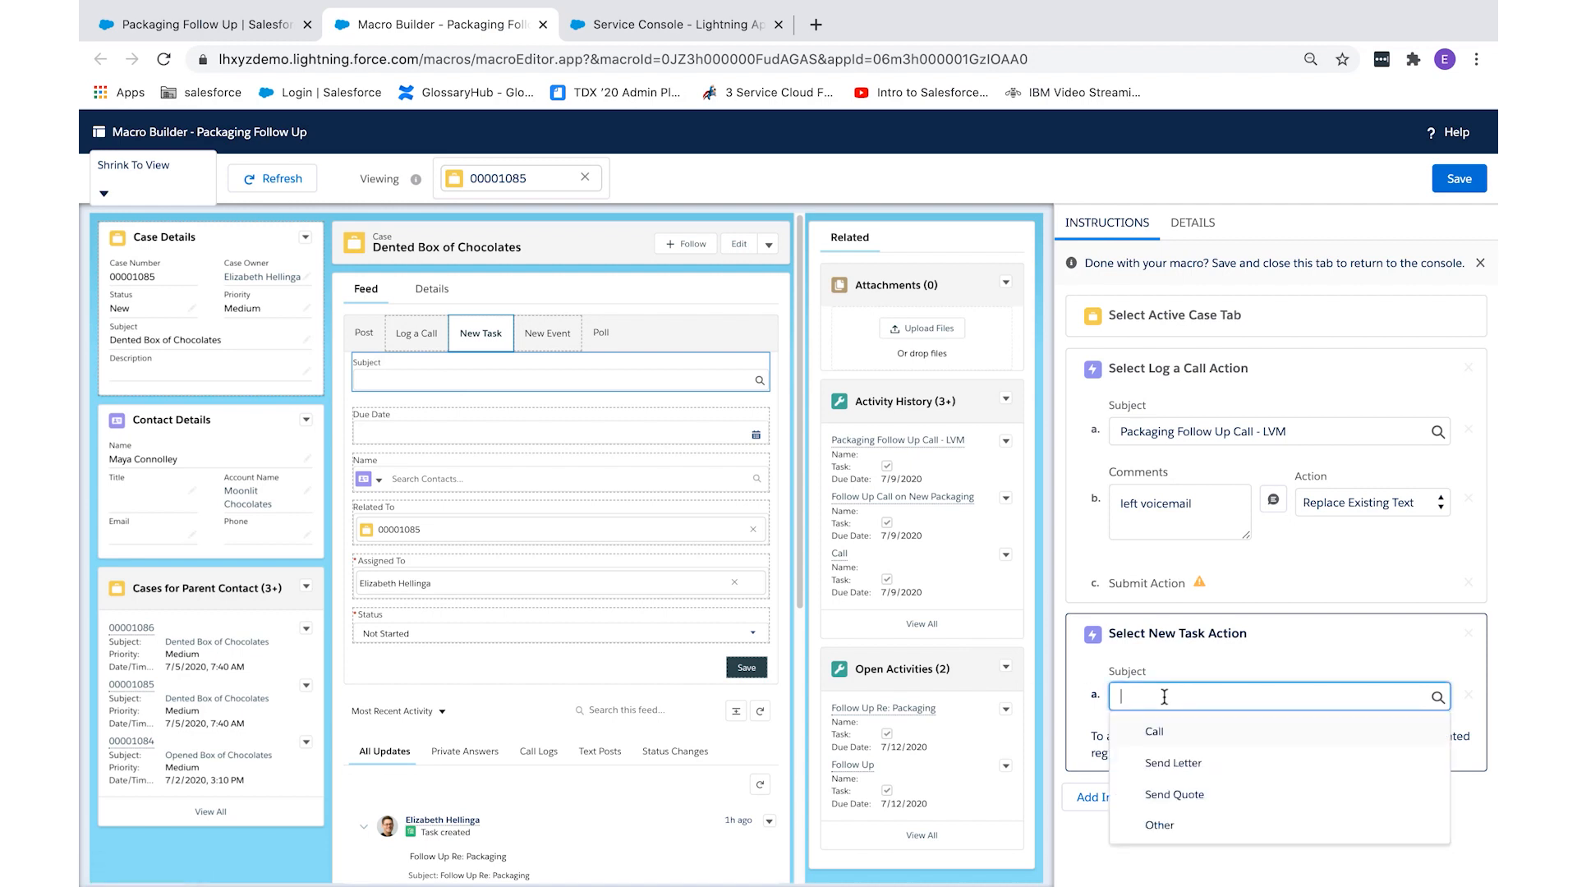
pyautogui.write('Packaging Follow')
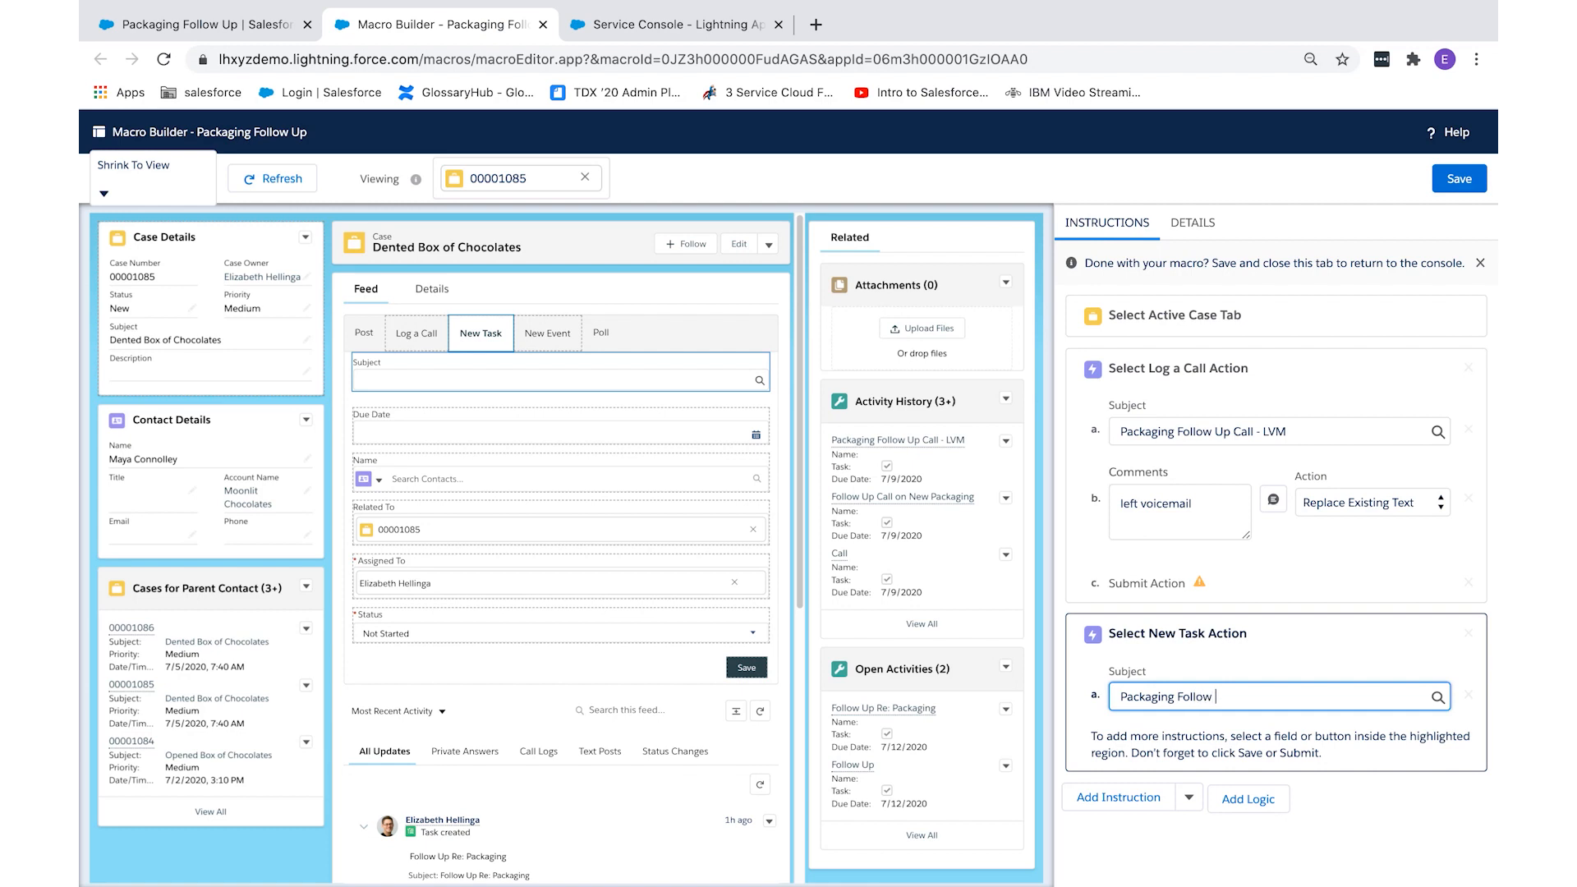
pyautogui.write('Up Call')
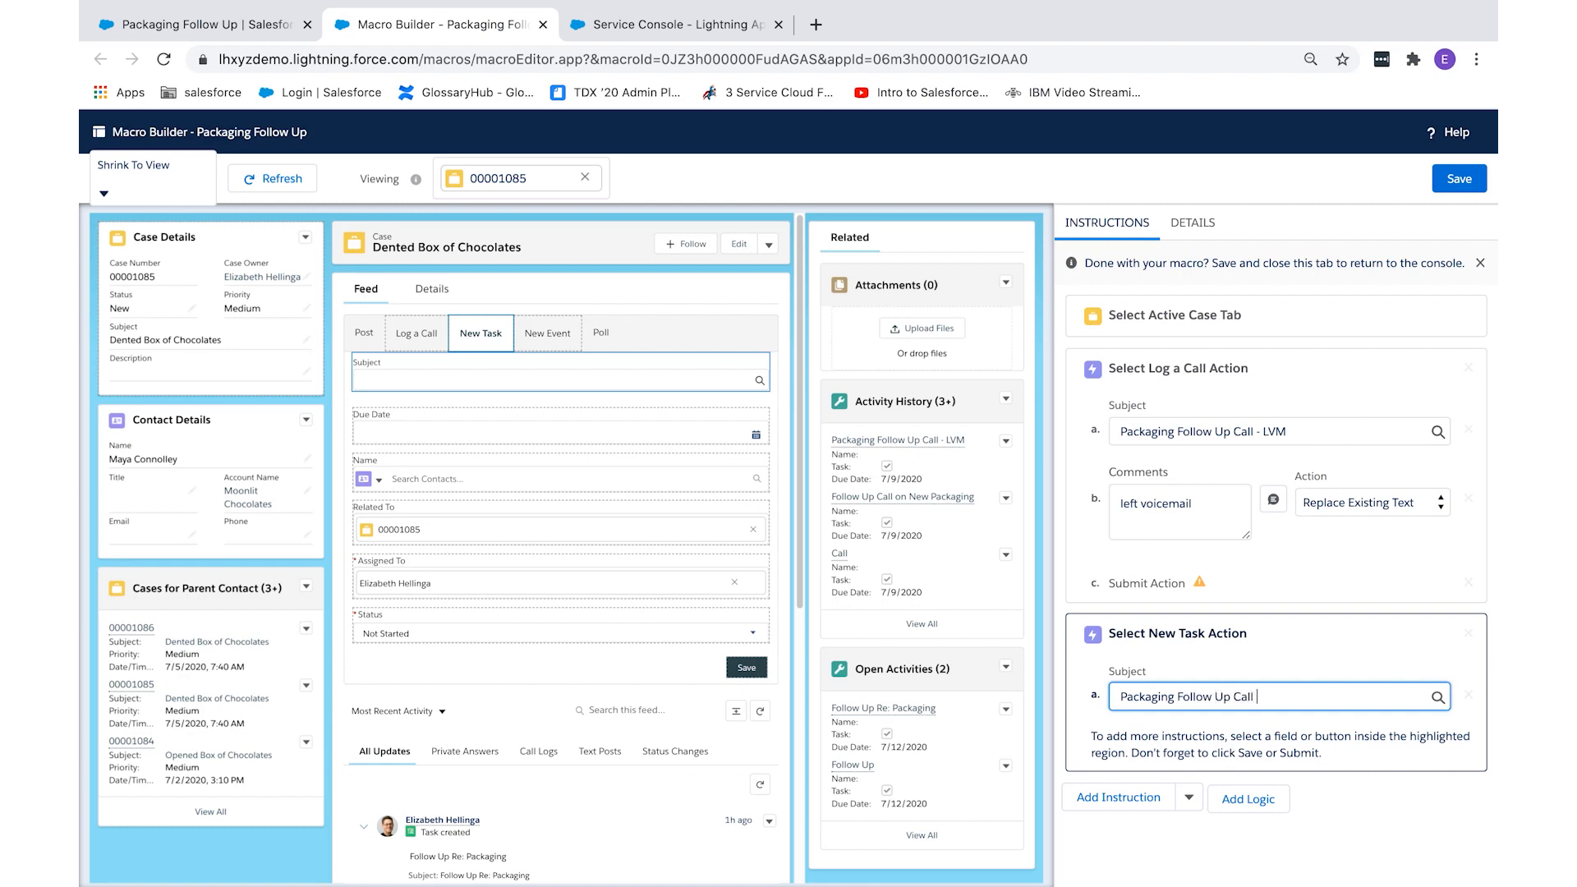
pyautogui.write('#2')
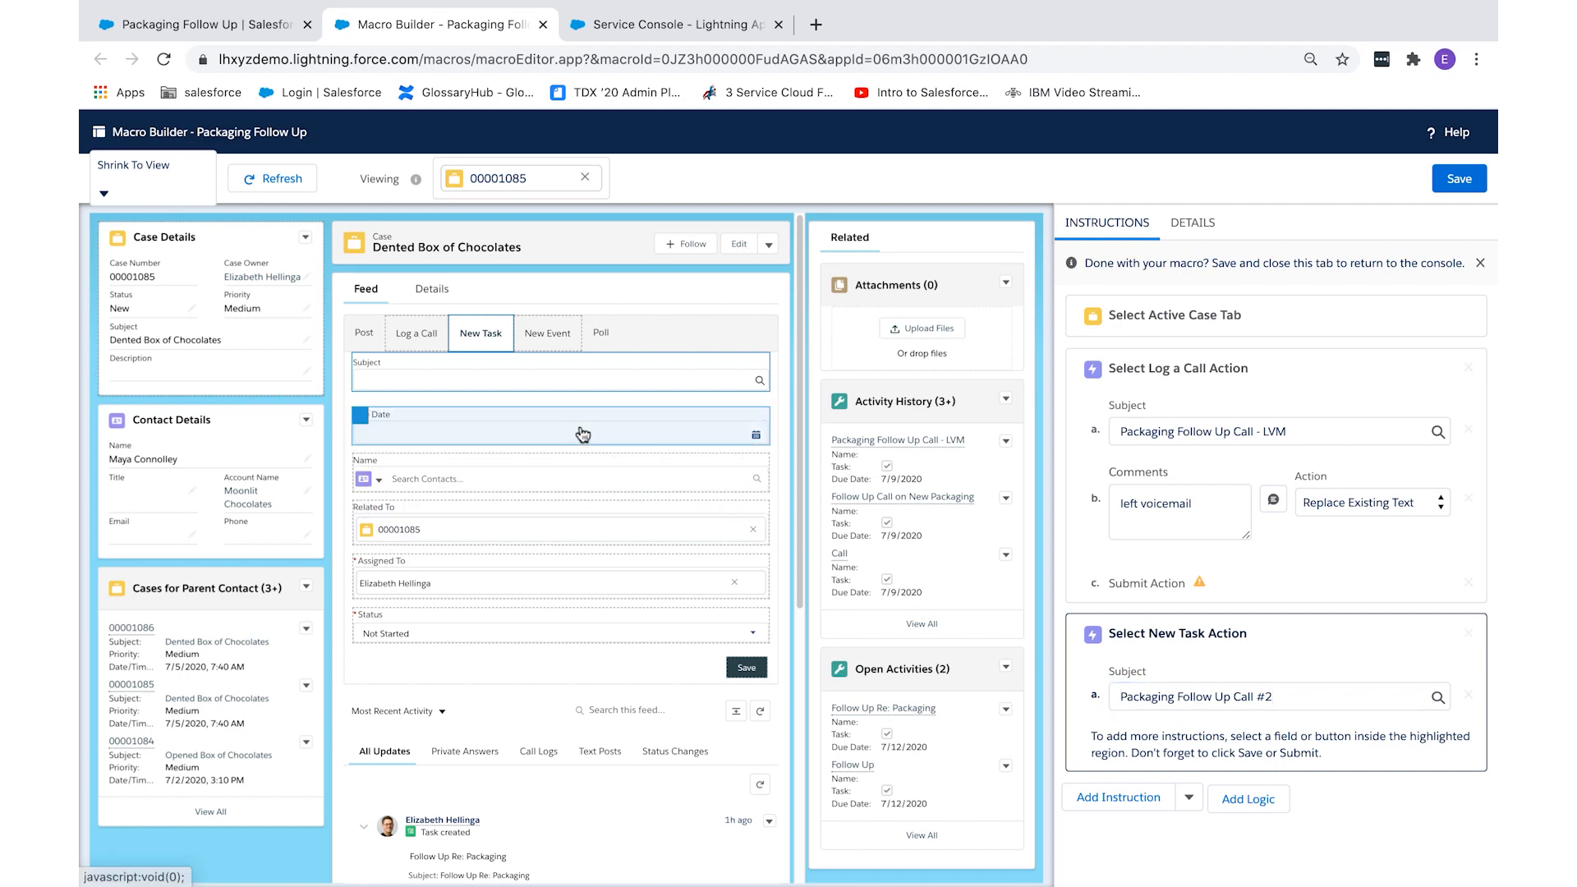
# Step: Set the task's due date to relative, 3 days from today
pyautogui.click(560, 425)
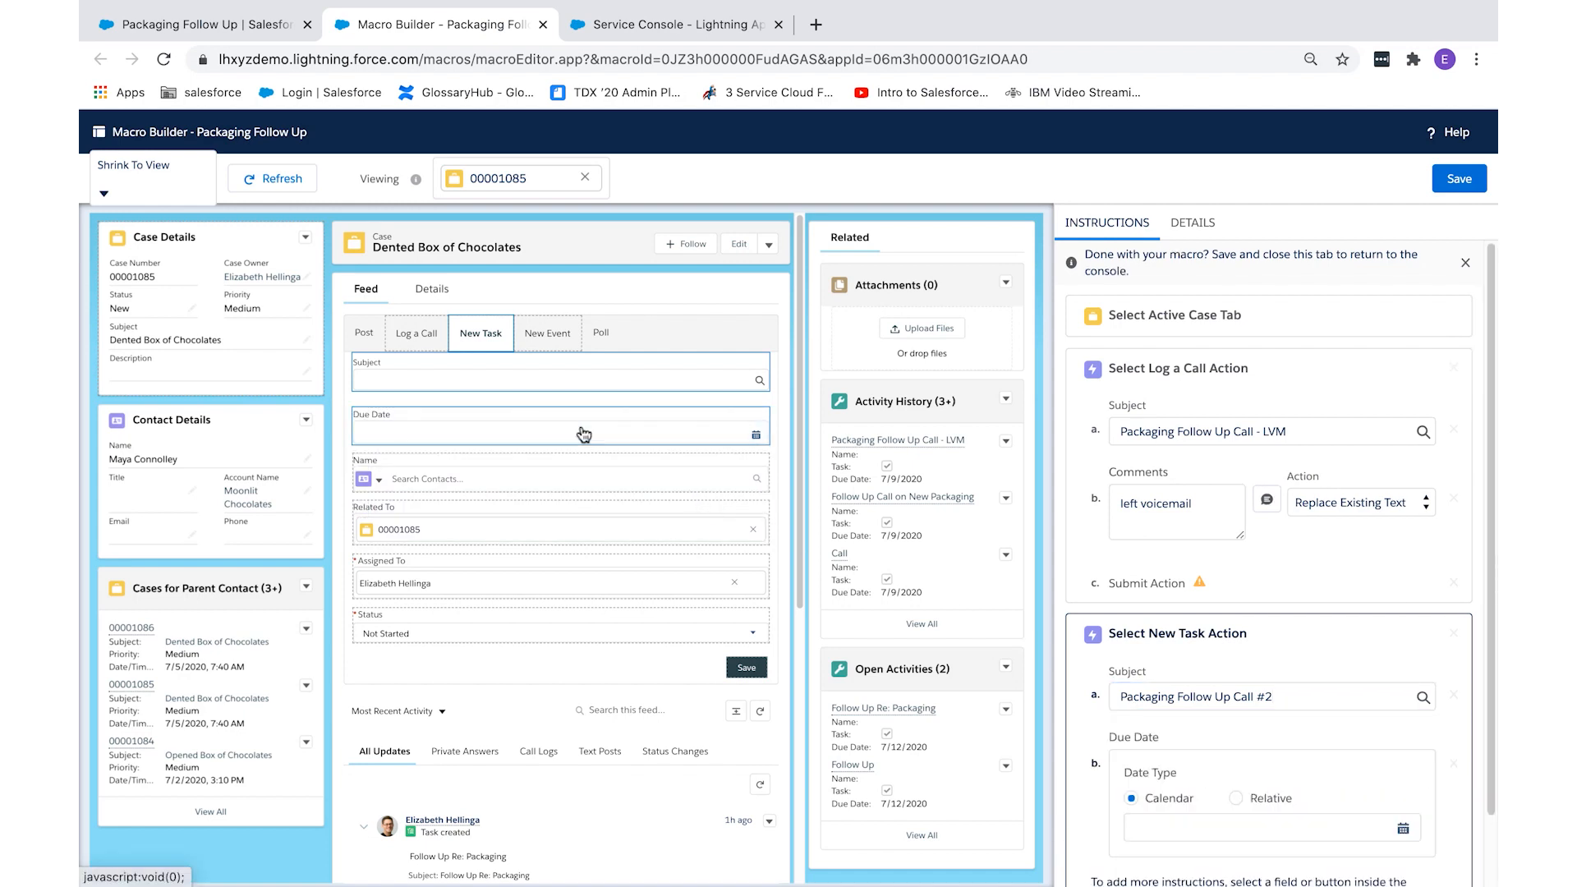
pyautogui.scroll(-3)
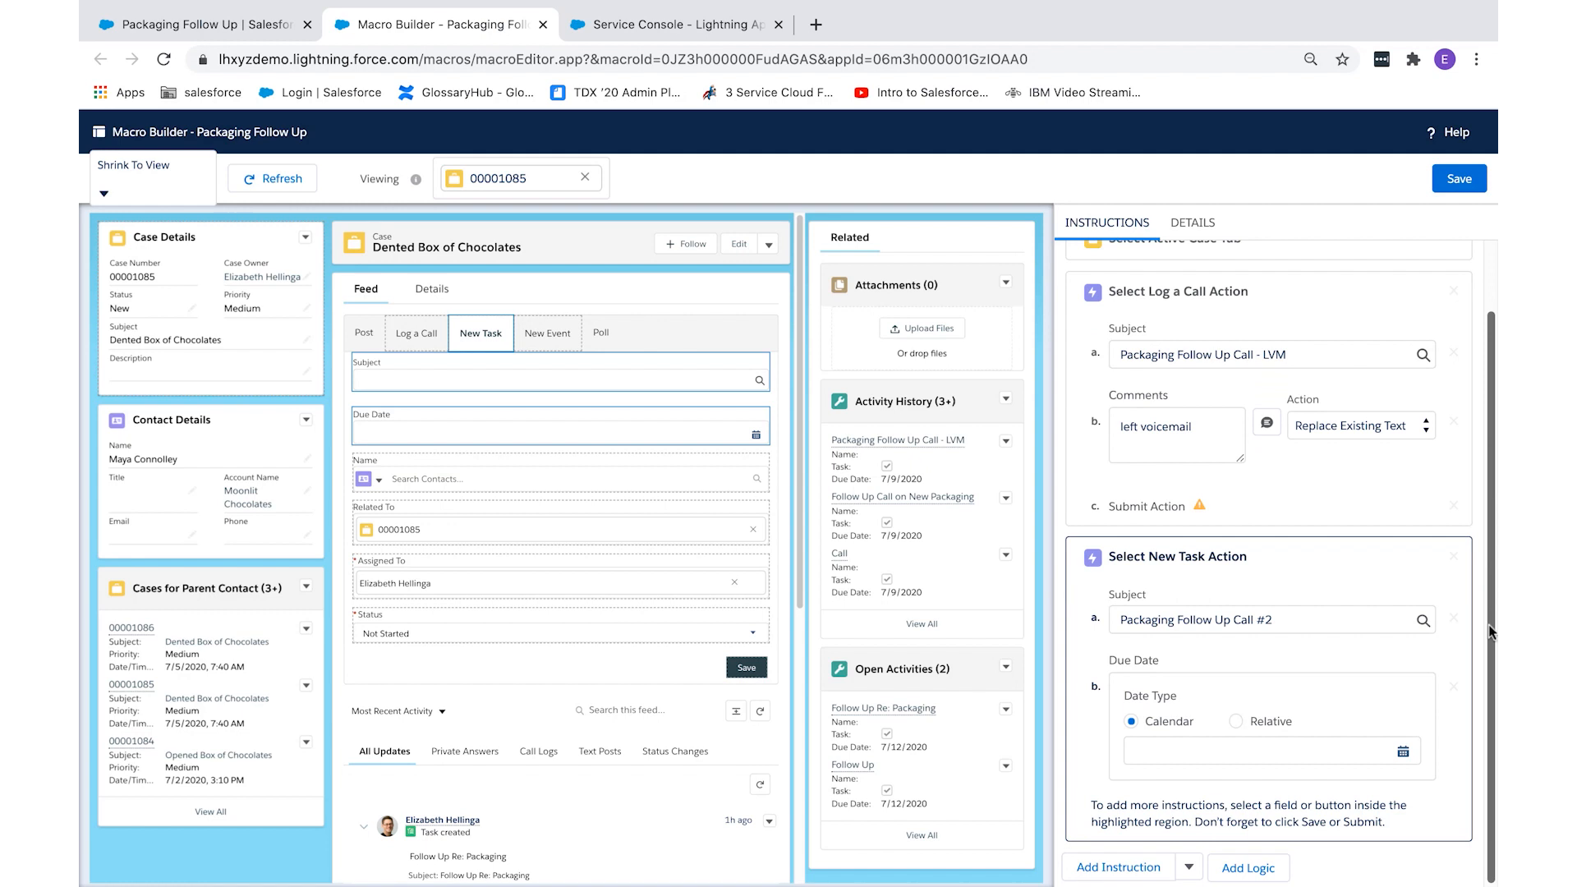
pyautogui.click(1232, 721)
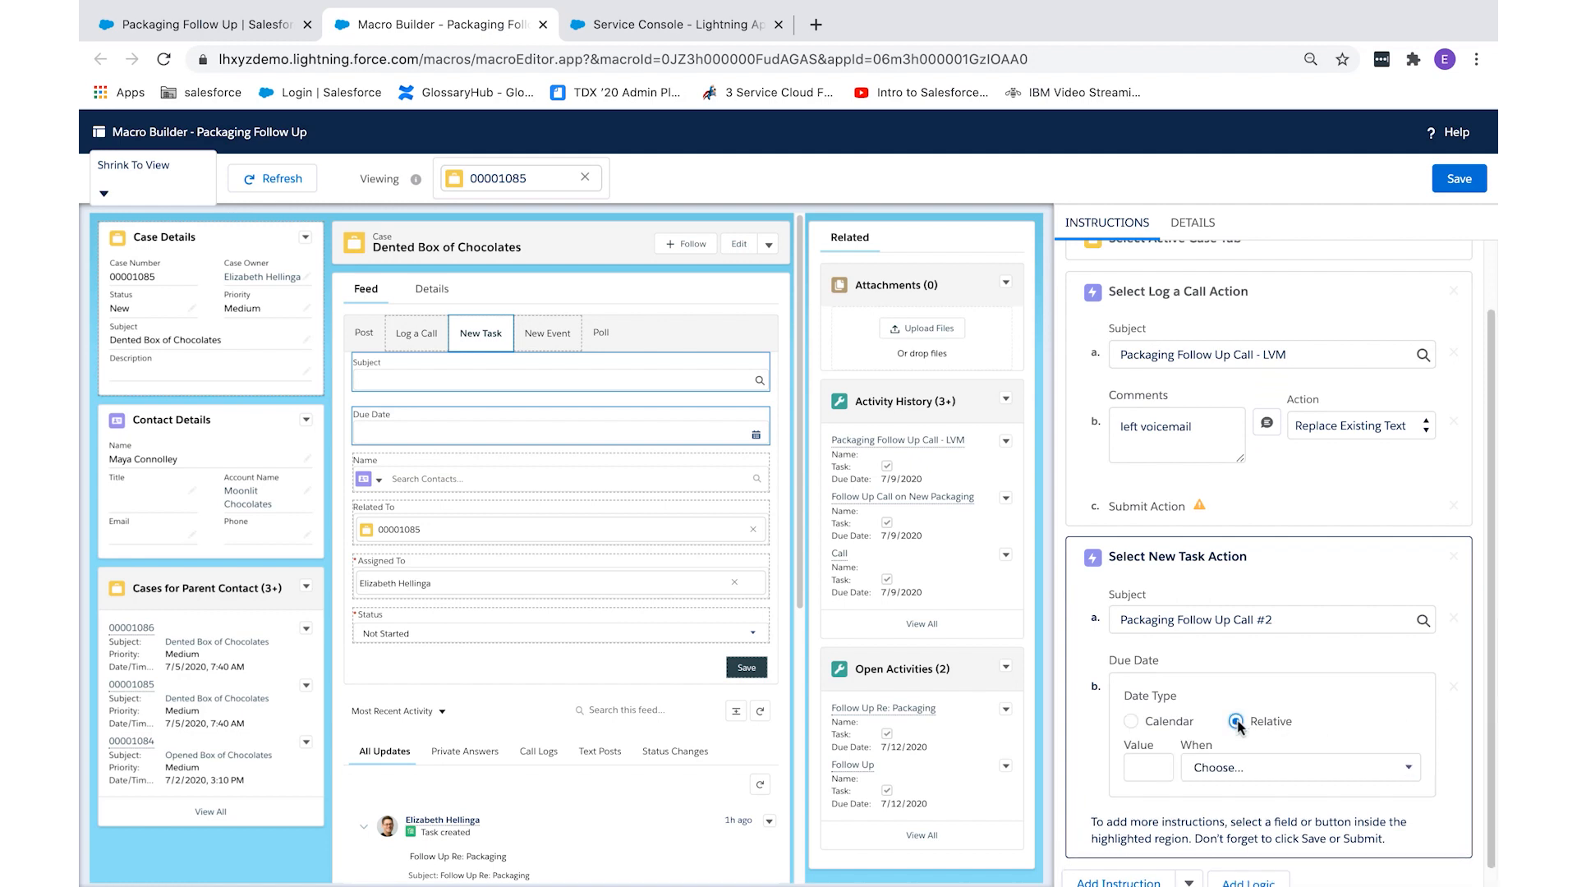
pyautogui.write('3')
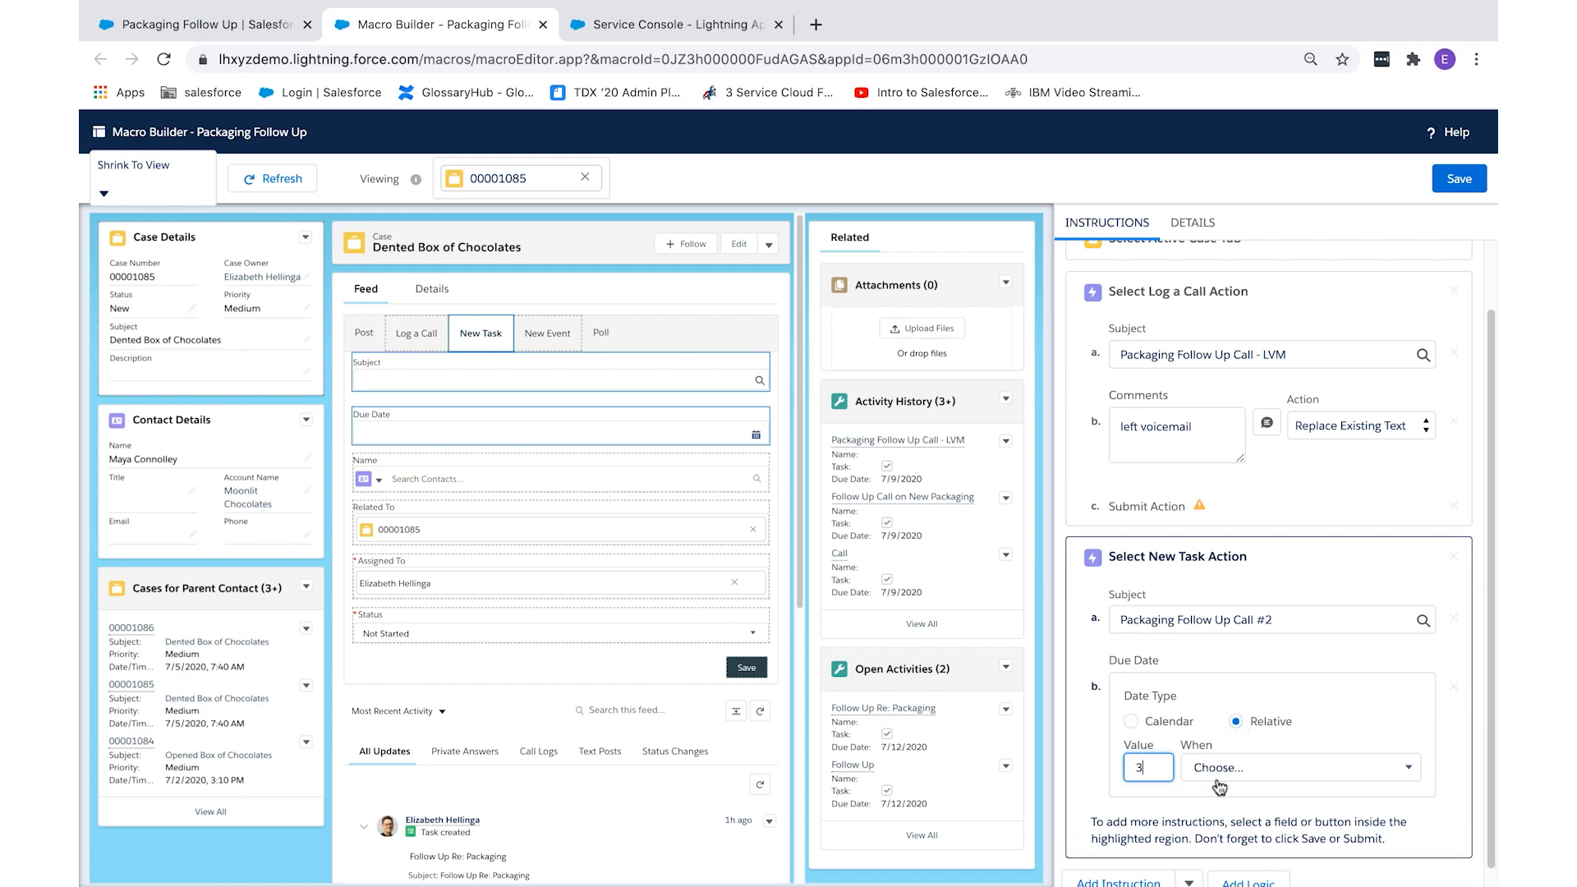
pyautogui.click(1301, 767)
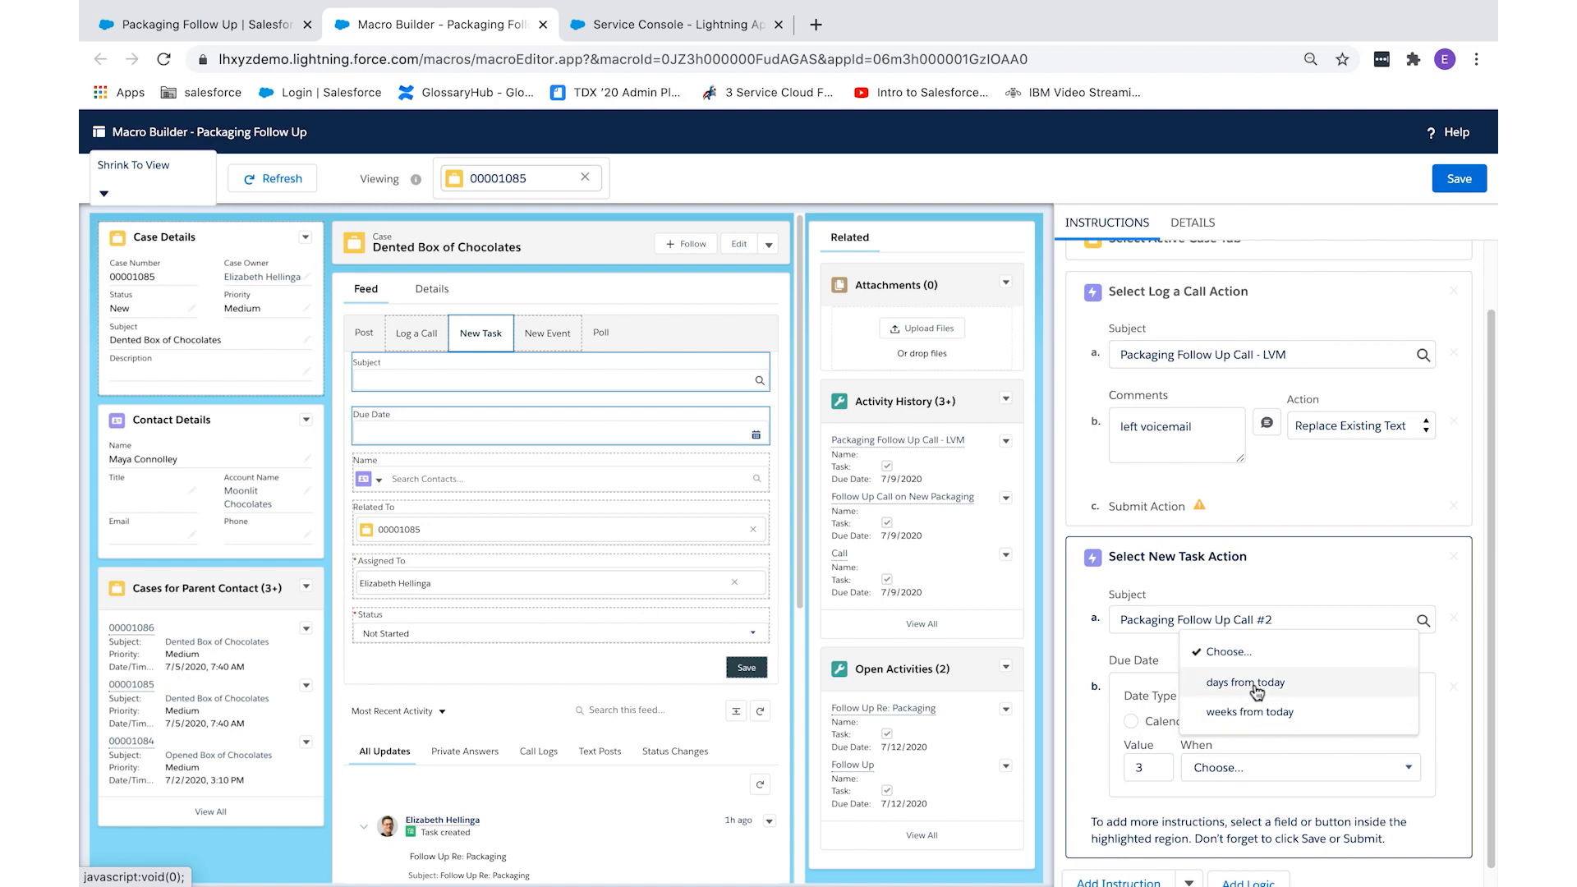
pyautogui.click(1245, 683)
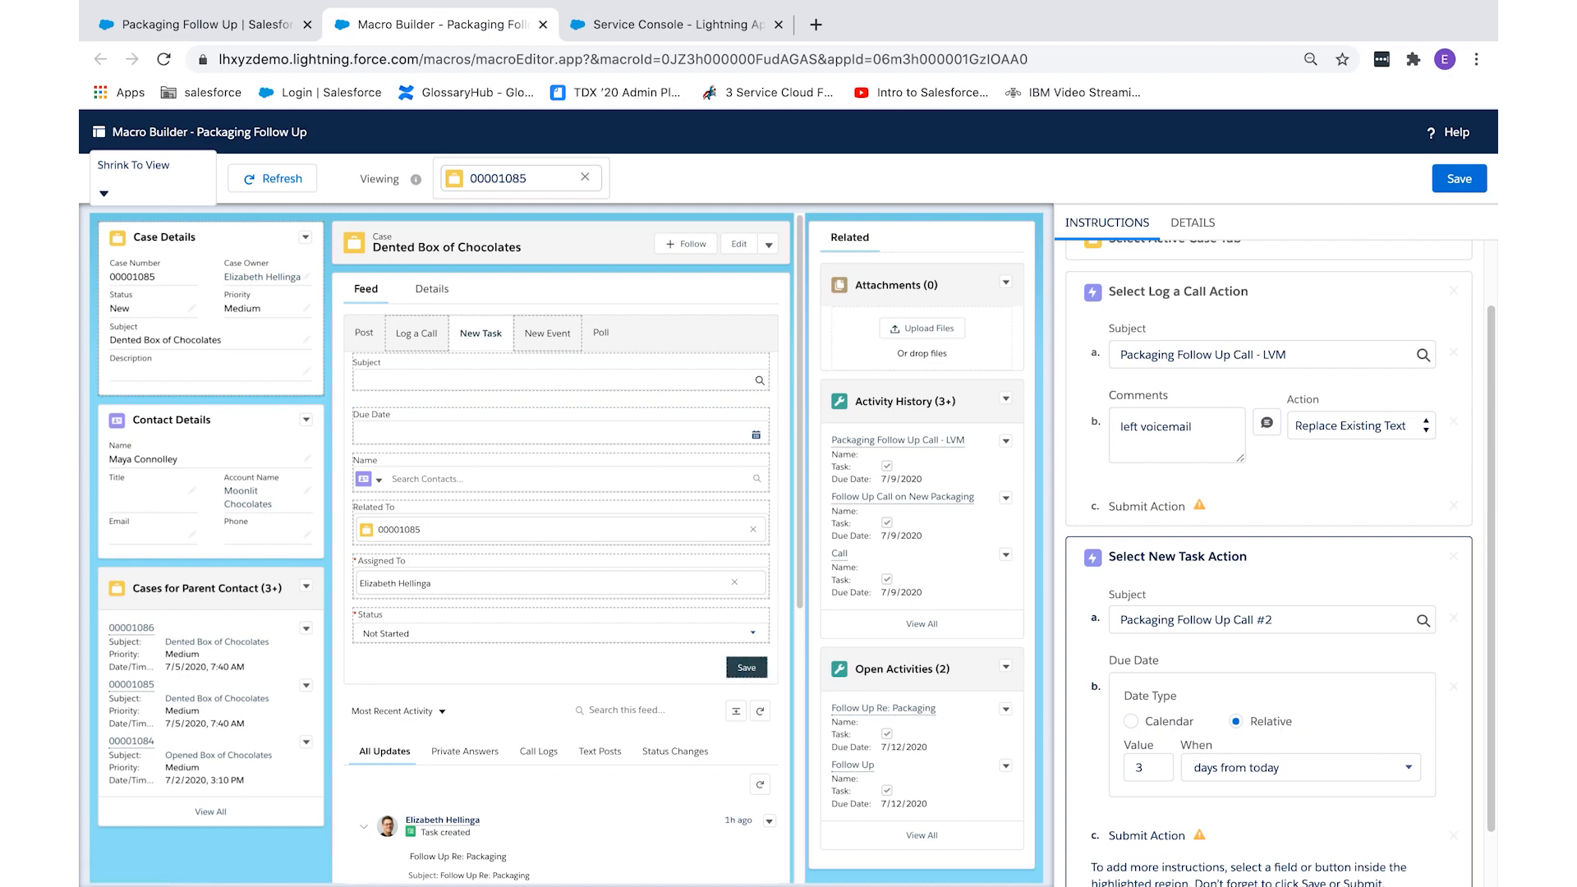
pyautogui.scroll(-3)
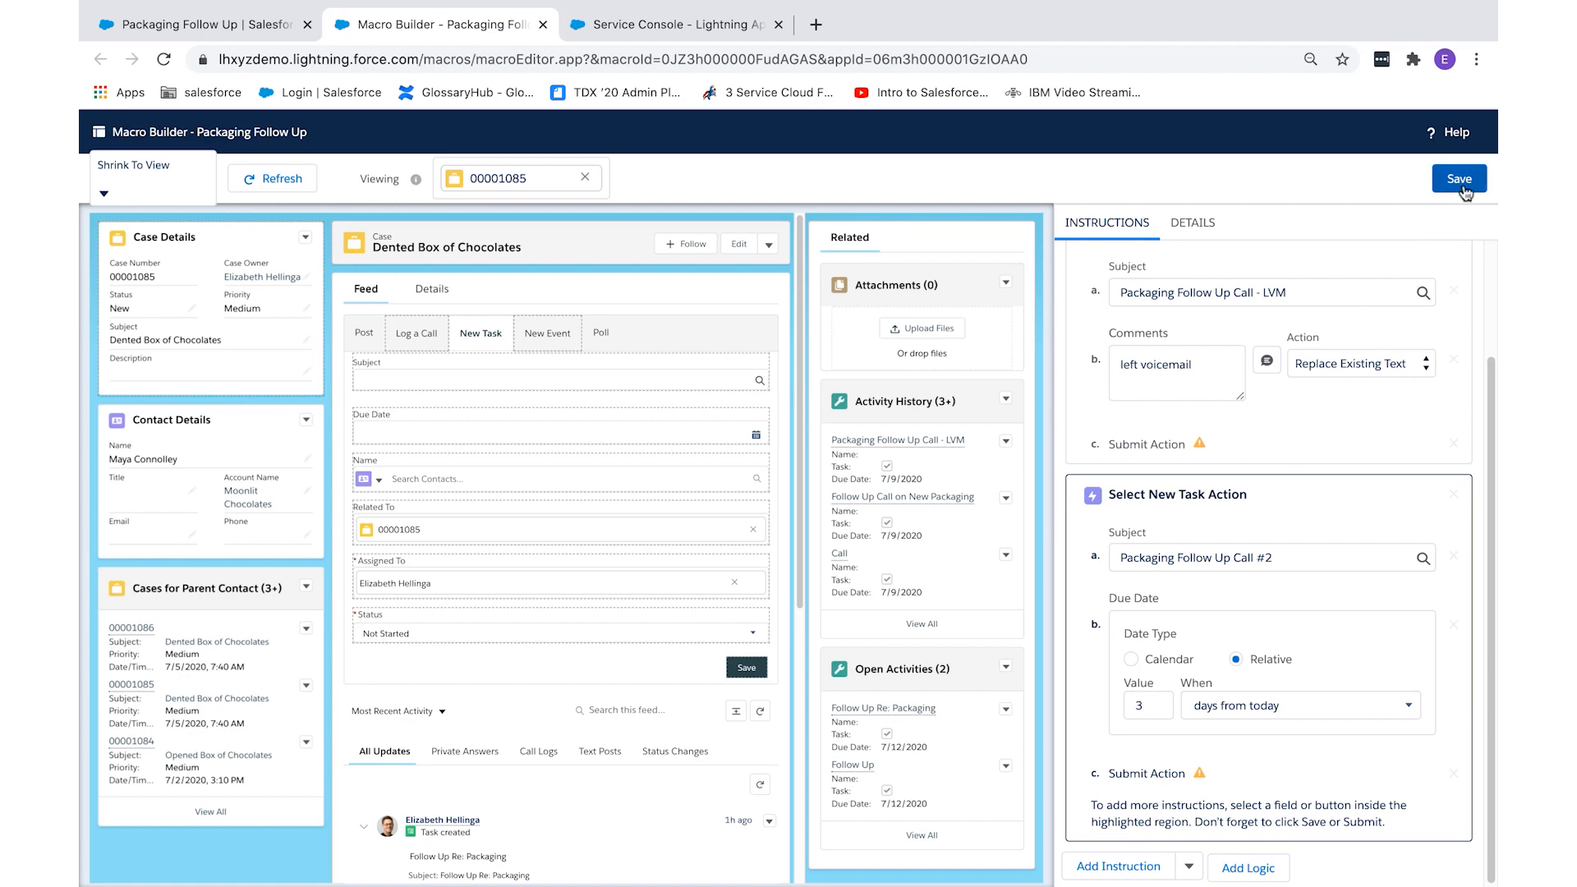
# Step: Save the Packaging Follow Up macro and close Macro Builder, returning to case 00001085
pyautogui.click(1459, 178)
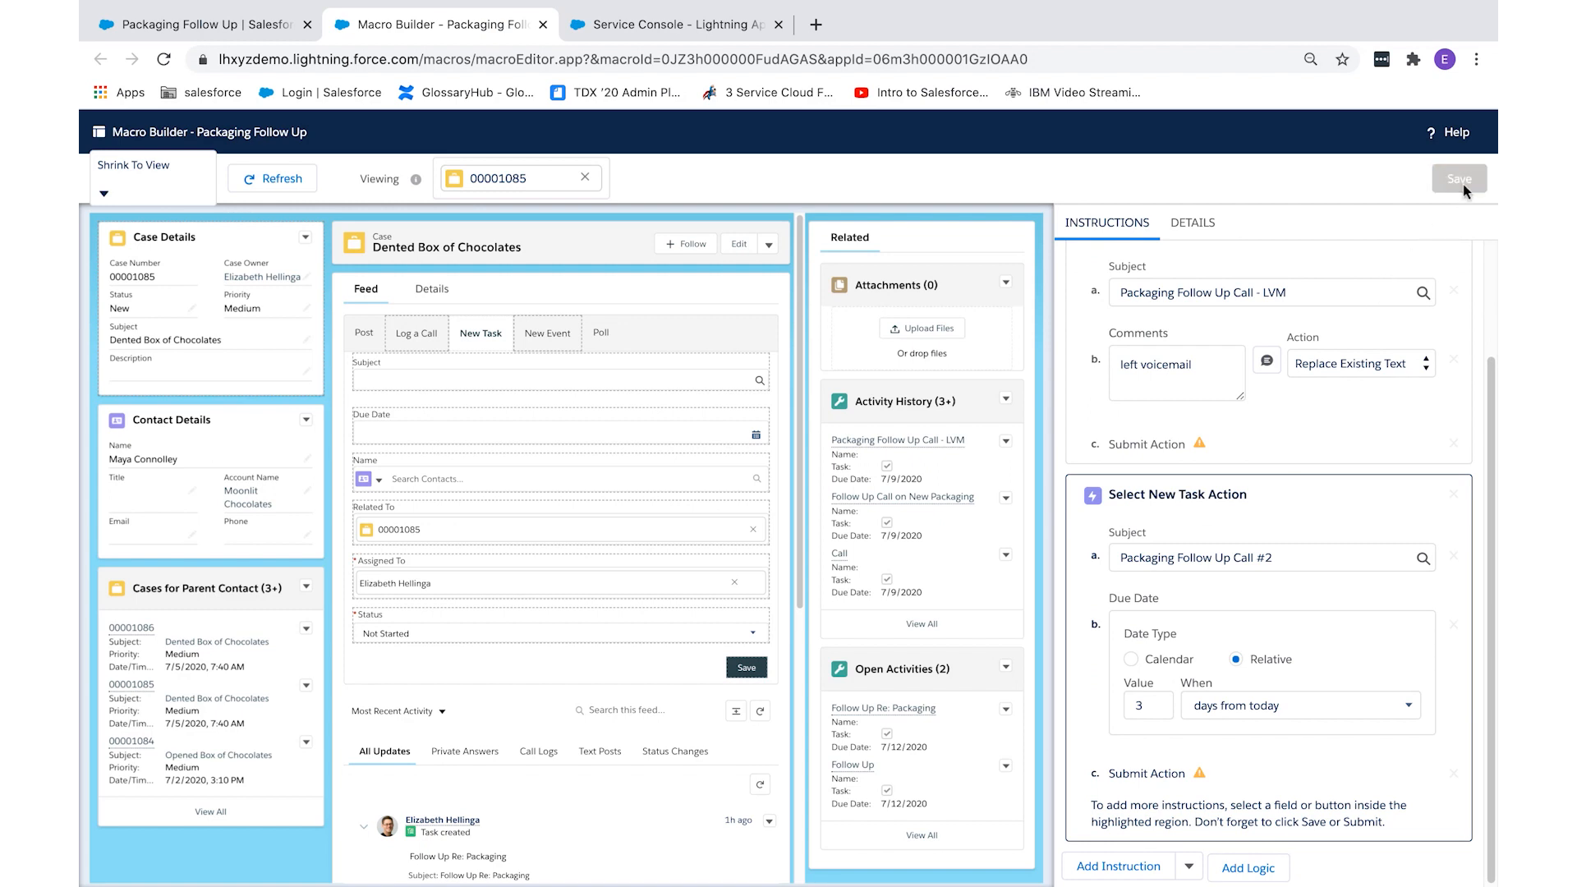
pyautogui.click(1454, 178)
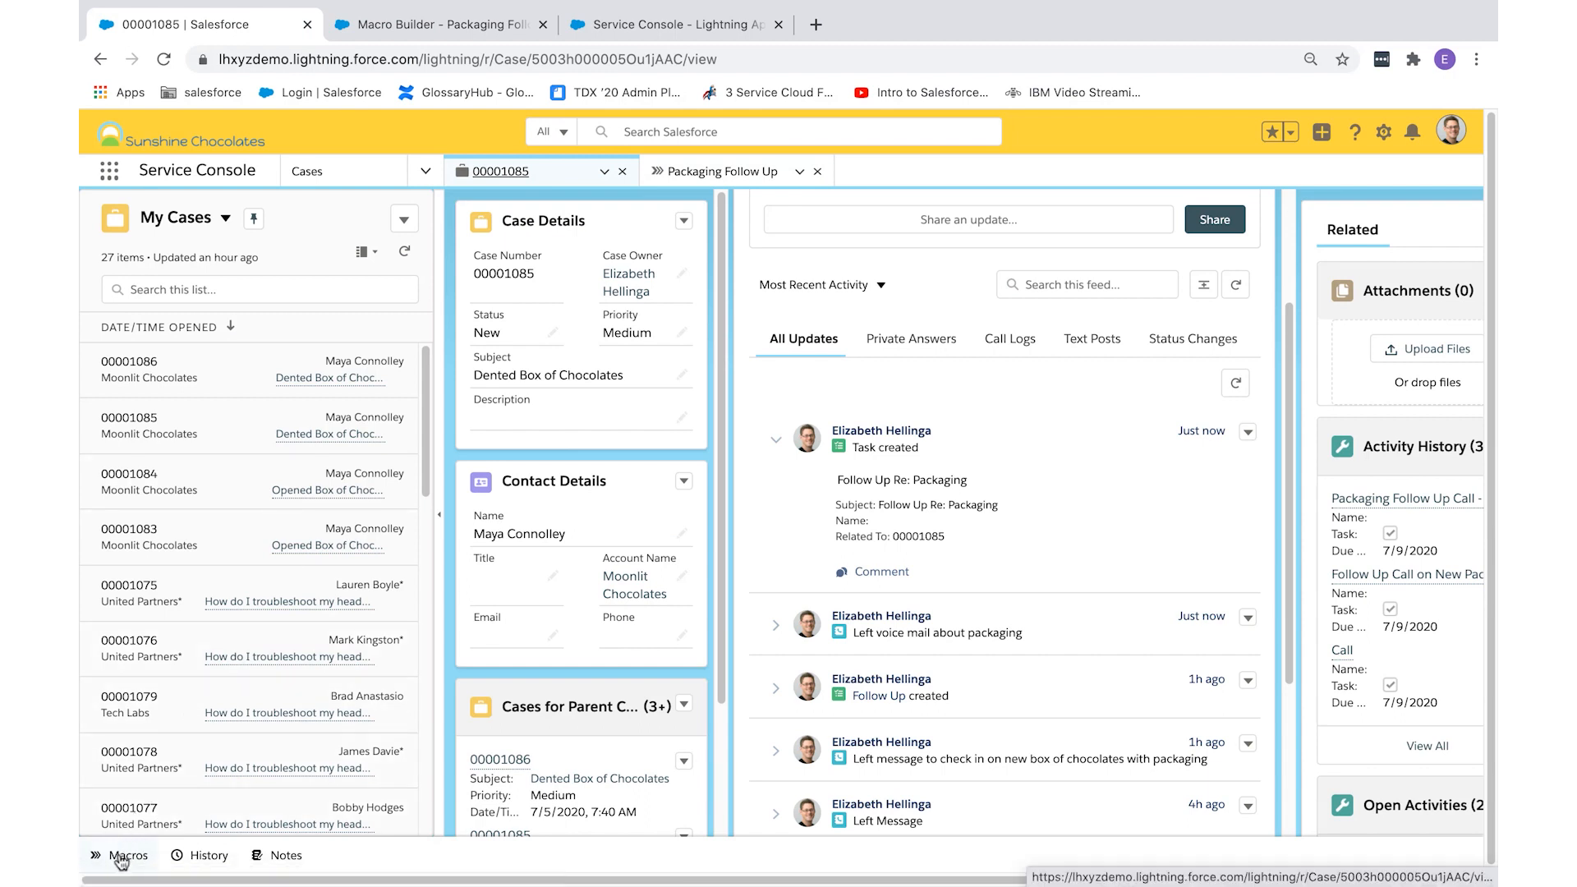
# Step: Run the Packaging Follow Up macro on case 00001085 from the Macros utility
pyautogui.click(128, 854)
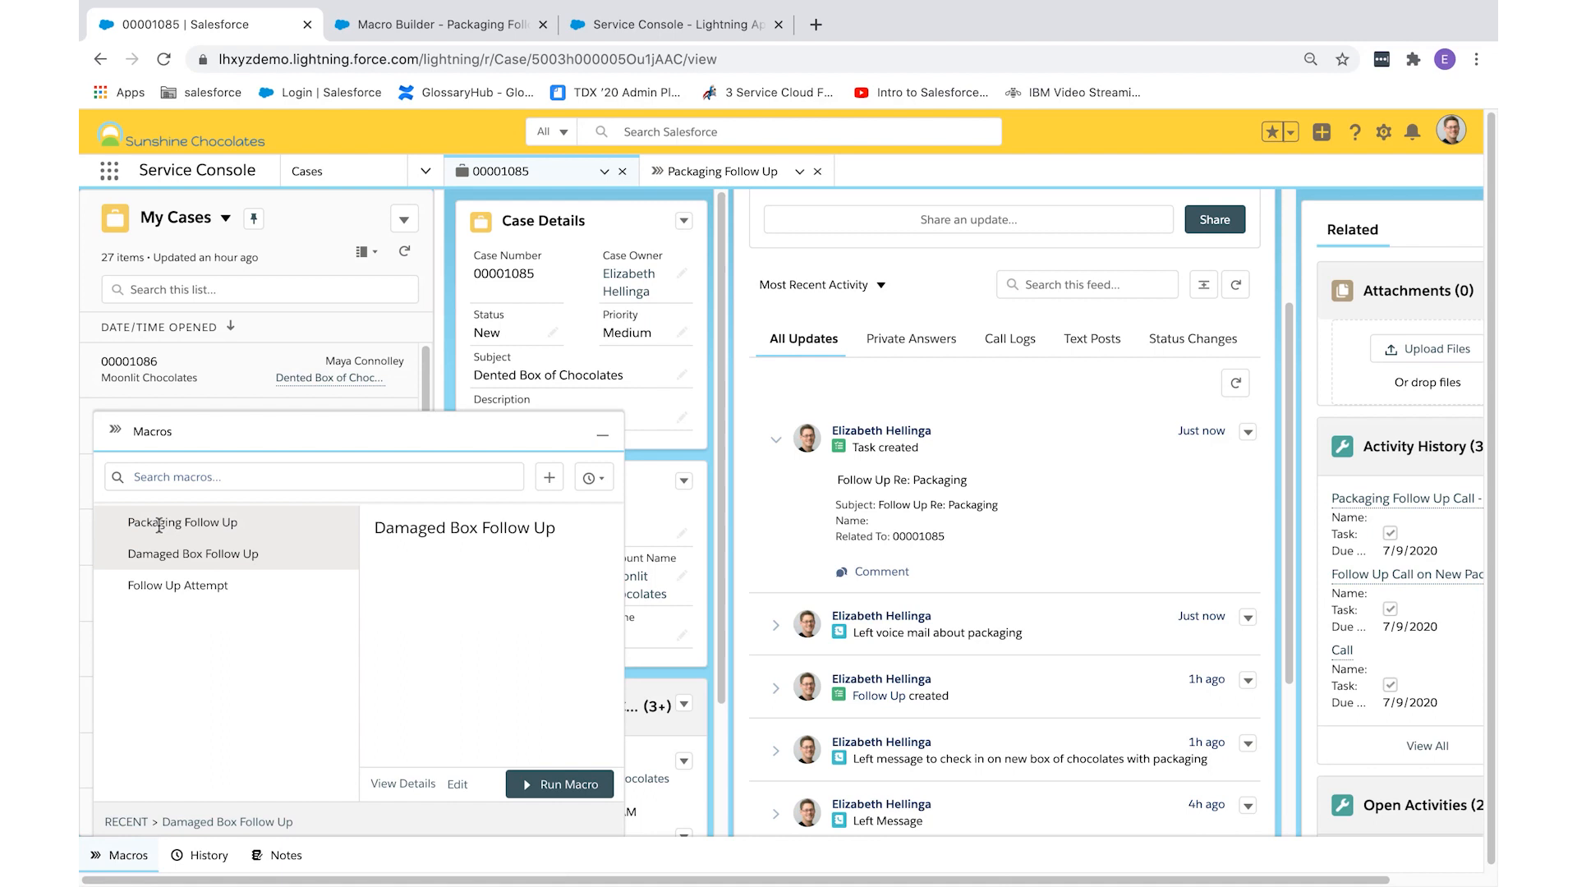
pyautogui.click(183, 522)
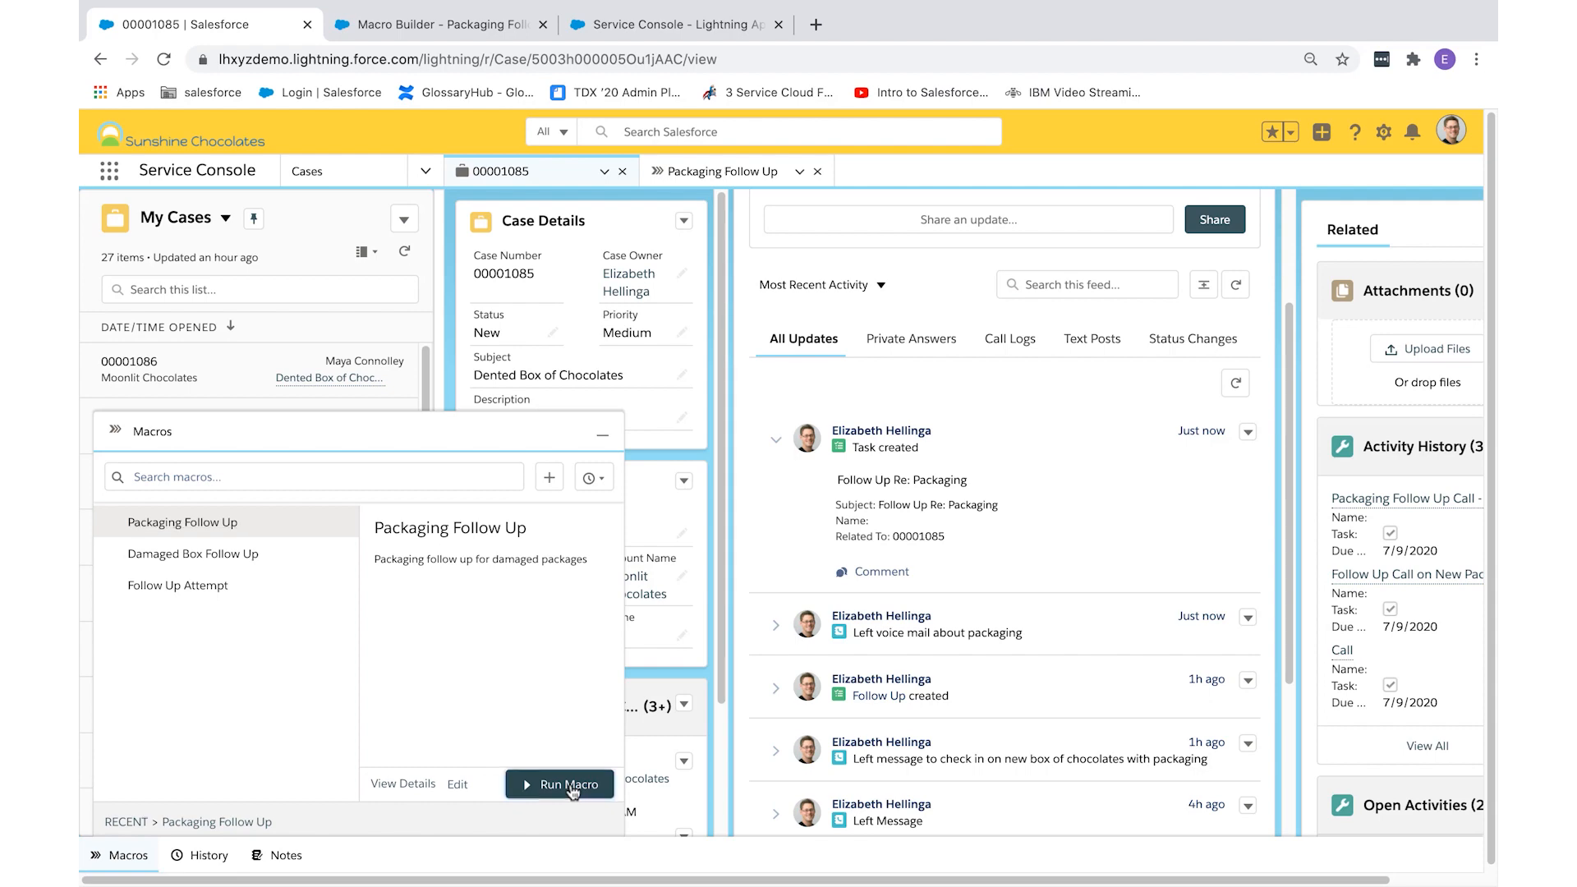
pyautogui.click(560, 784)
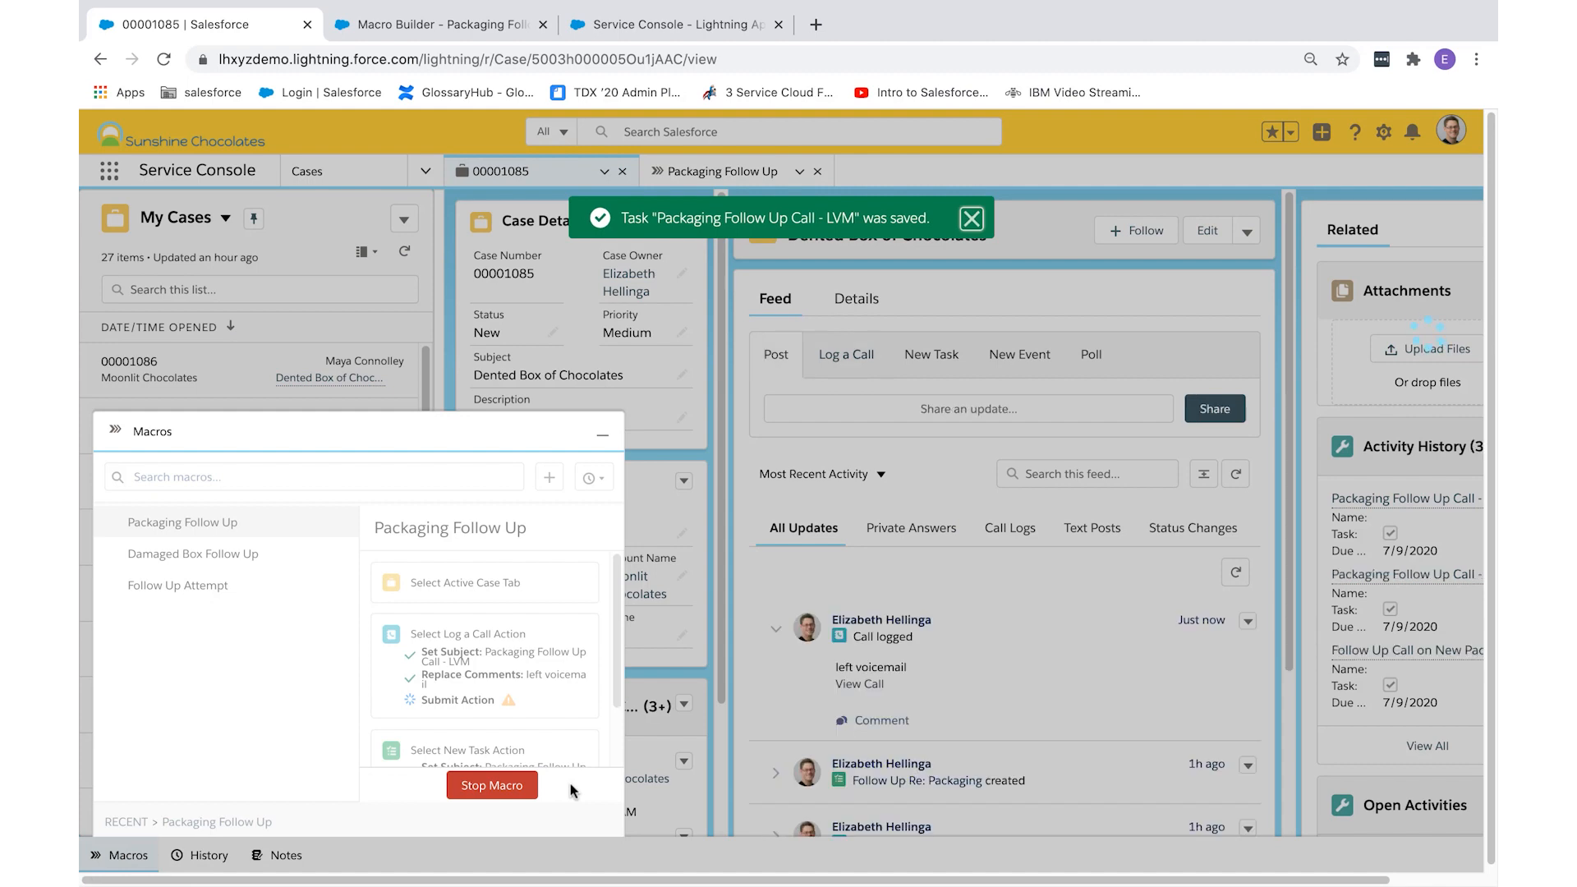
# Step: Minimize the Macros panel and scroll the feed to check task 'Packaging Follow Up Call #2'
pyautogui.click(930, 354)
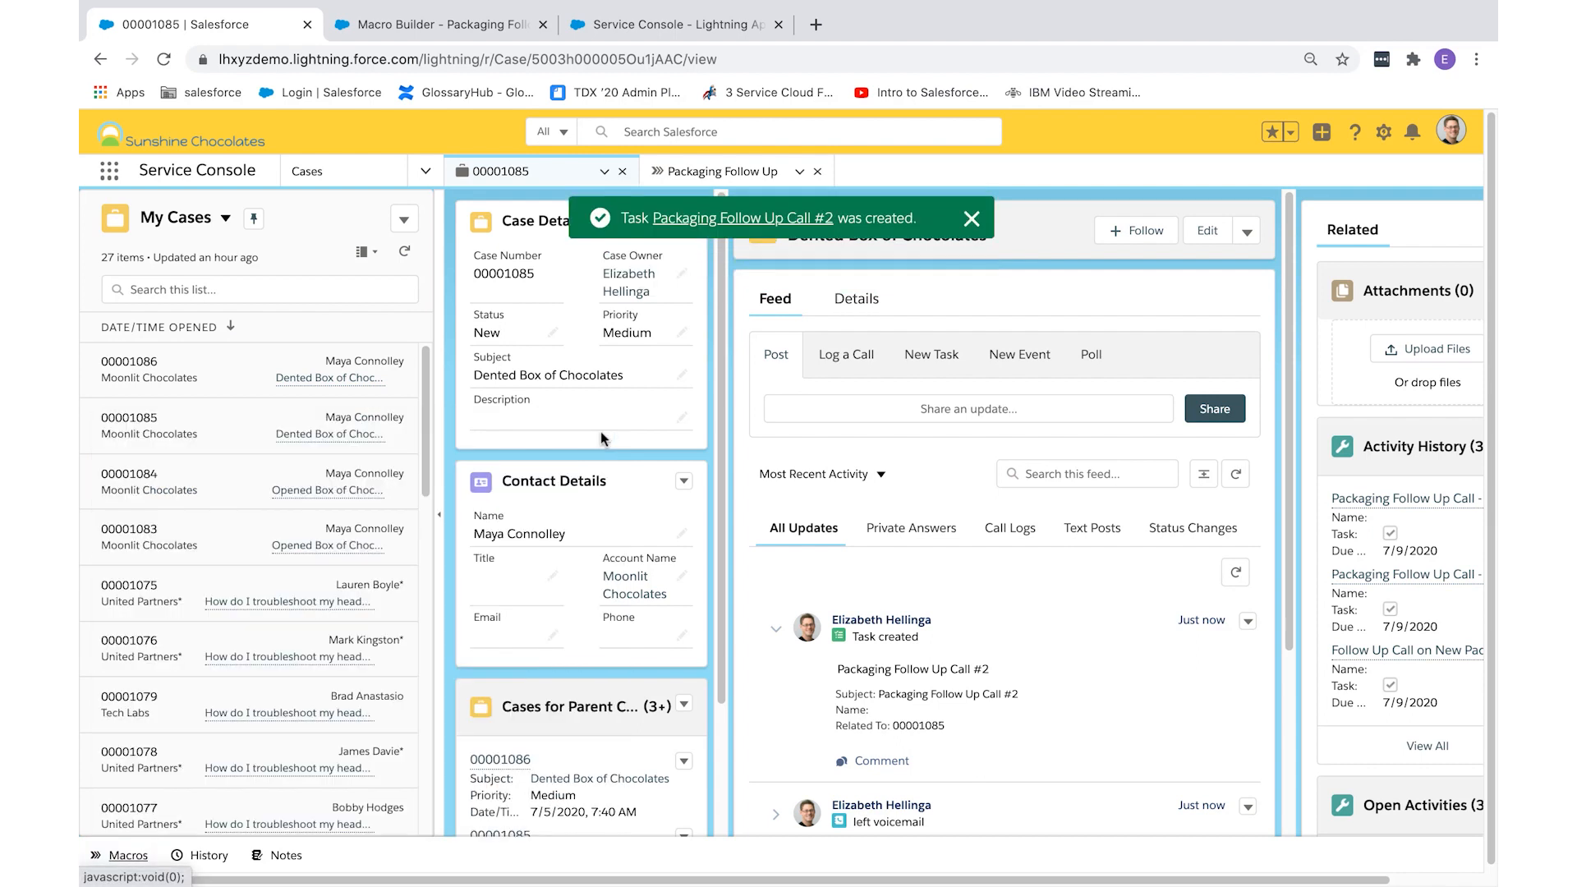
pyautogui.scroll(-3)
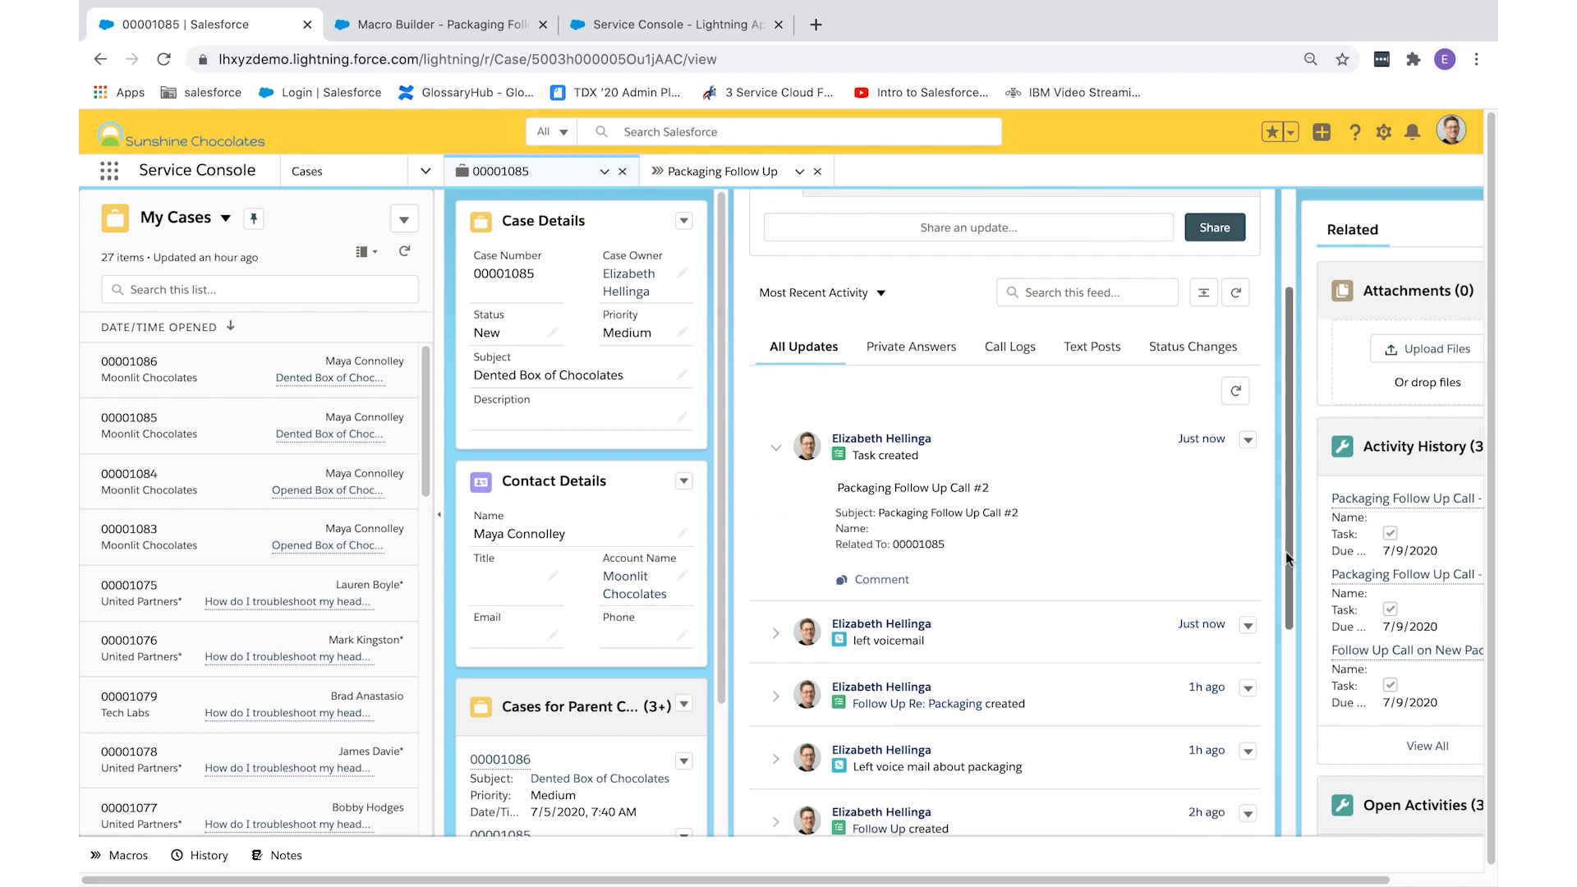
pyautogui.moveTo(1002, 651)
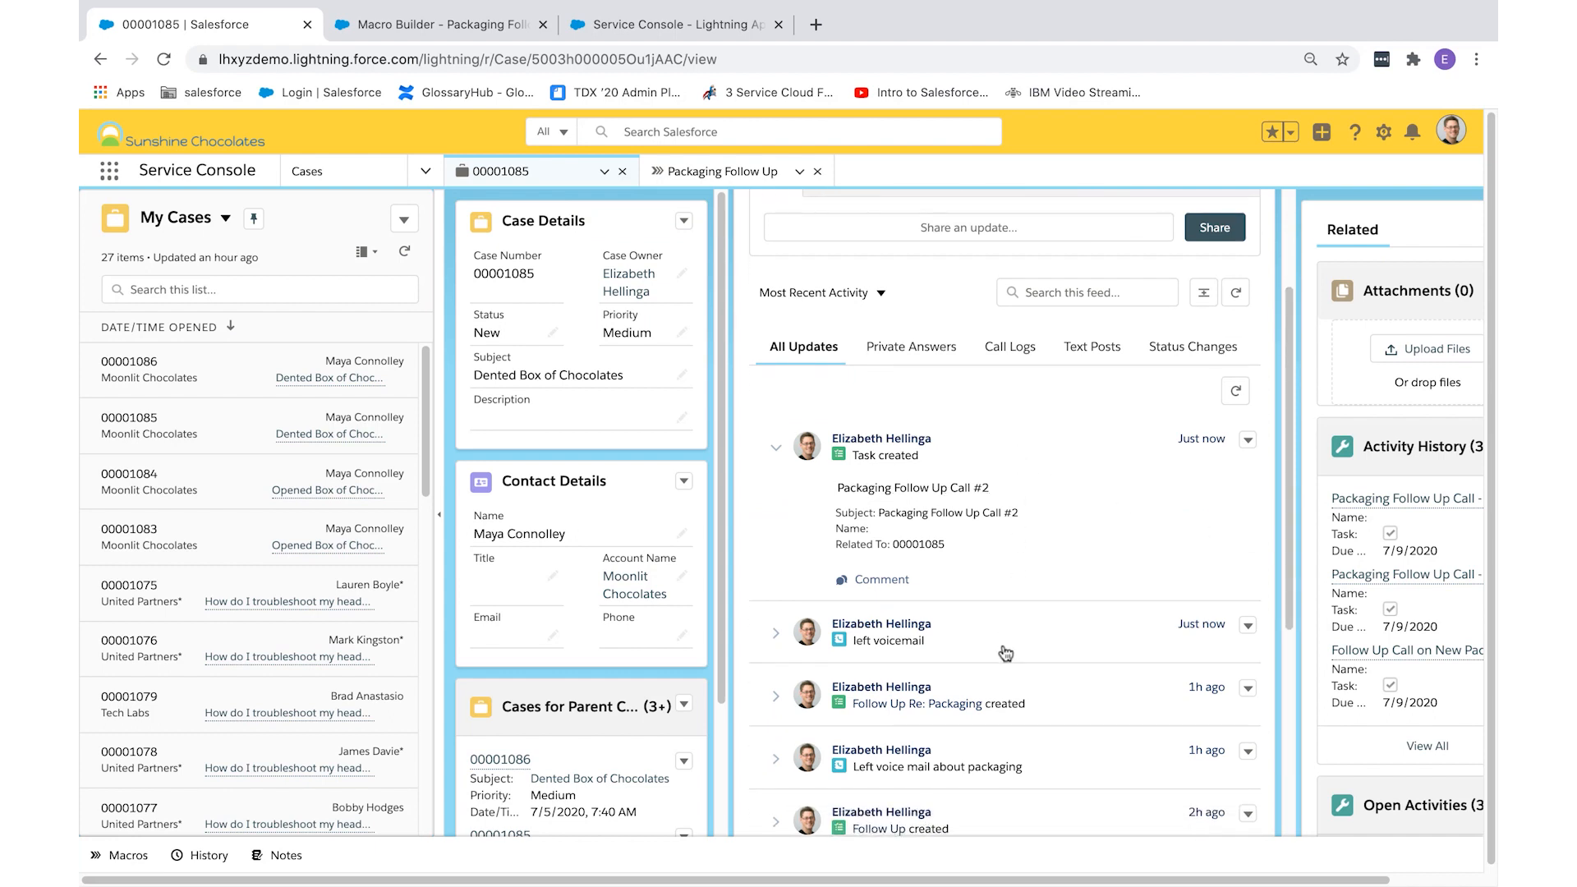